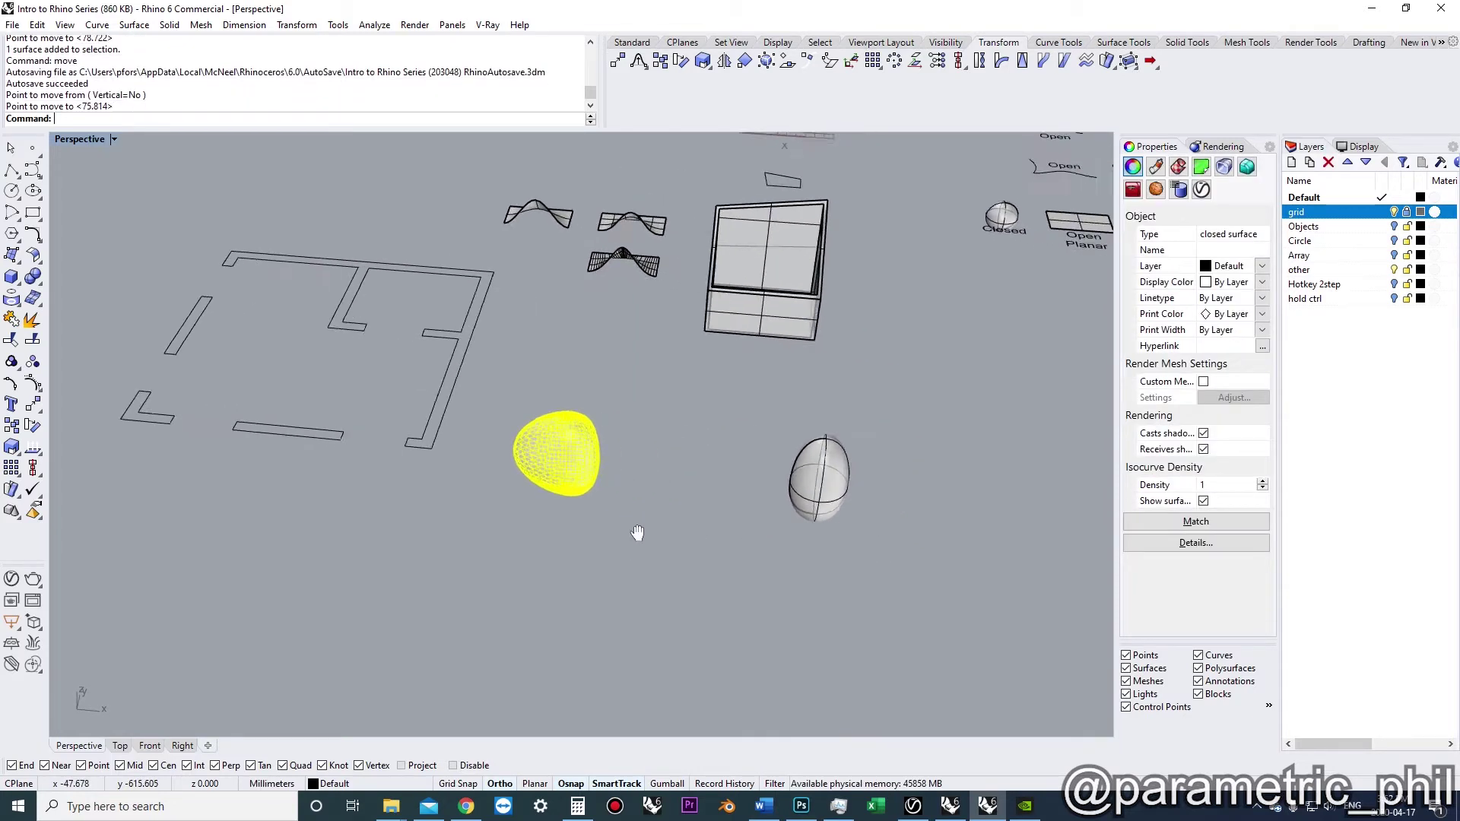
Move the blob surface by @0,0,1, then lift it vertically 100 units.
drag(638, 532, 613, 522)
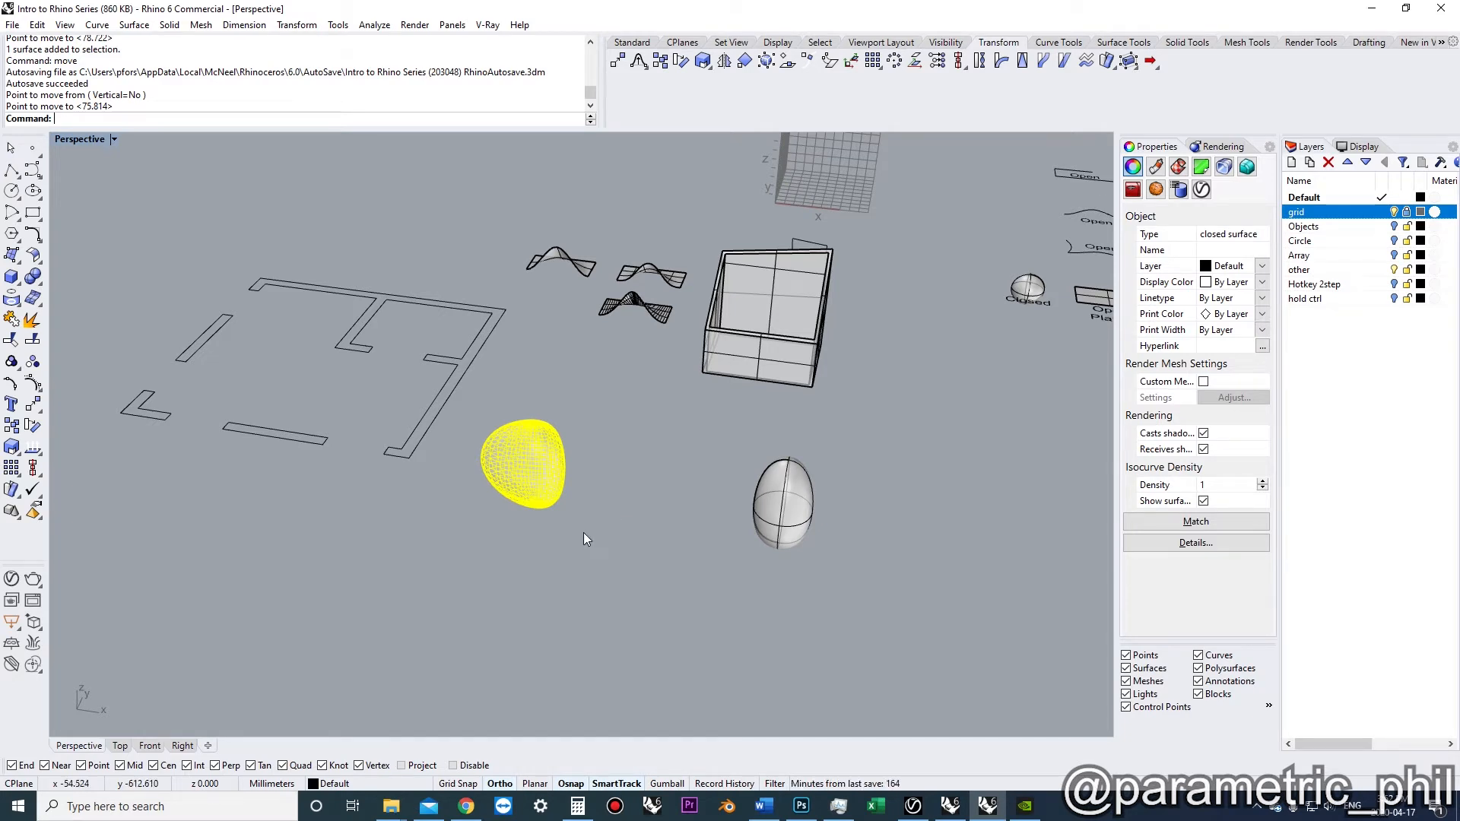
drag(522, 465, 568, 372)
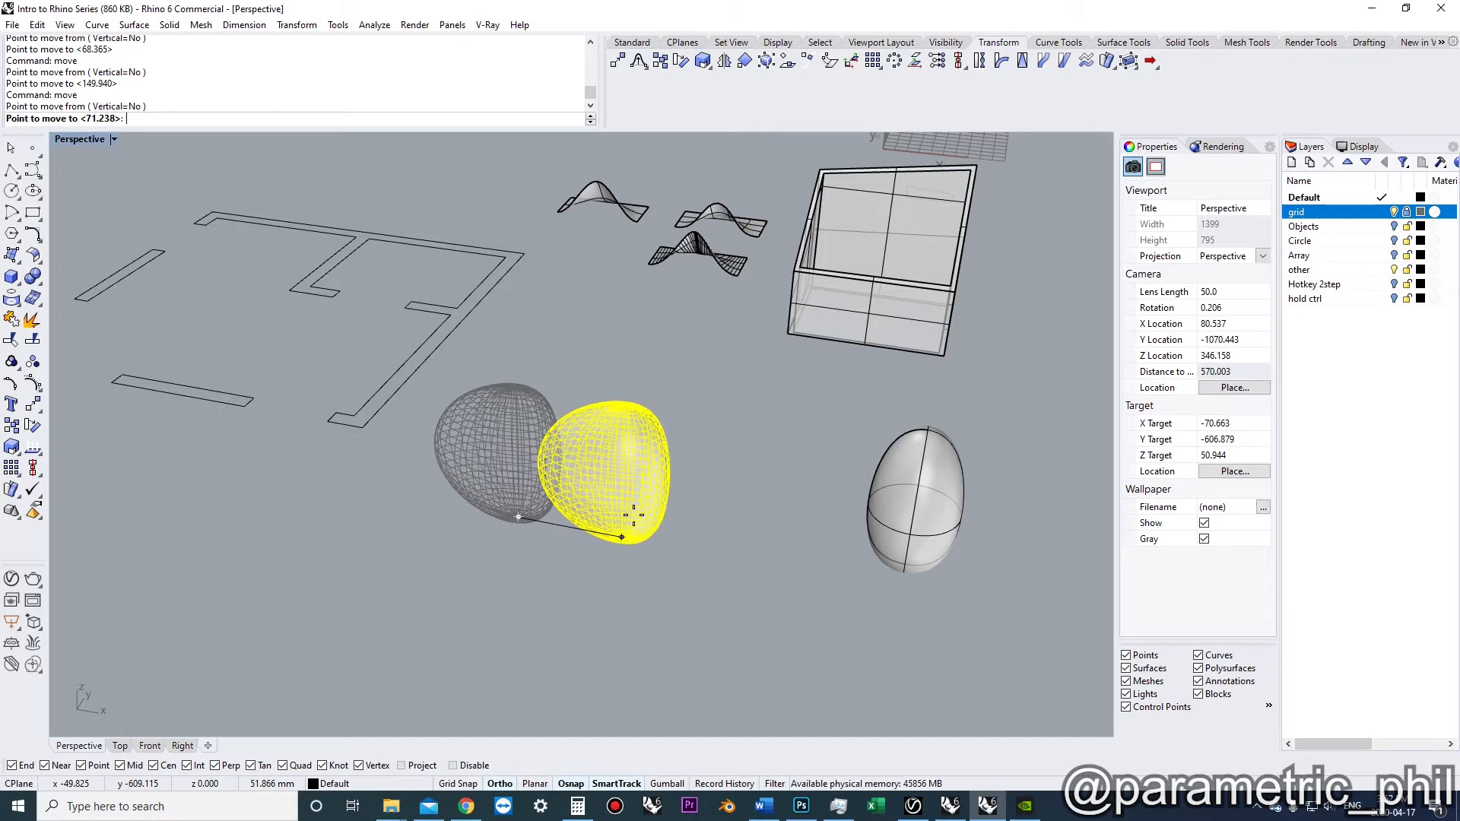
text(@)
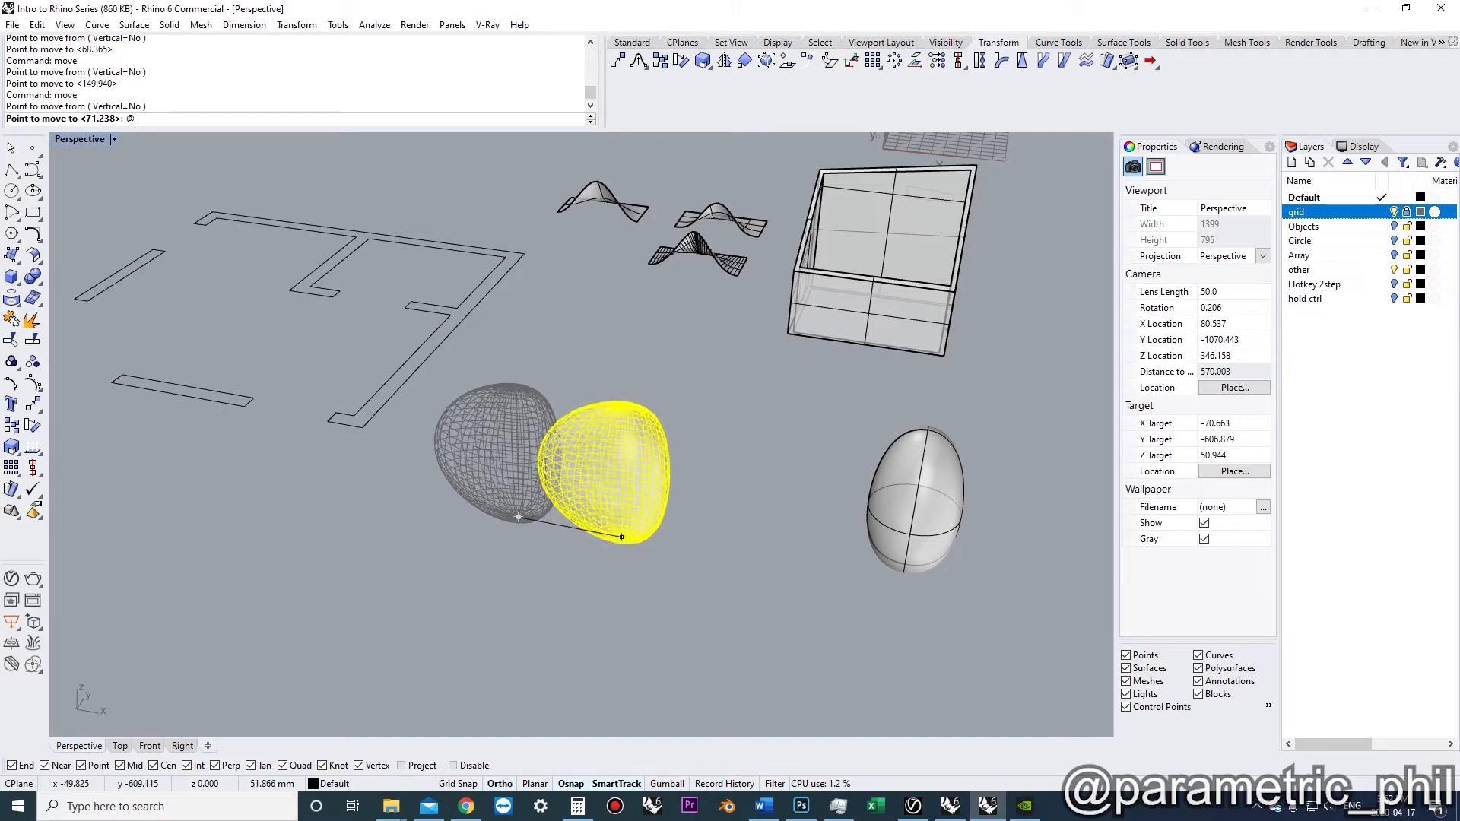
text(0,0,1)
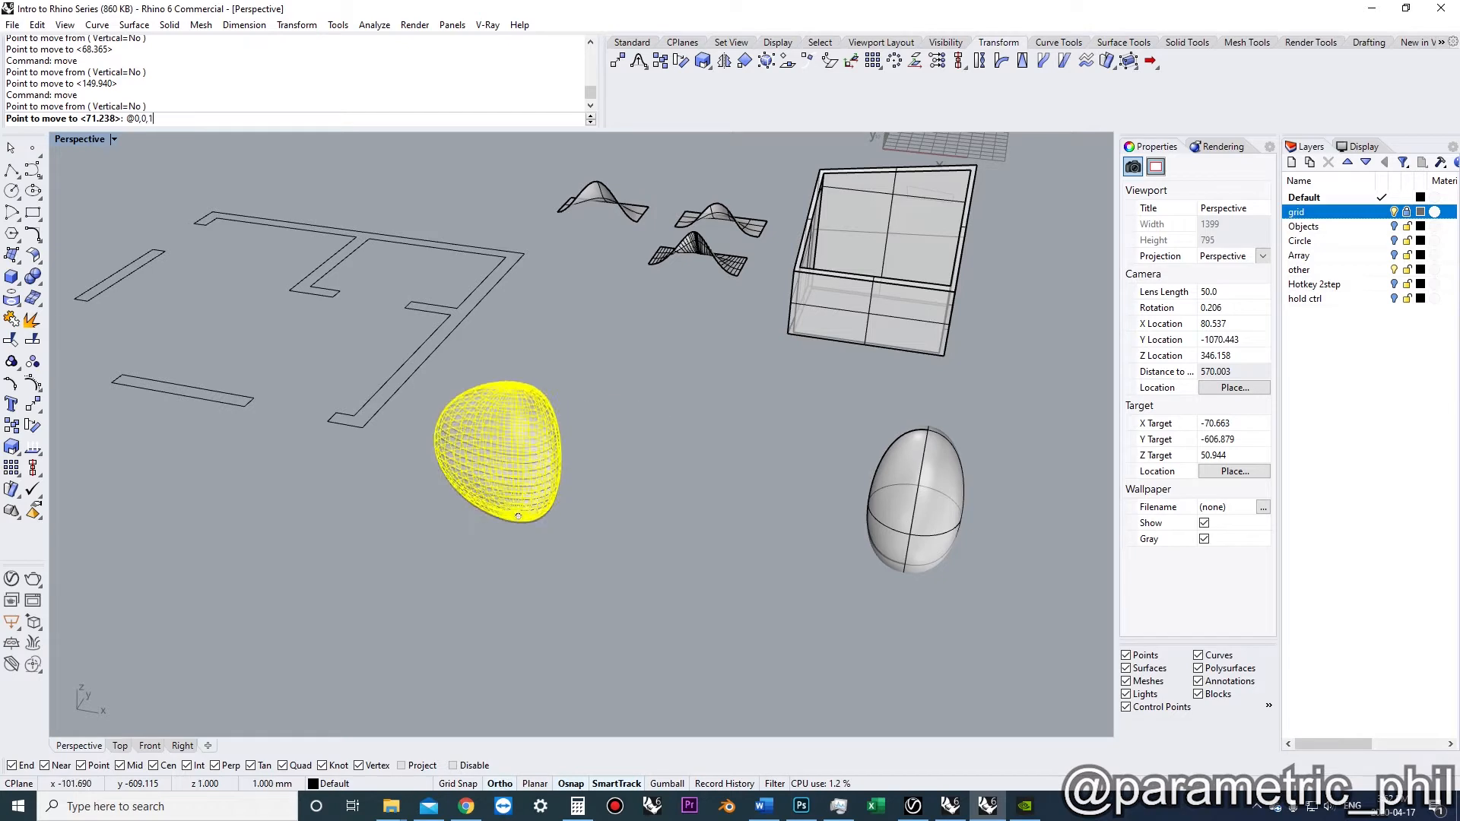
key(Enter)
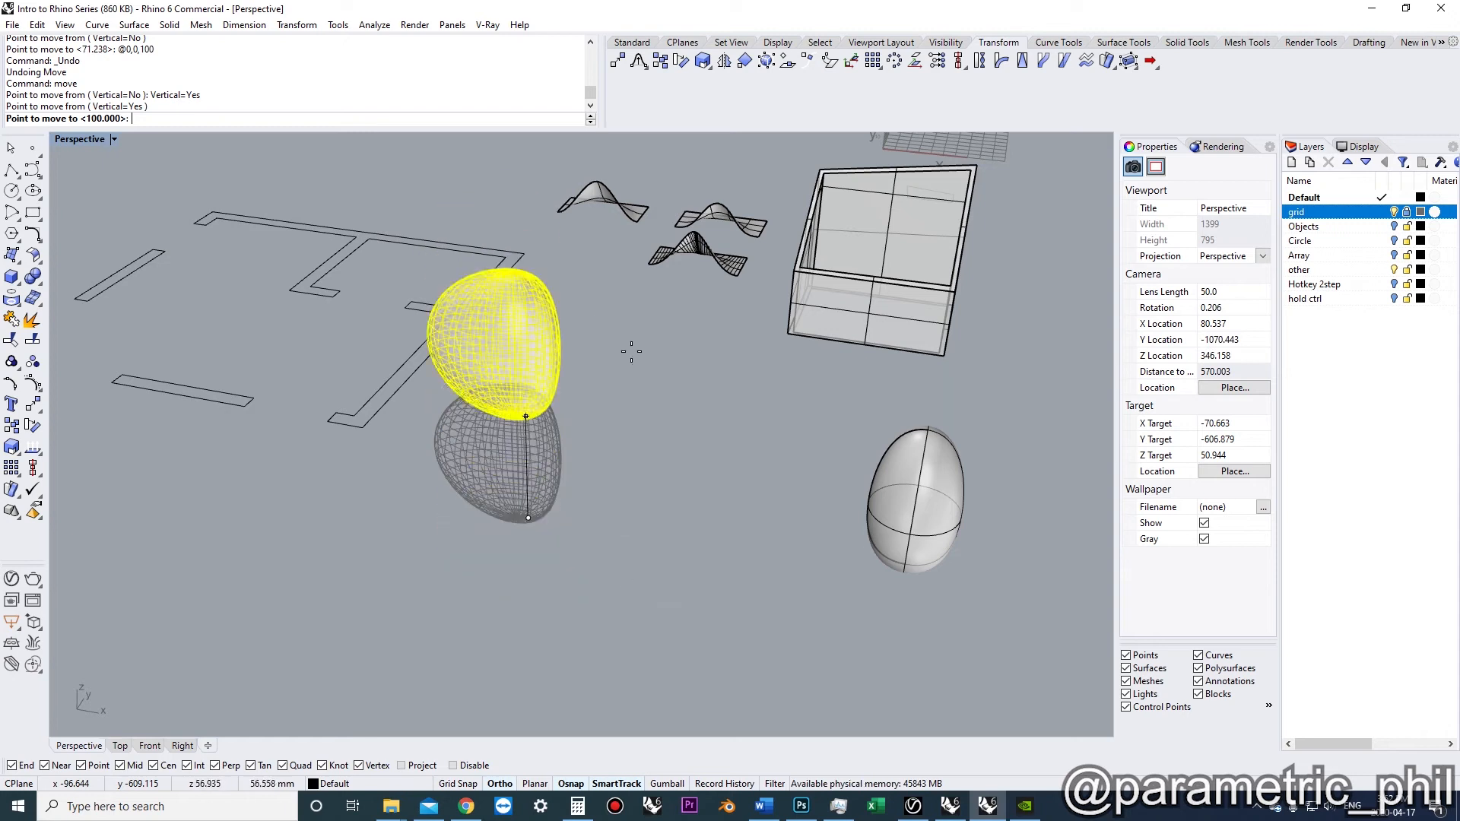
text(100)
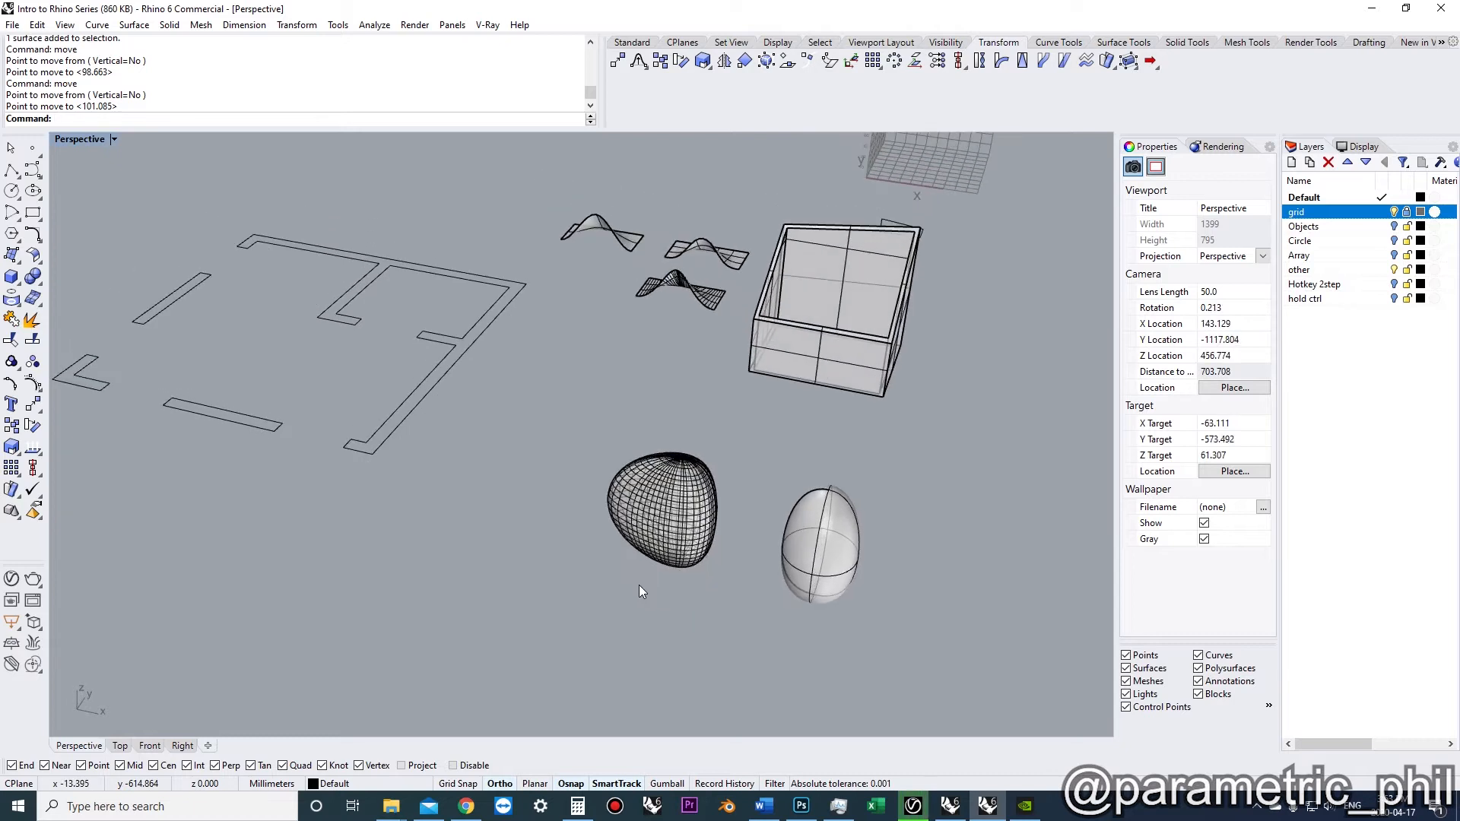
click(659, 520)
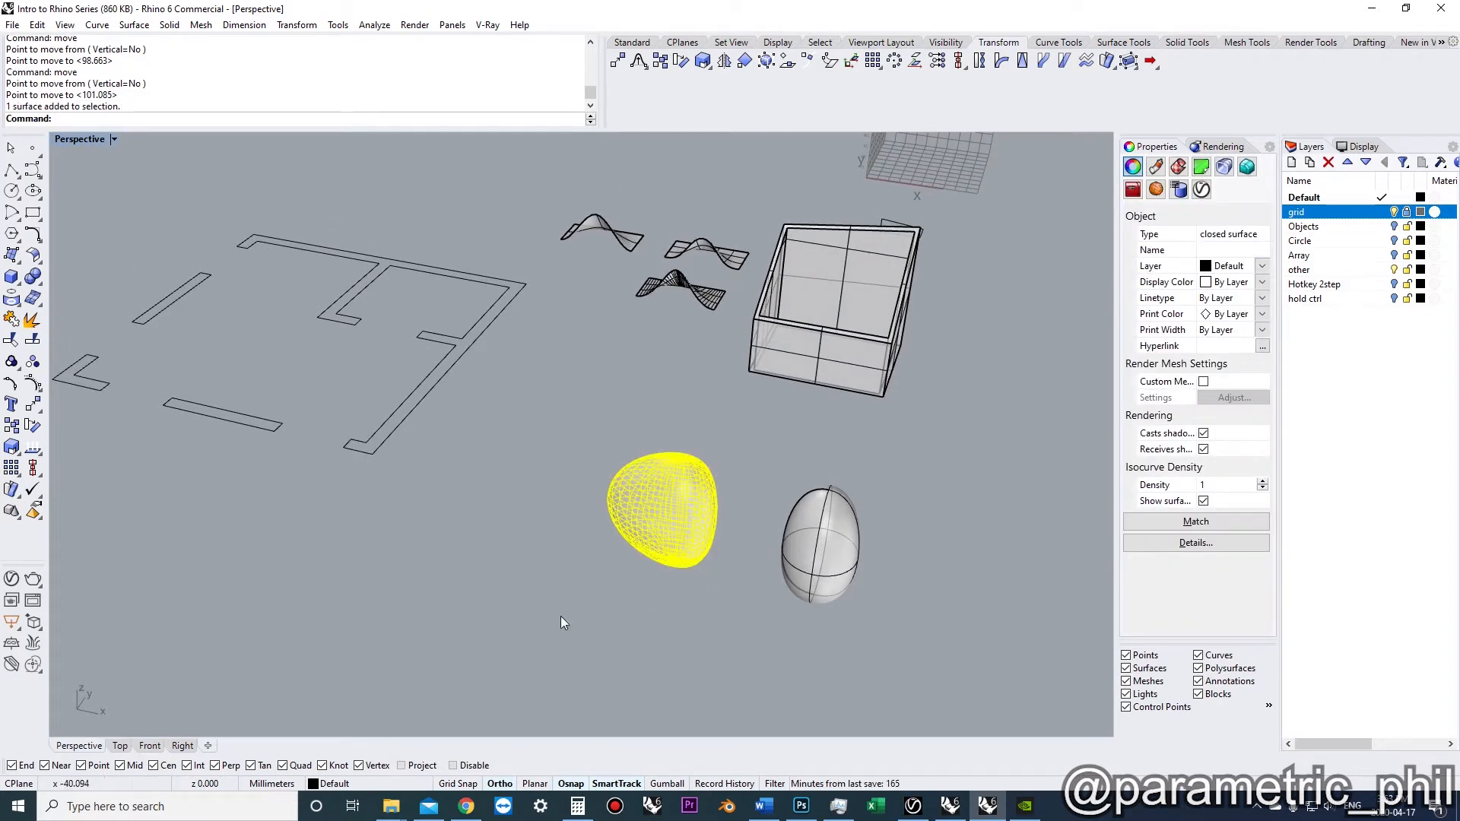
mouse_move(557, 623)
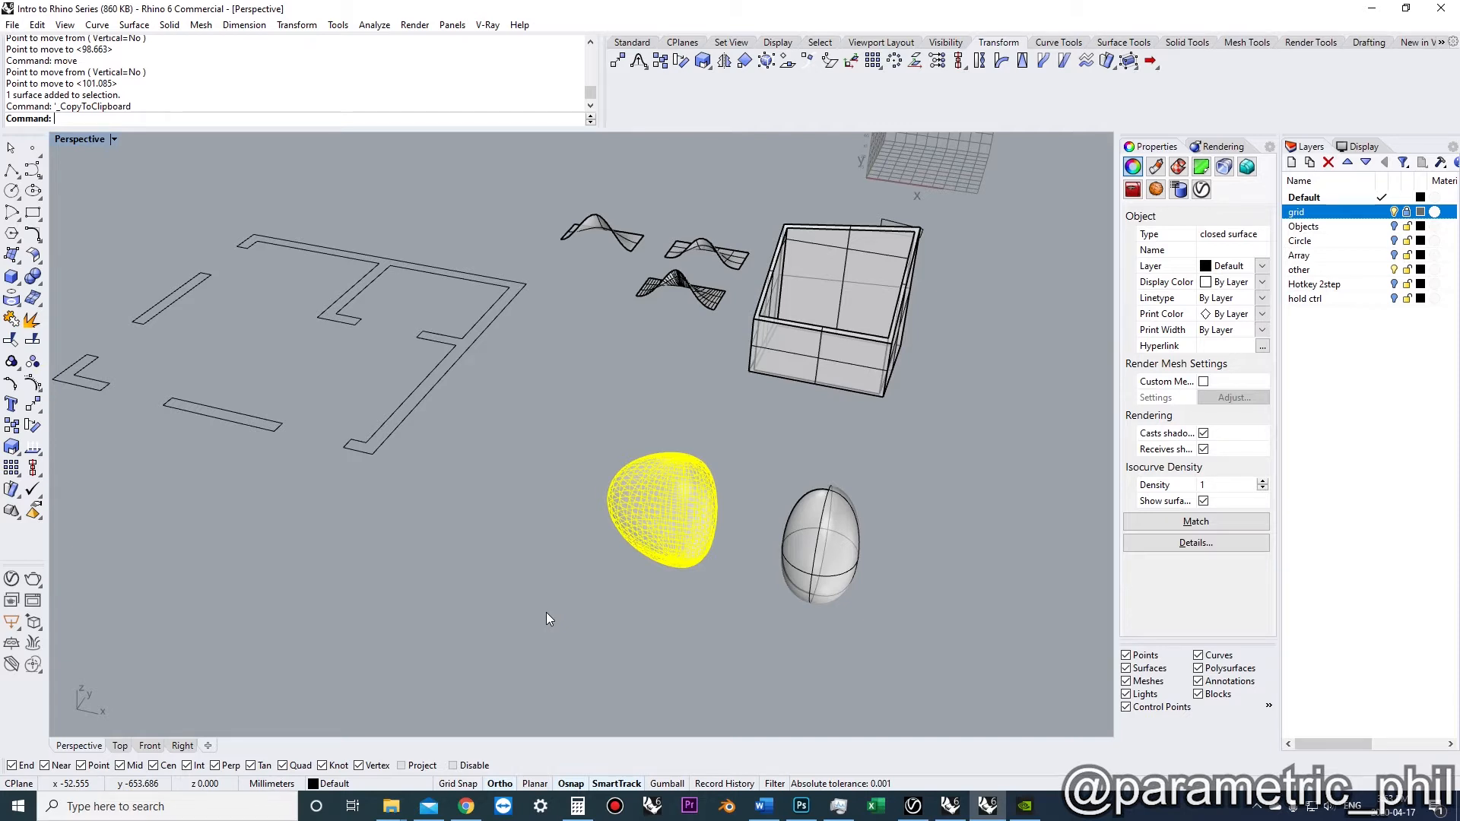
mouse_move(553, 562)
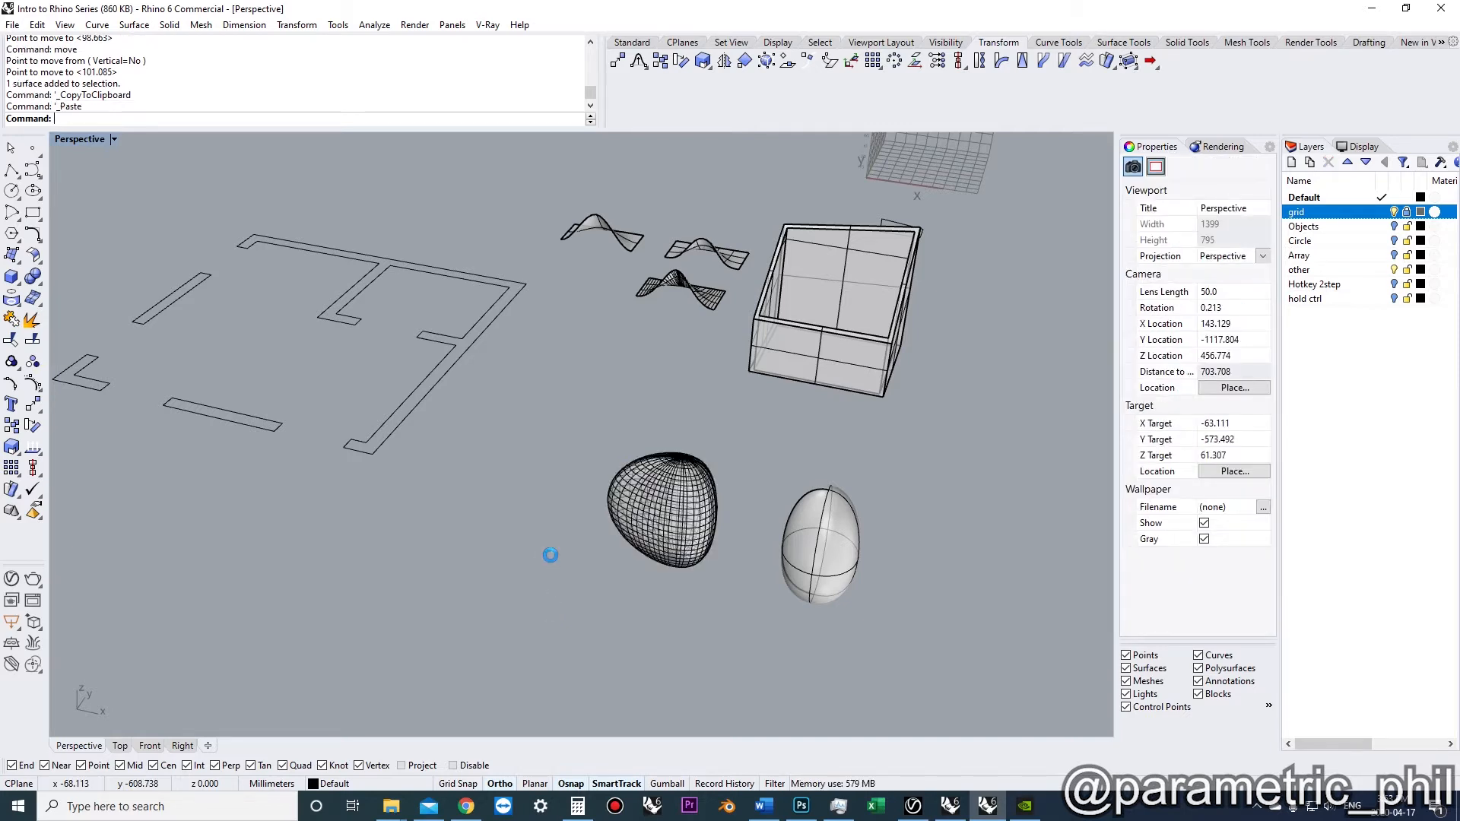
click(660, 511)
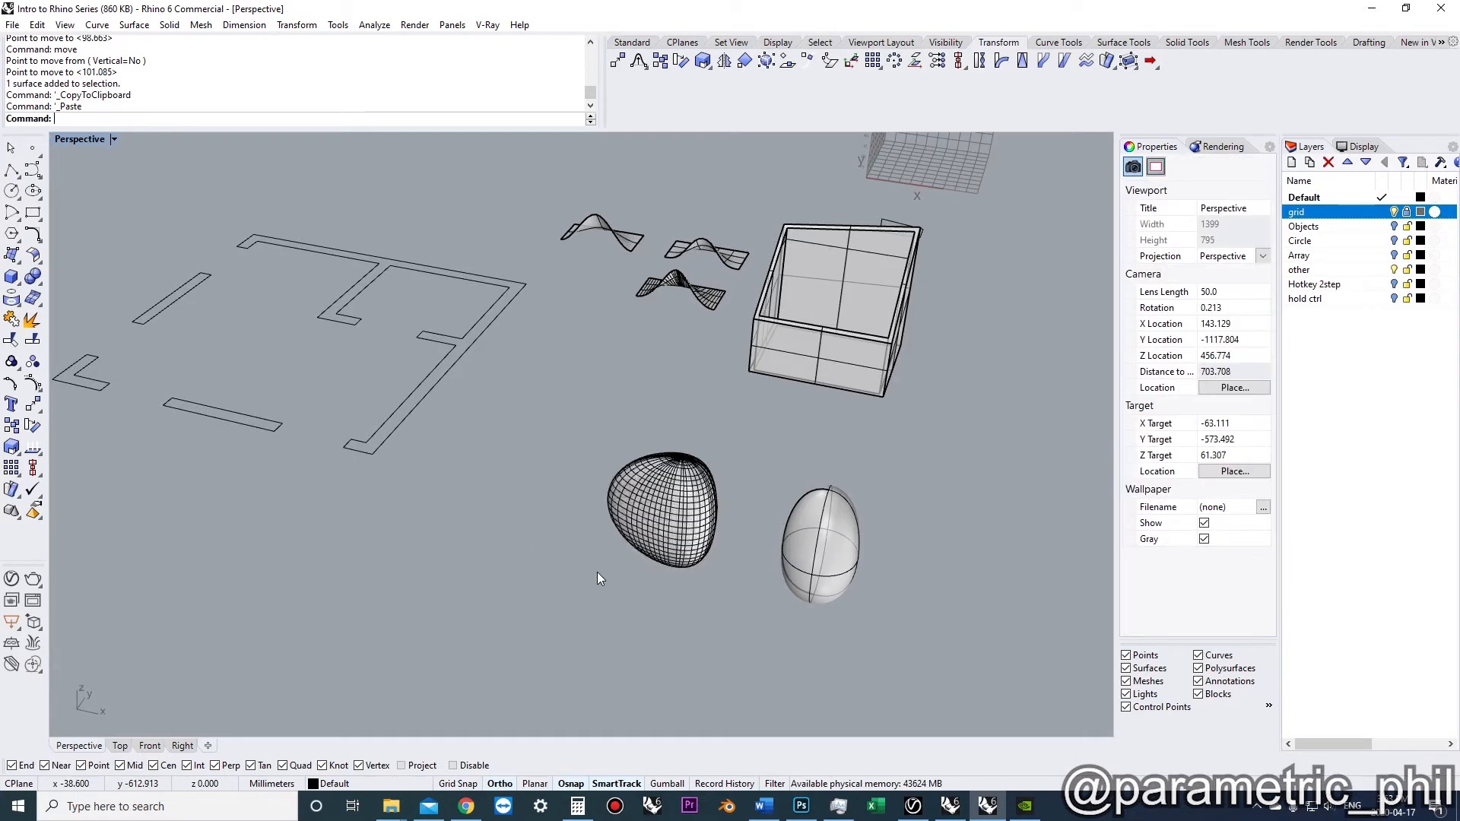
click(658, 522)
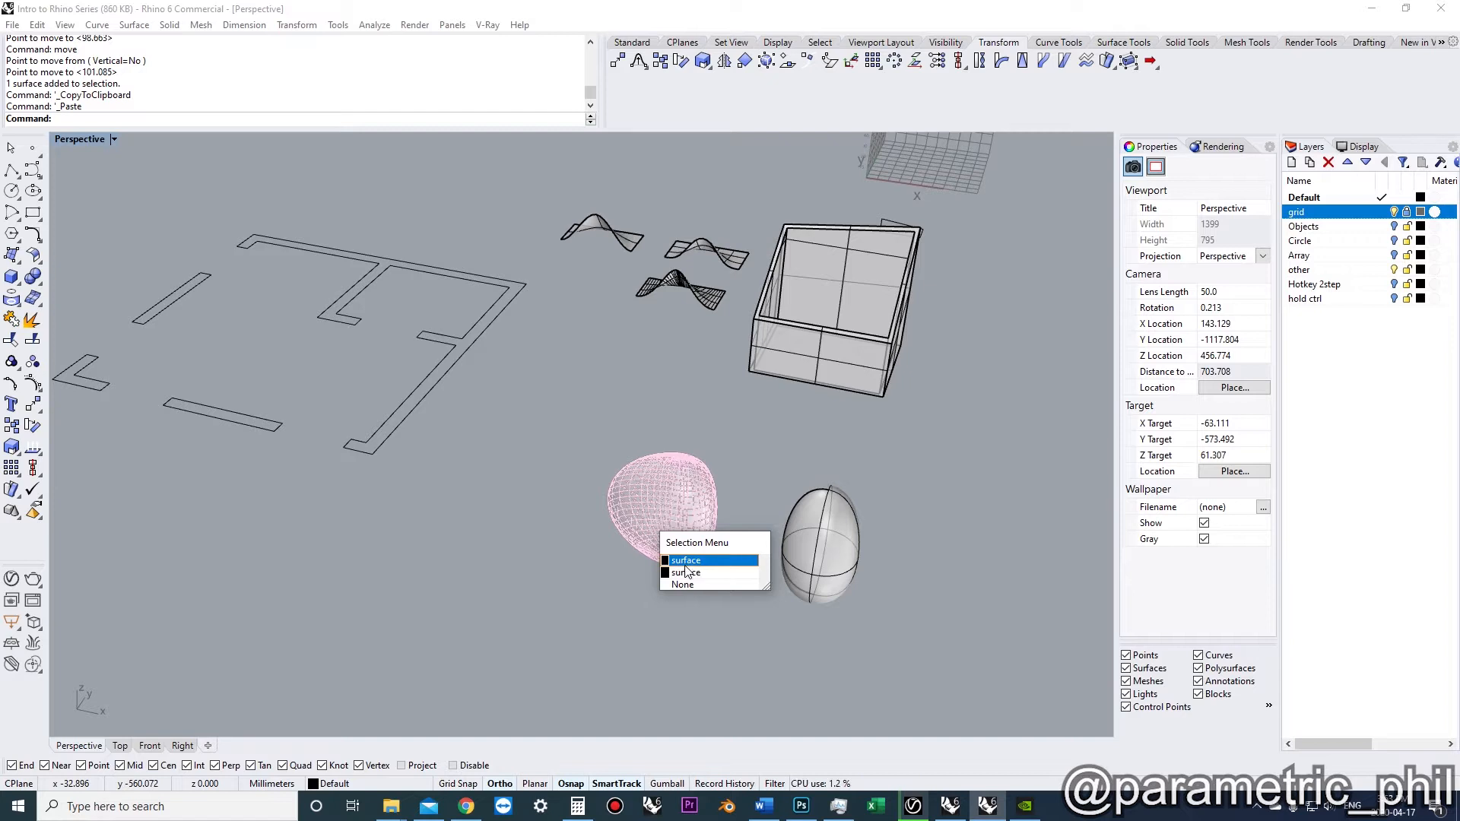
click(686, 560)
text(Copy)
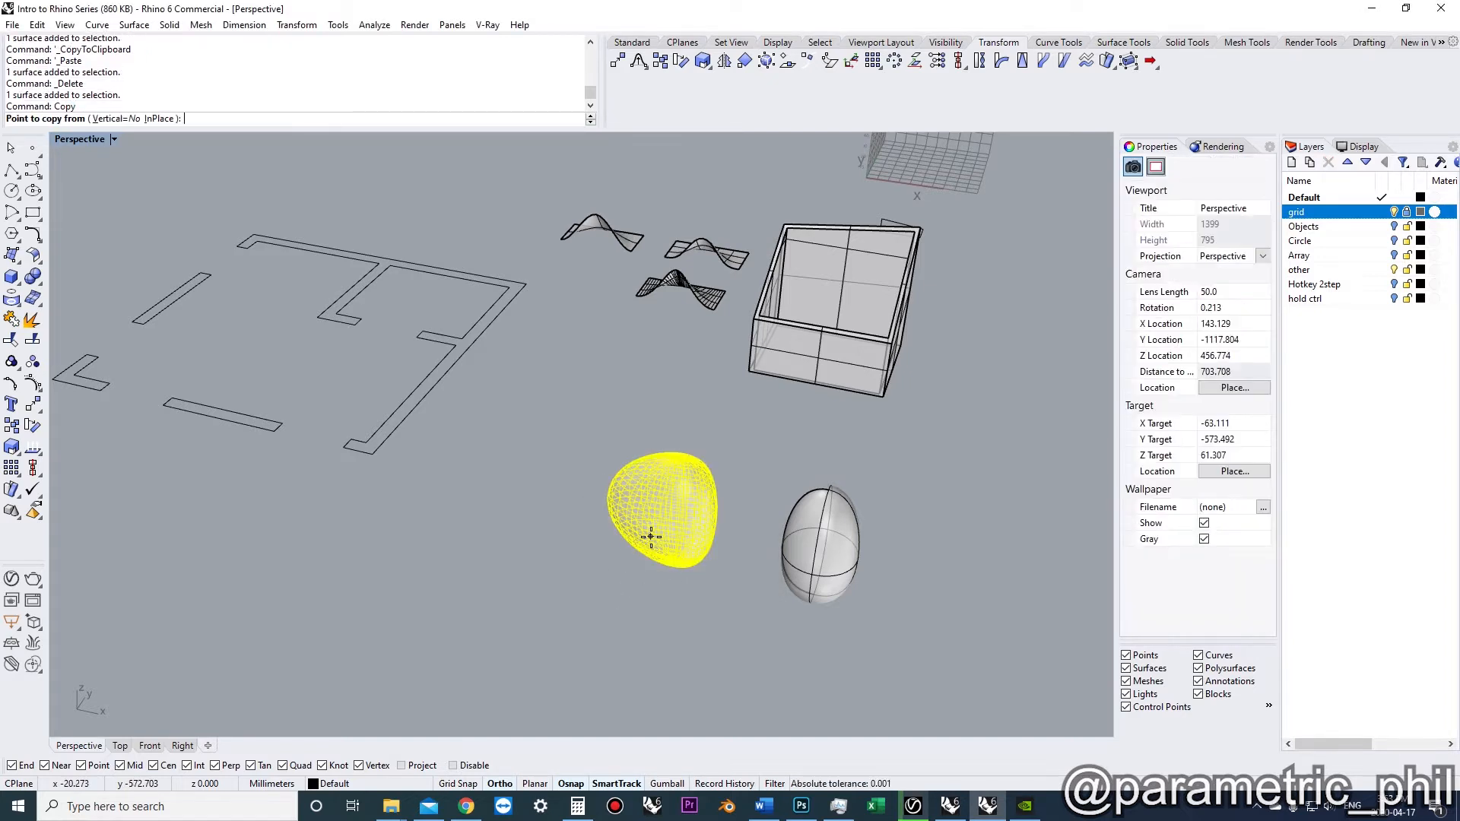
click(650, 537)
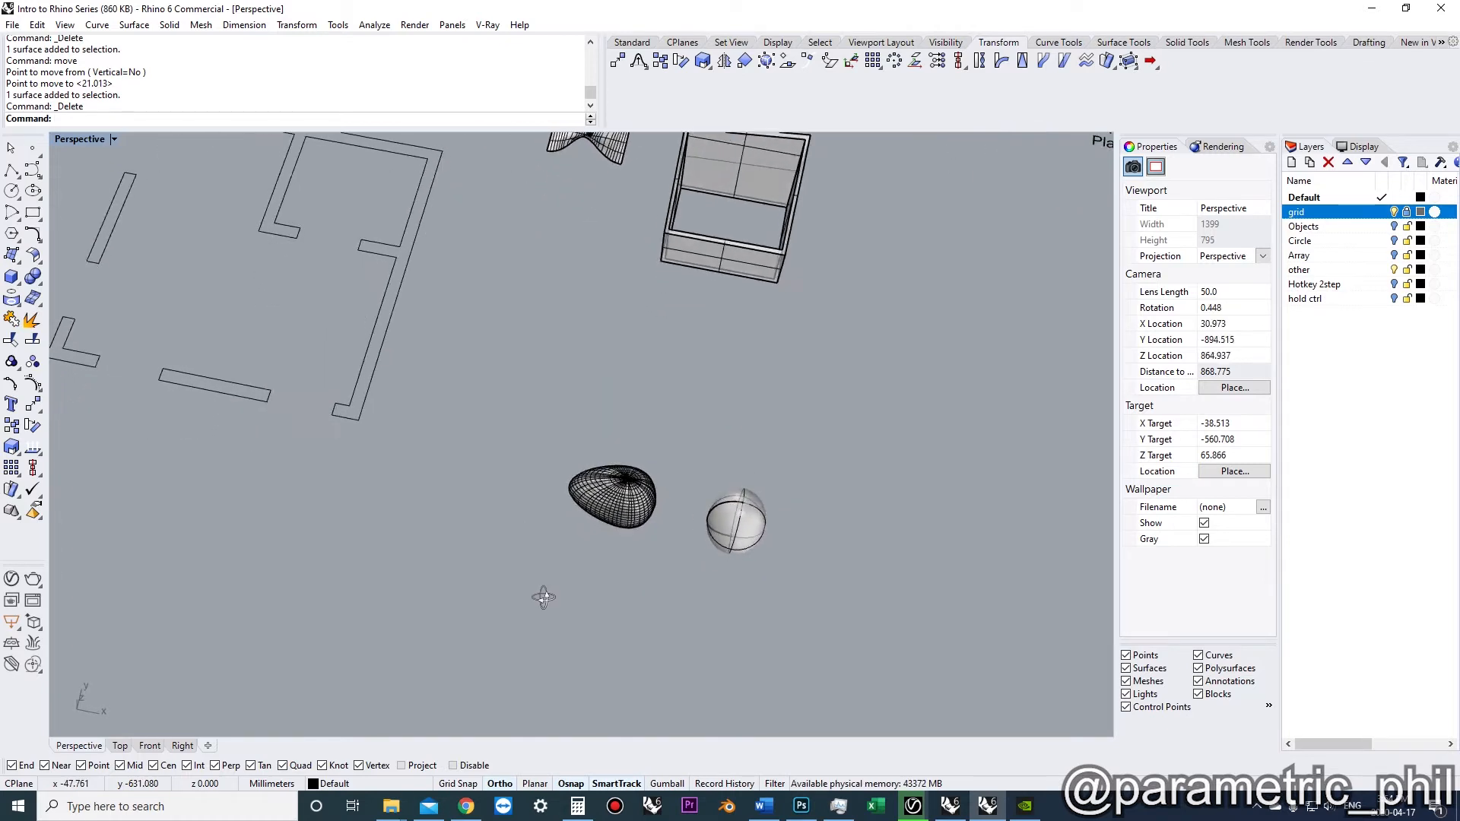
Switch to the Top viewport and centre the door opening in the floor plan.
click(608, 504)
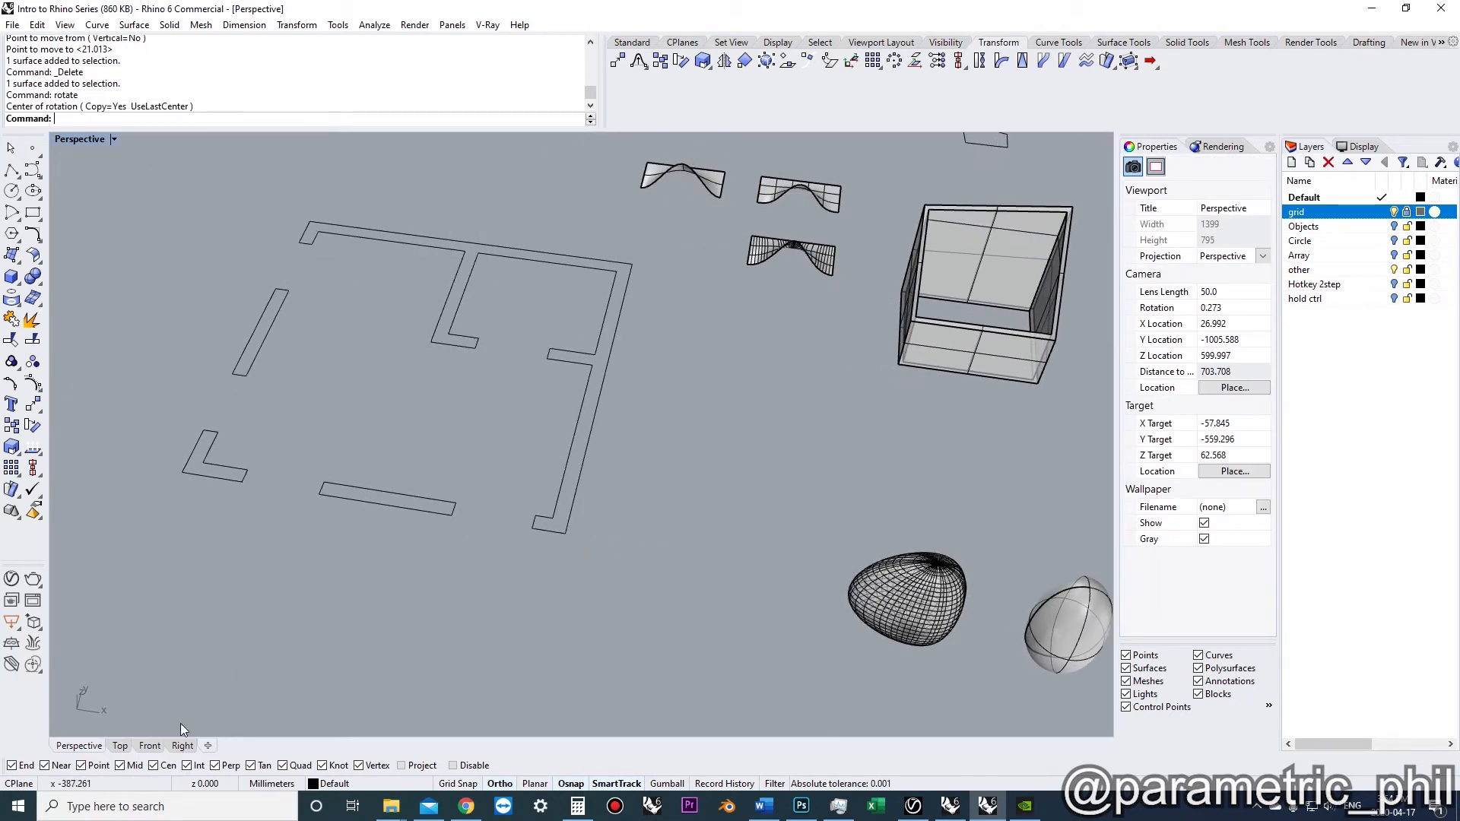
click(120, 745)
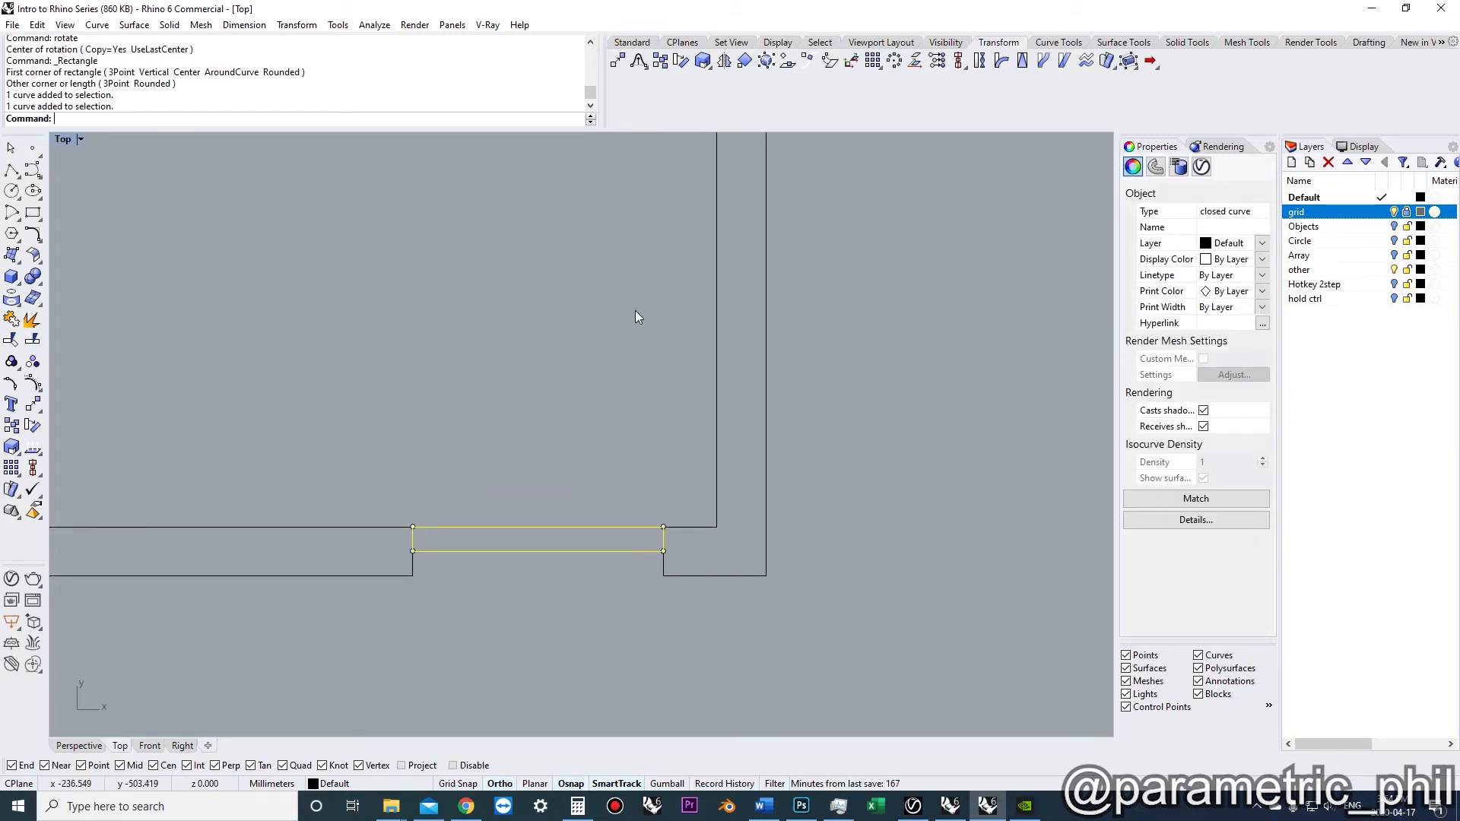
drag(638, 318, 617, 497)
text(rotate)
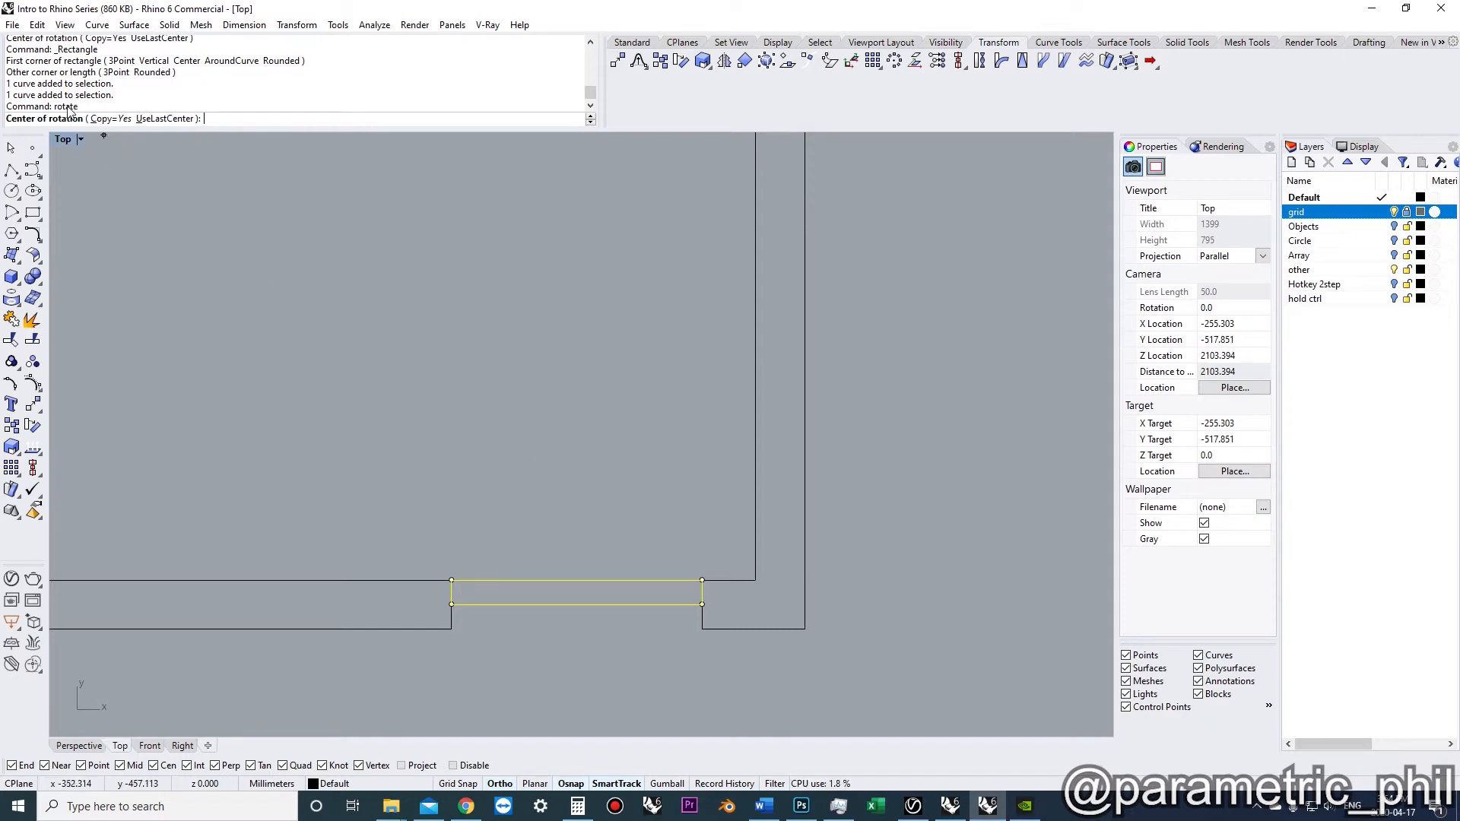
mouse_move(606, 509)
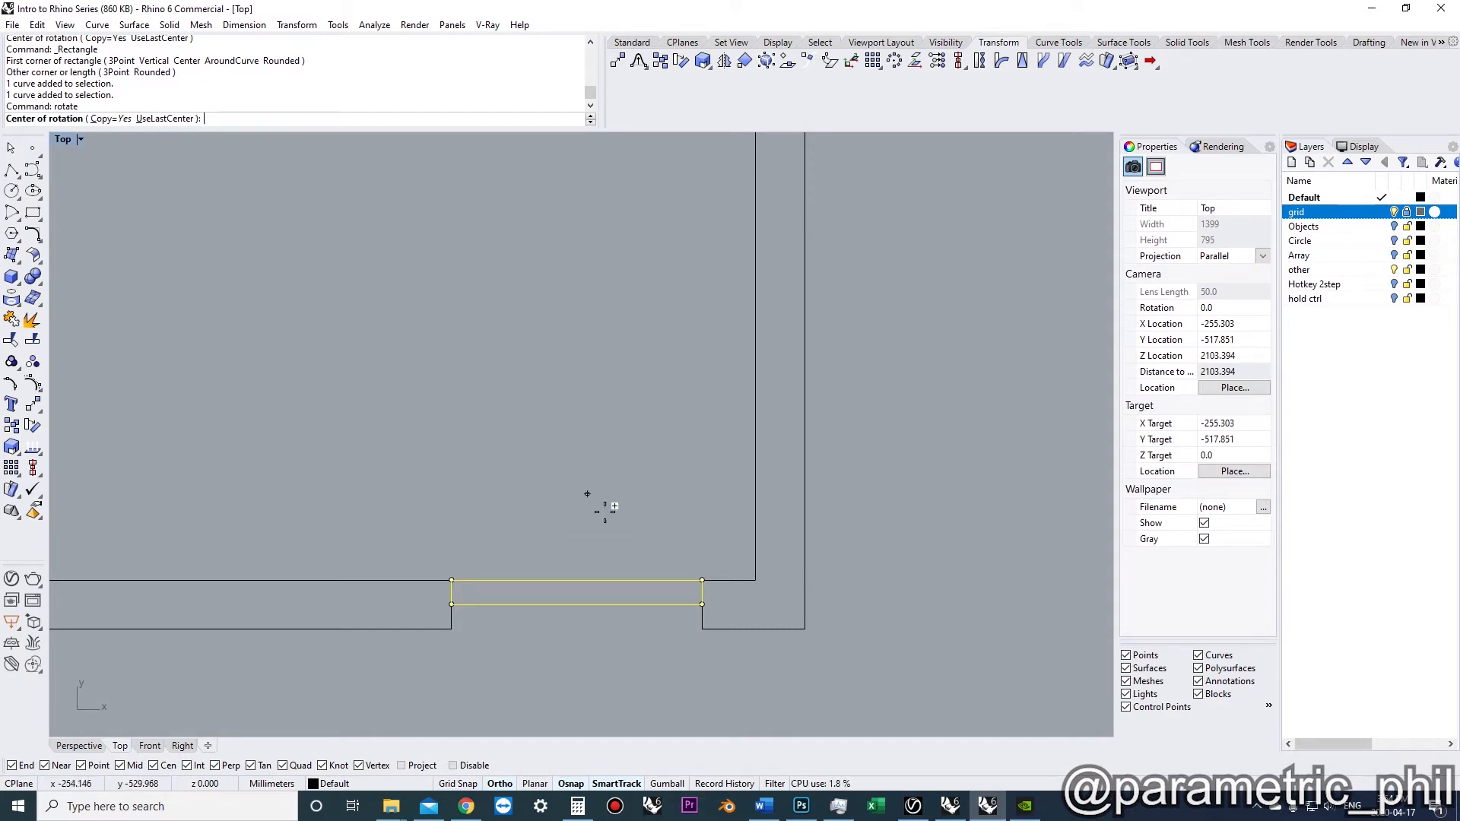
Rotate the door panel 90° about its hinge corner with Copy toggled, deleting extra copies.
click(567, 579)
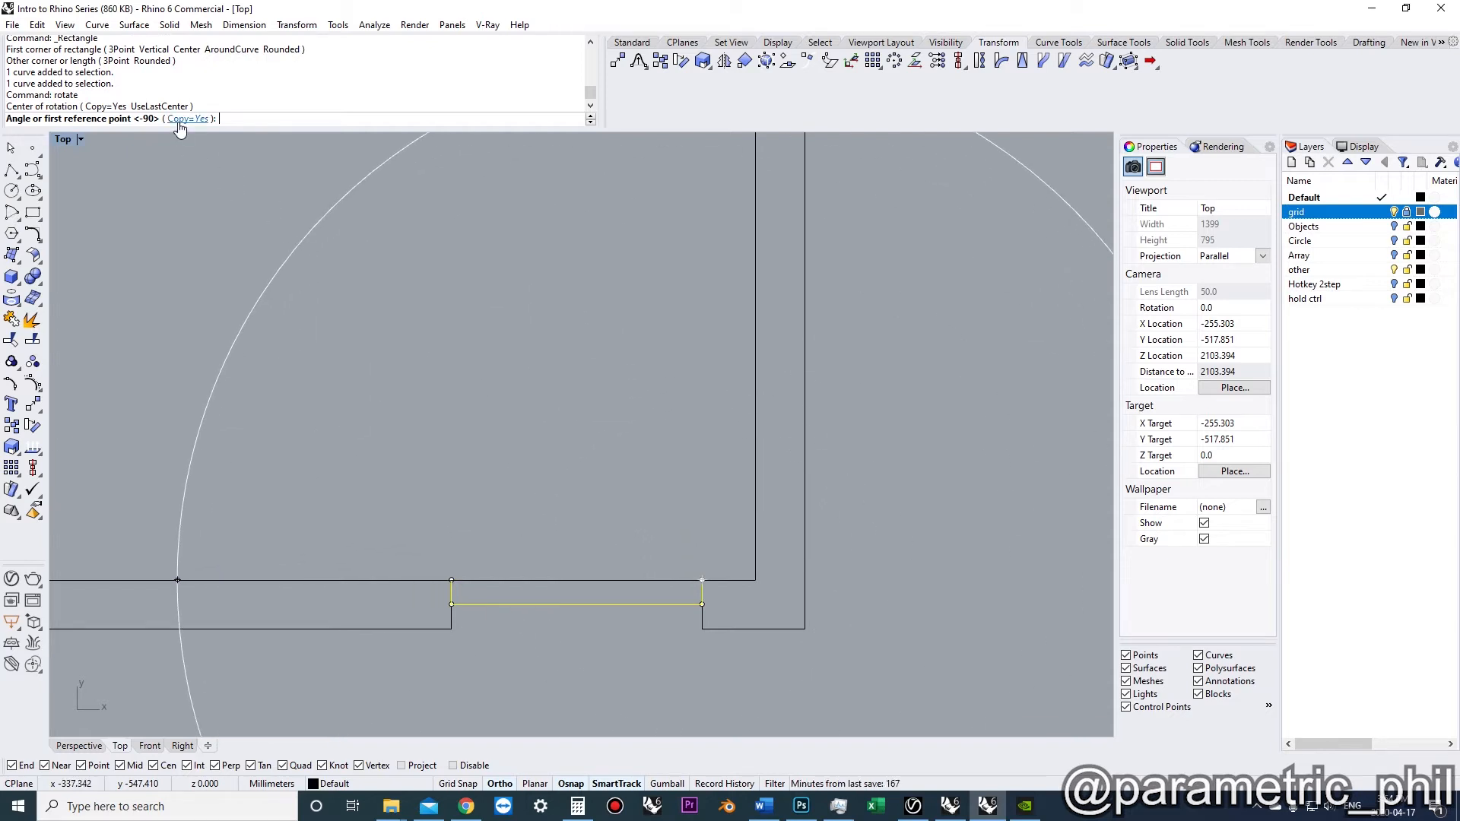
click(186, 118)
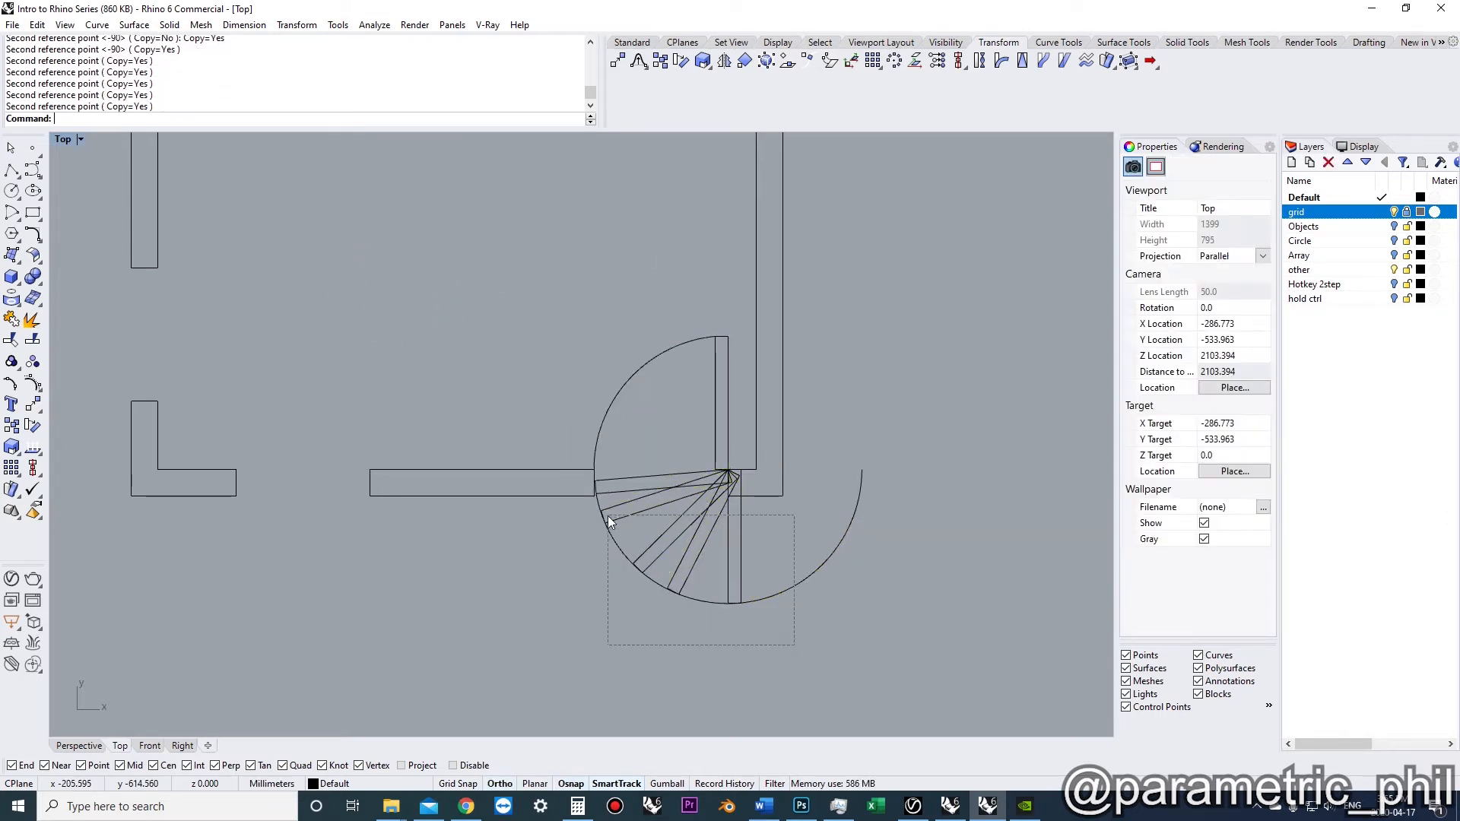
key(Delete)
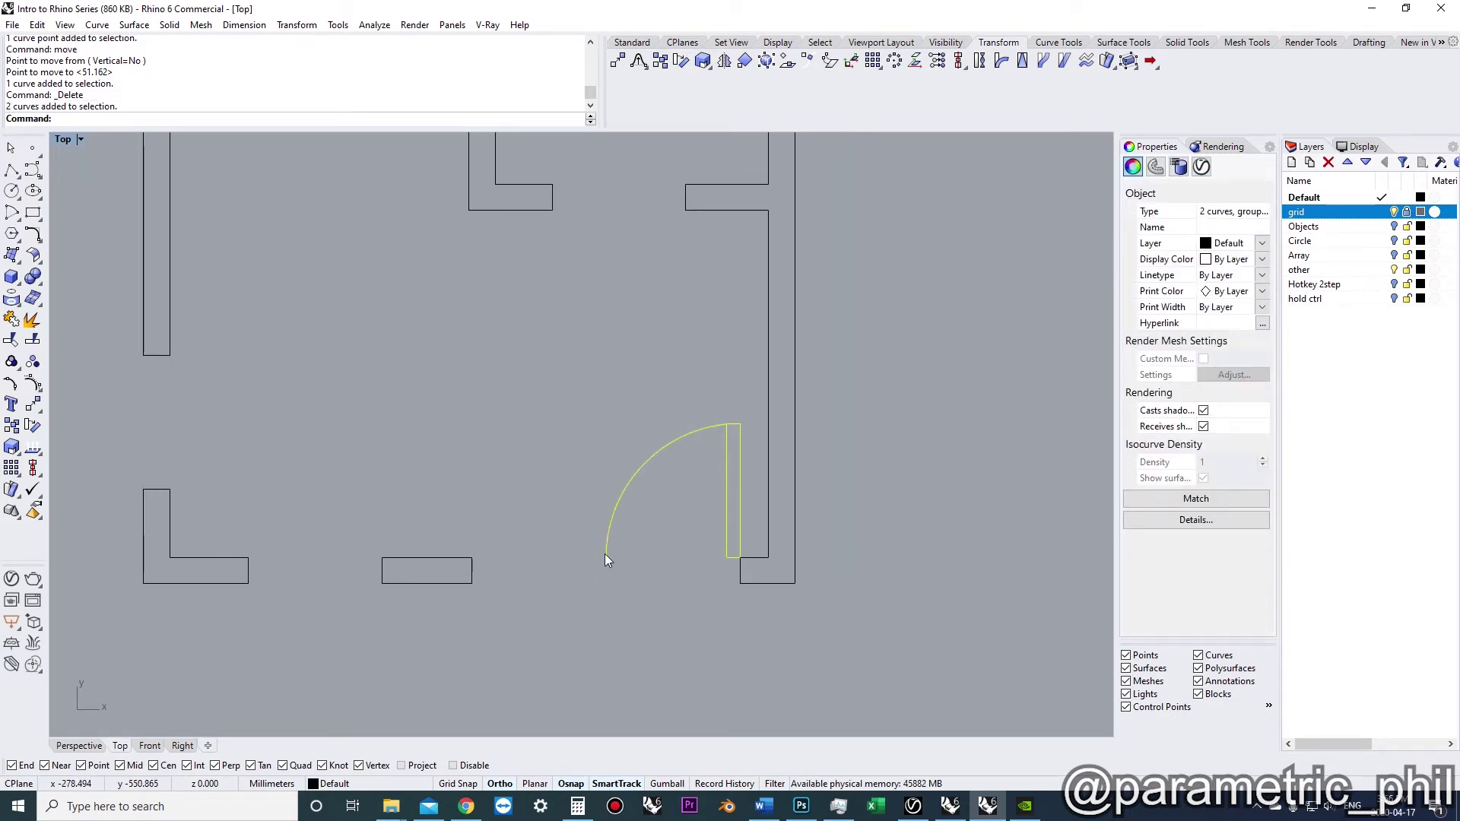
mouse_move(635, 587)
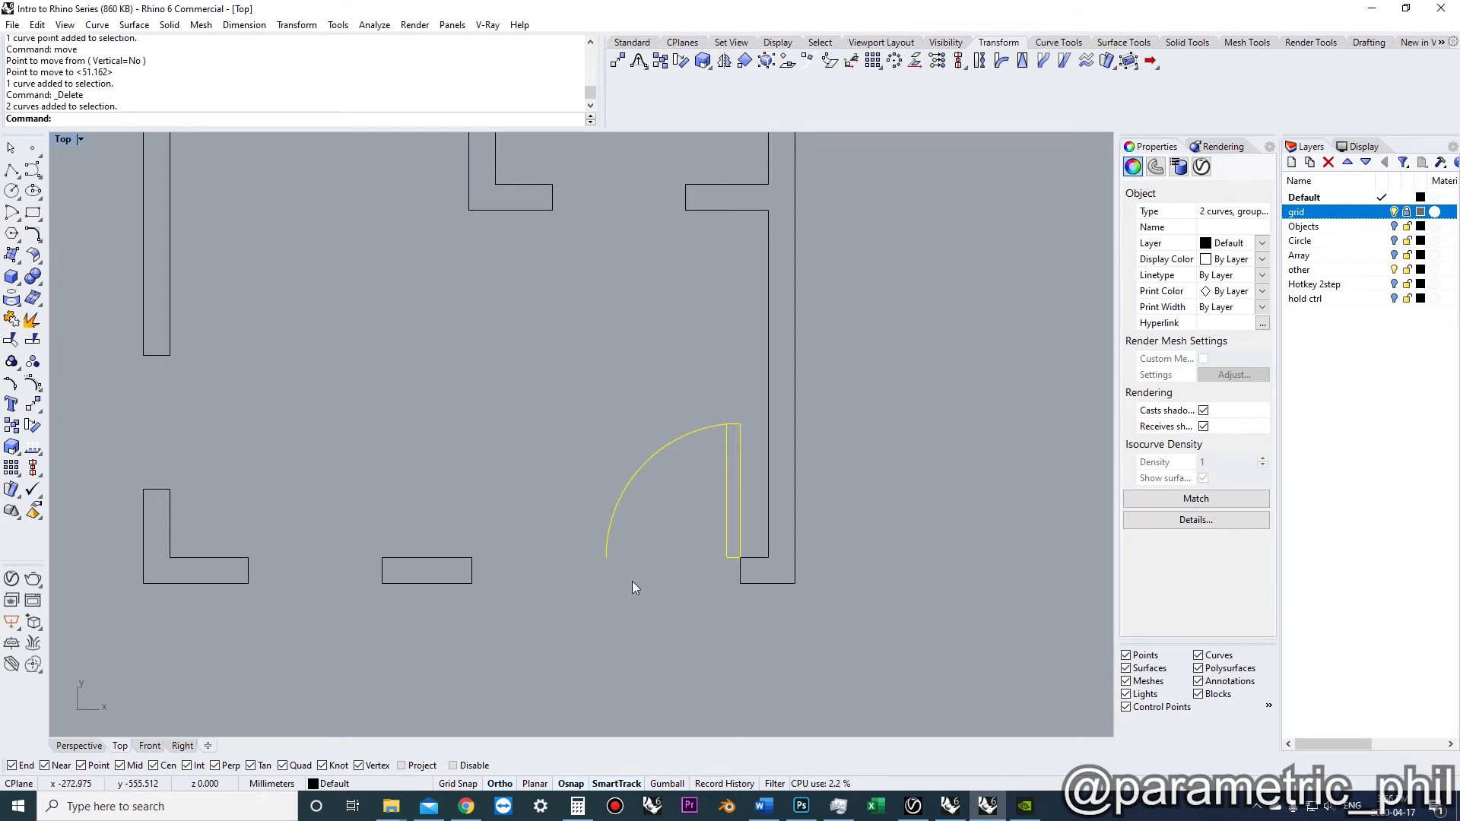
Mirror the door panel and arc from the arc's endpoint to form a double door.
text(M)
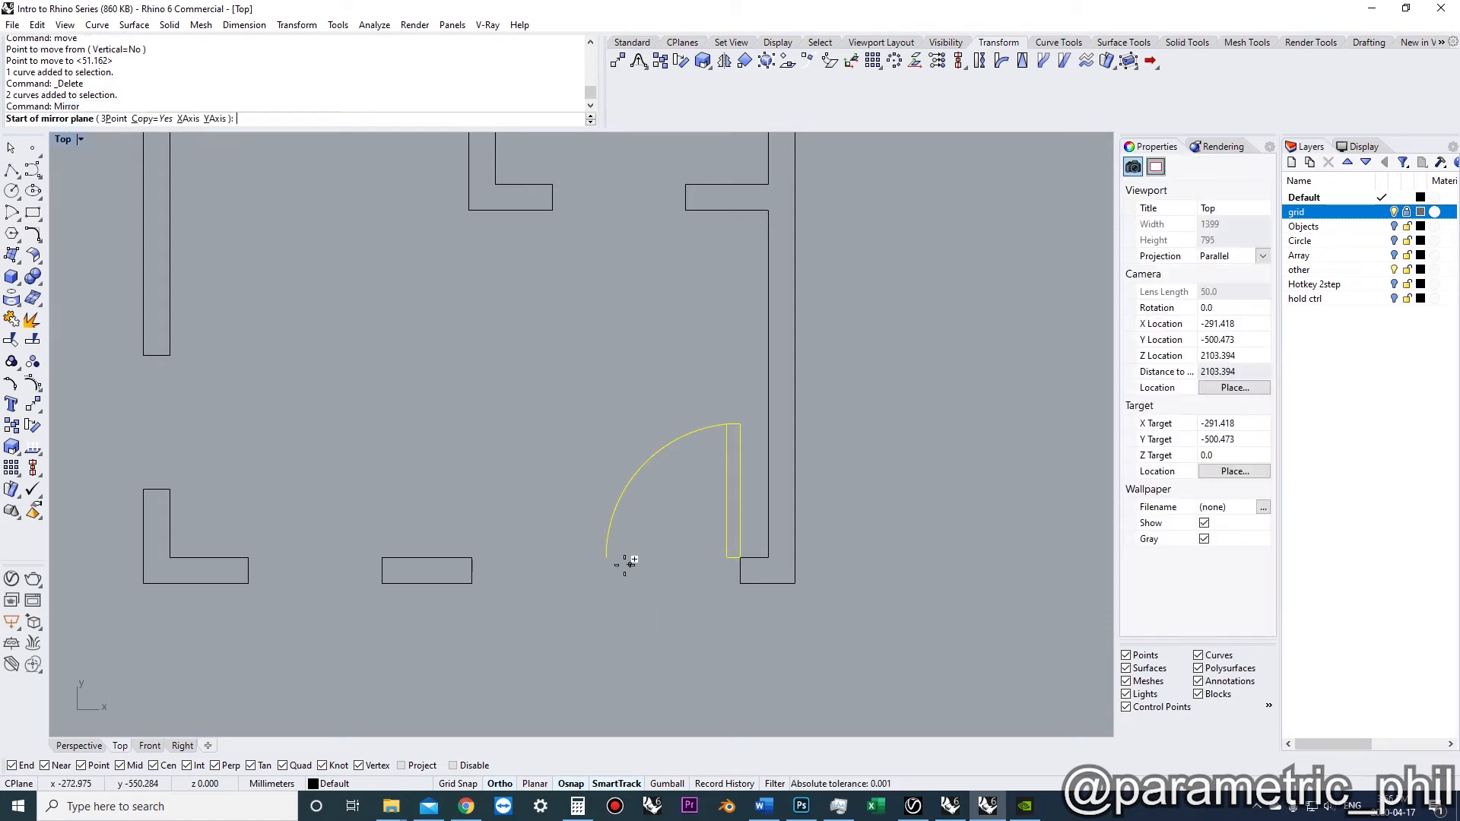
mouse_move(612, 559)
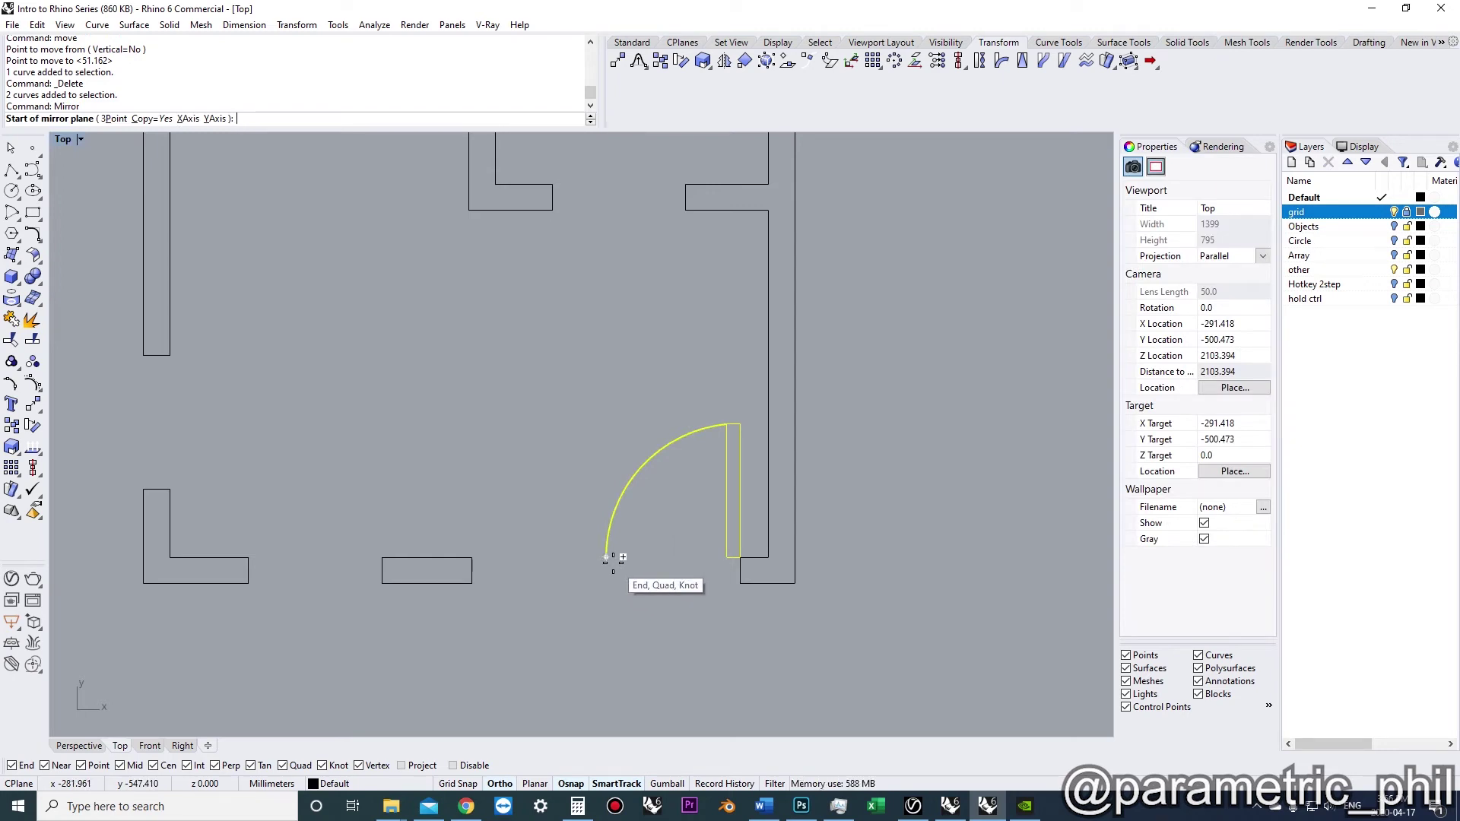
click(606, 557)
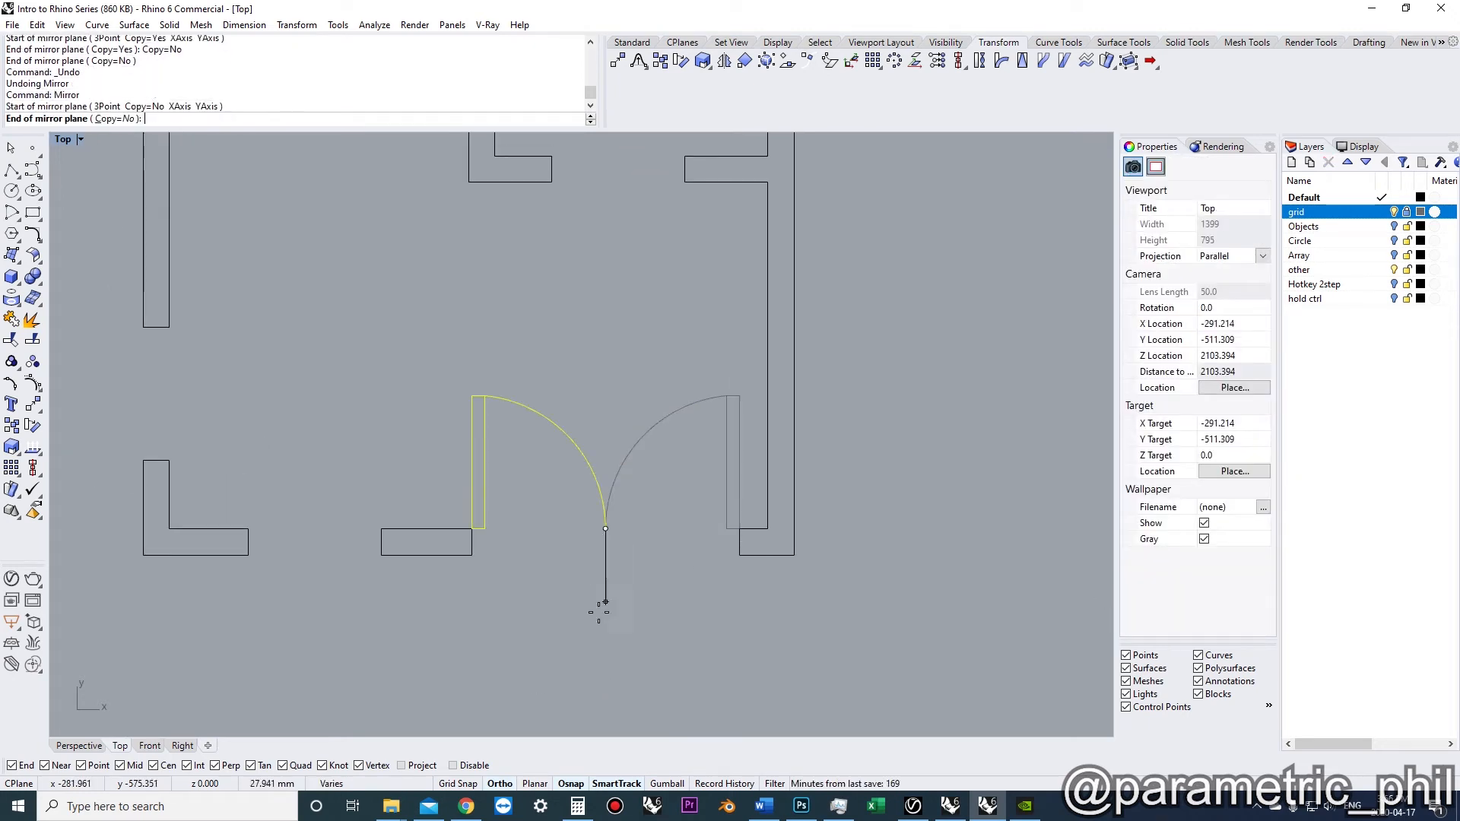
key(Enter)
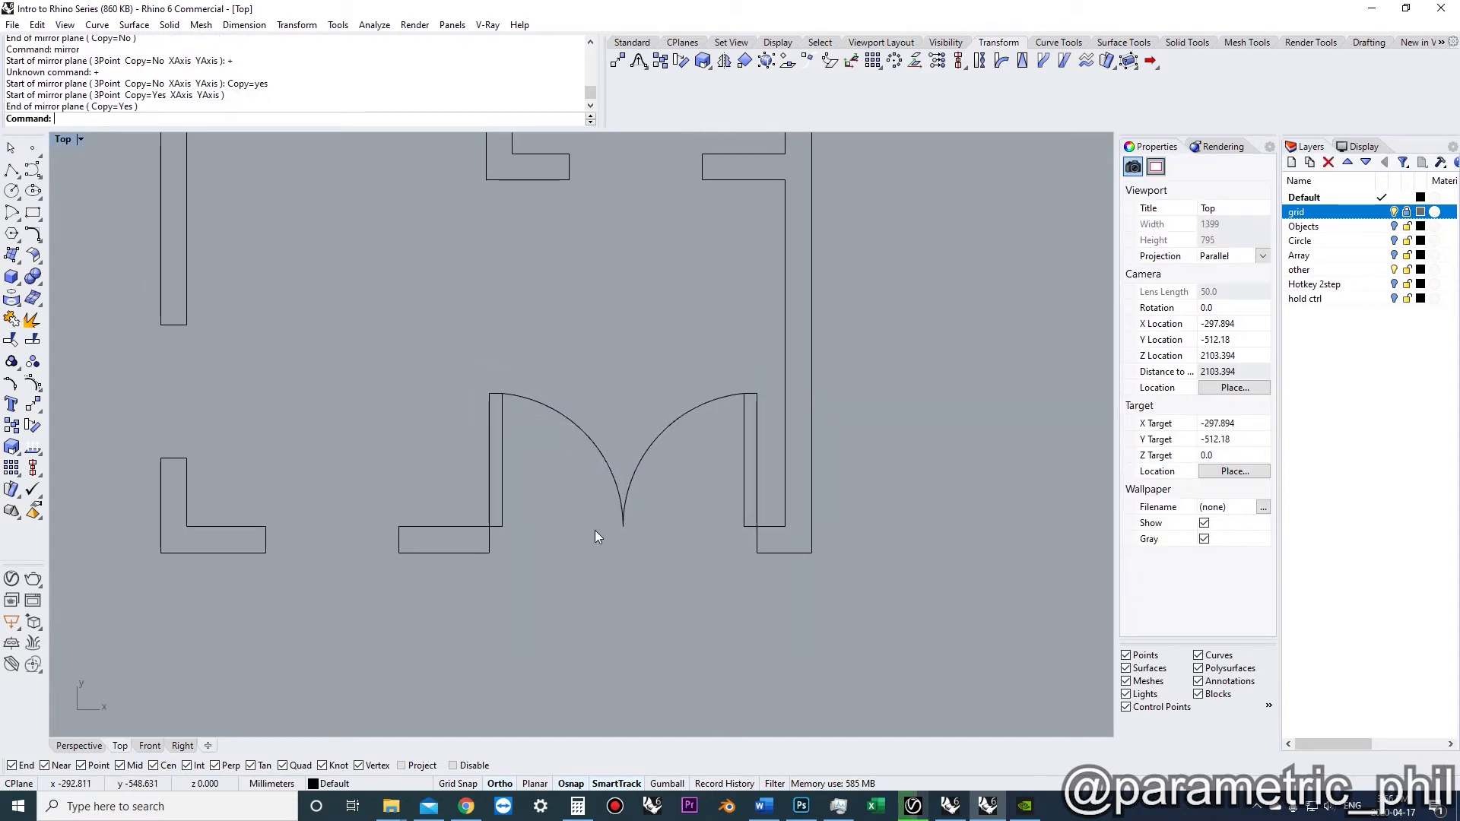
mouse_move(599, 534)
text(move)
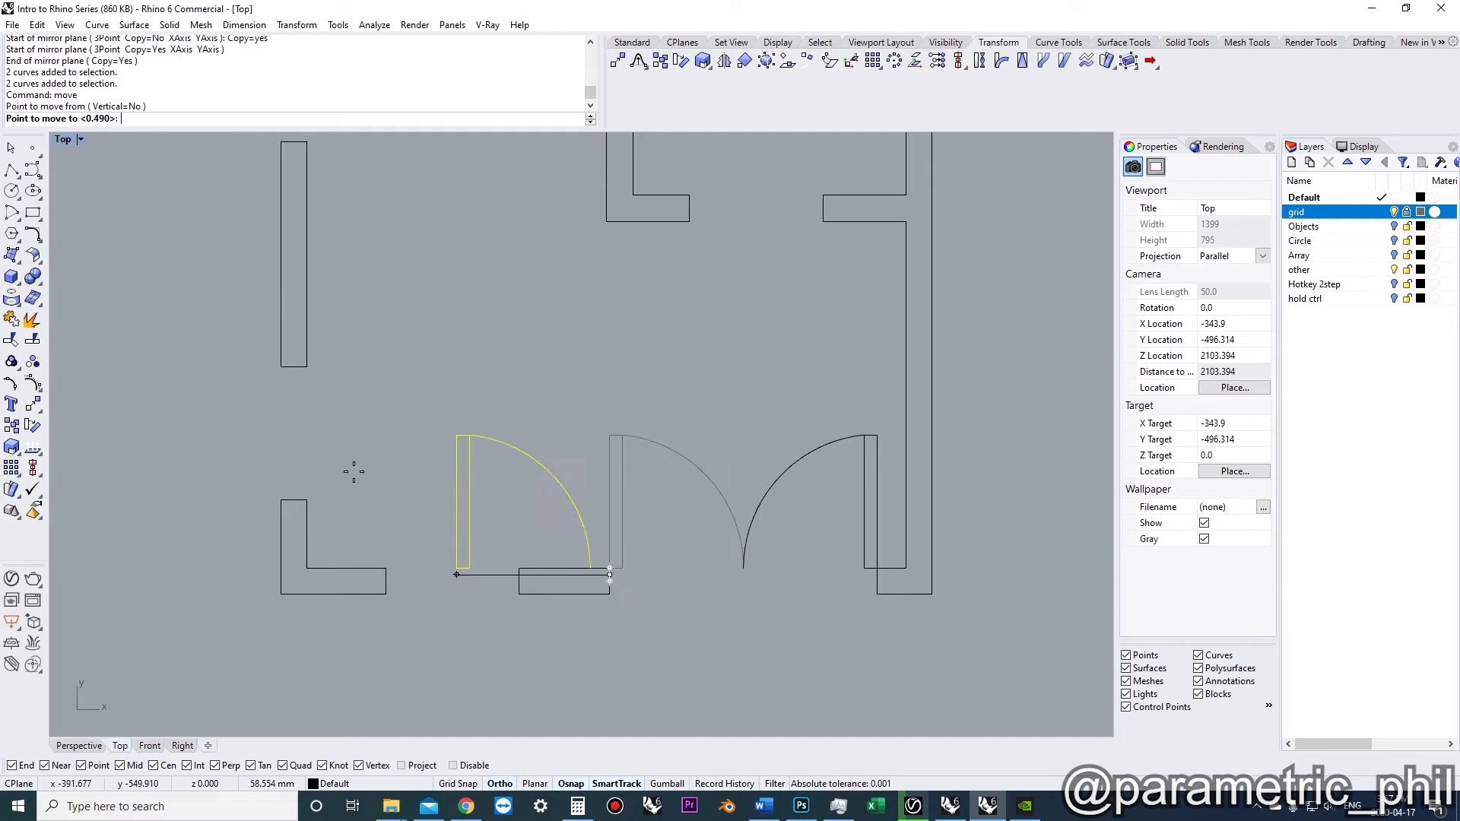
key(Ctrl+z)
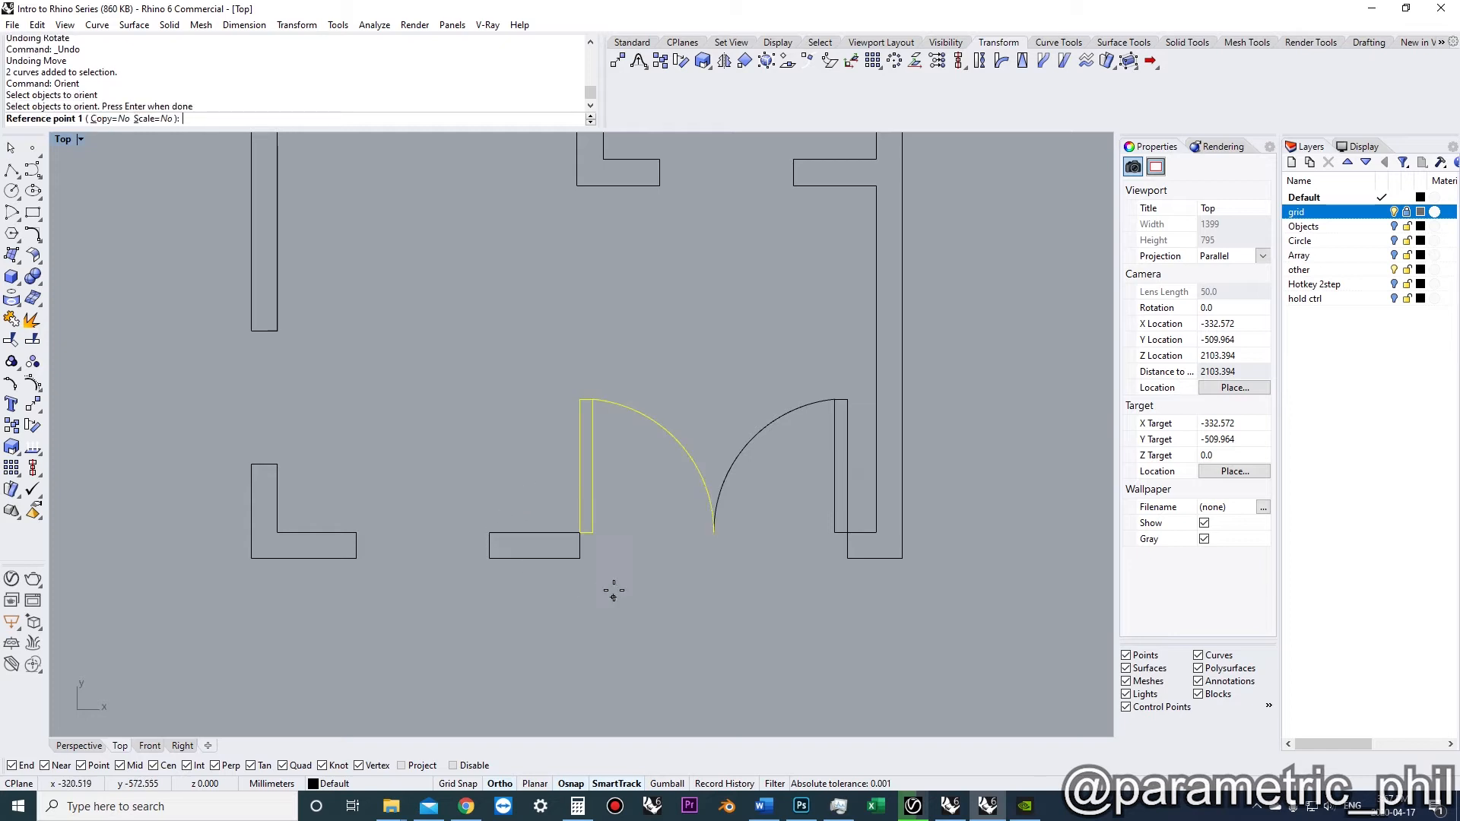
click(580, 532)
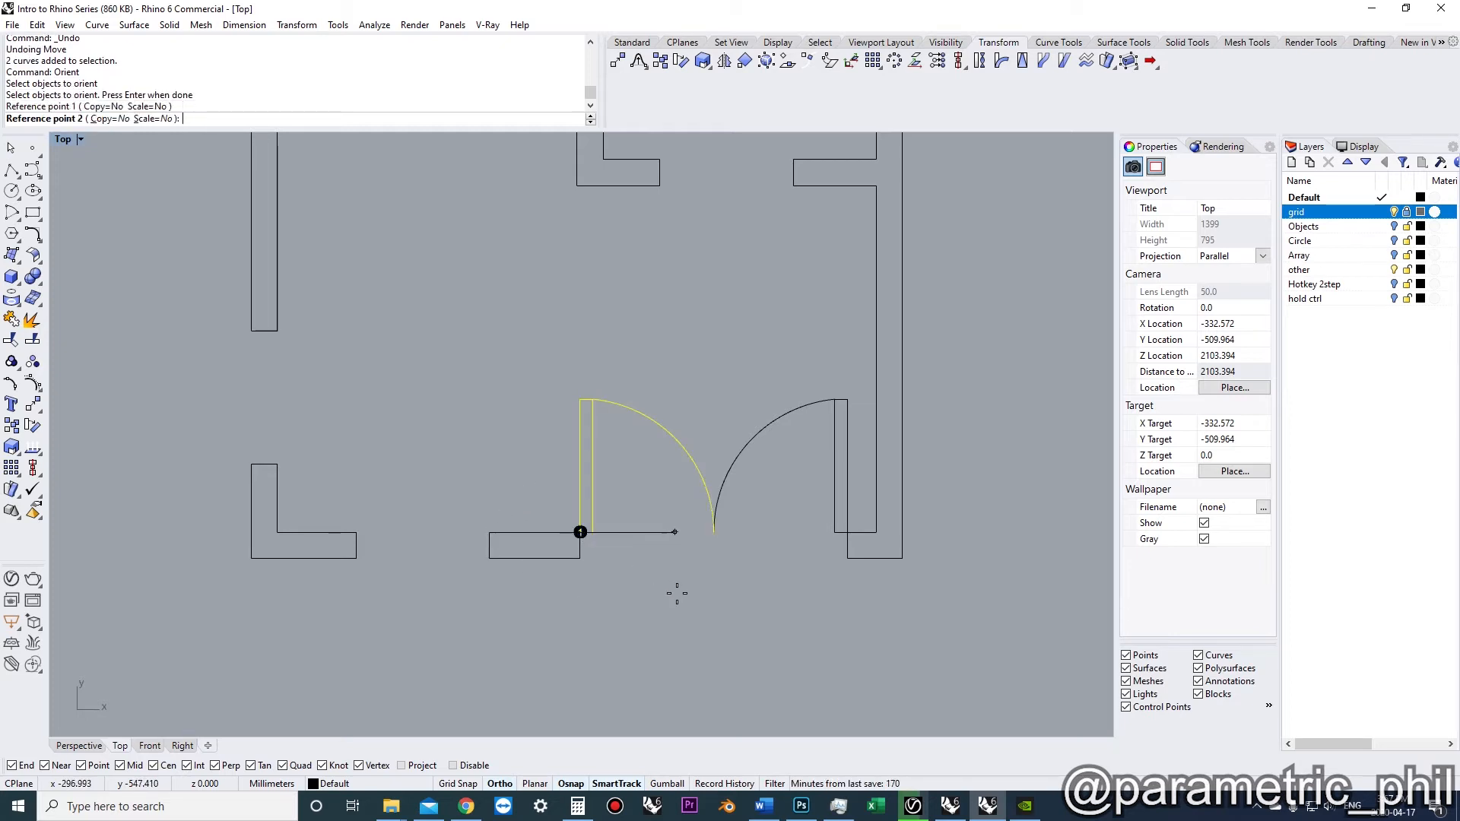
click(713, 532)
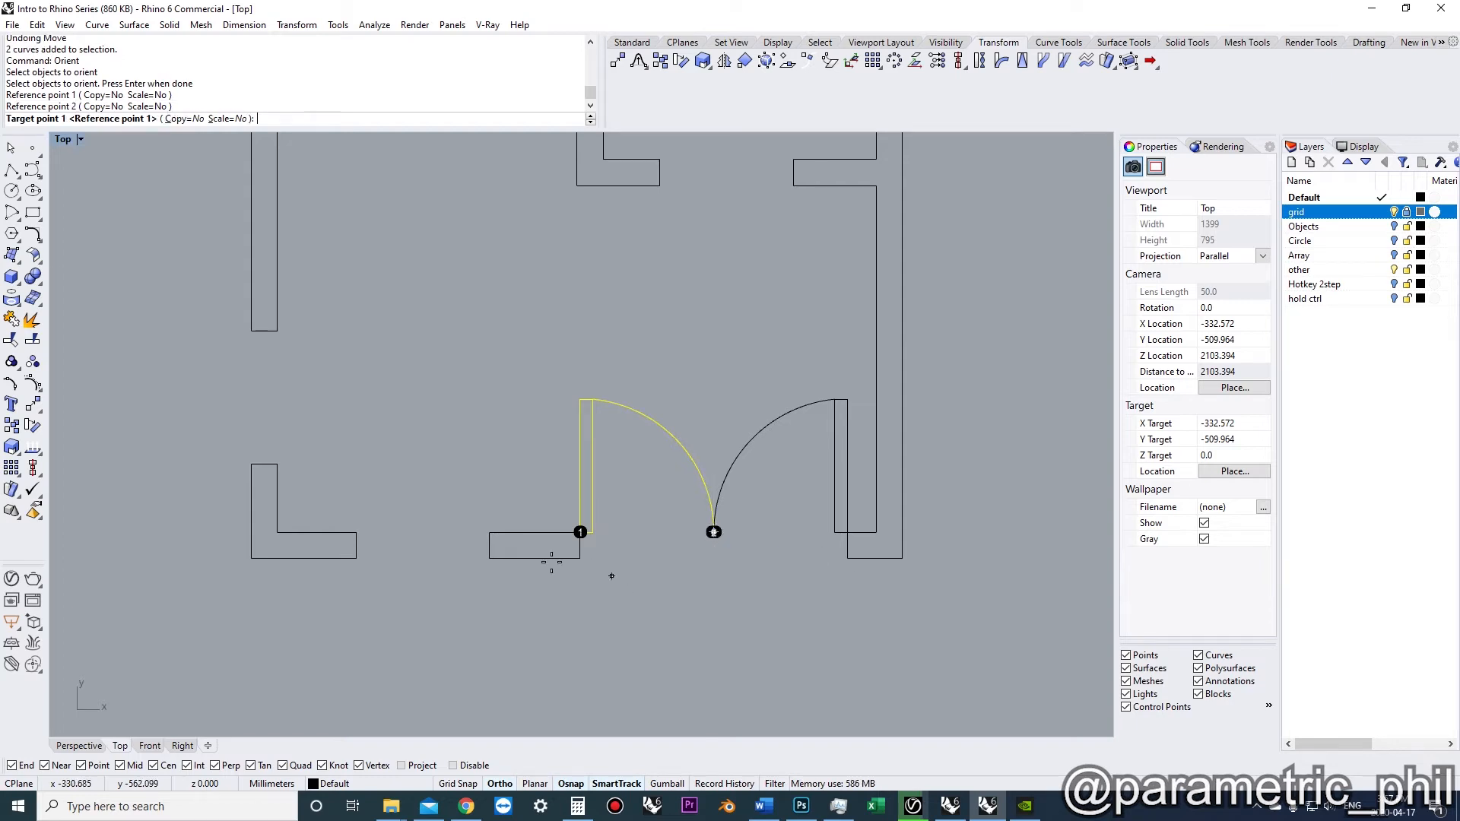
click(276, 331)
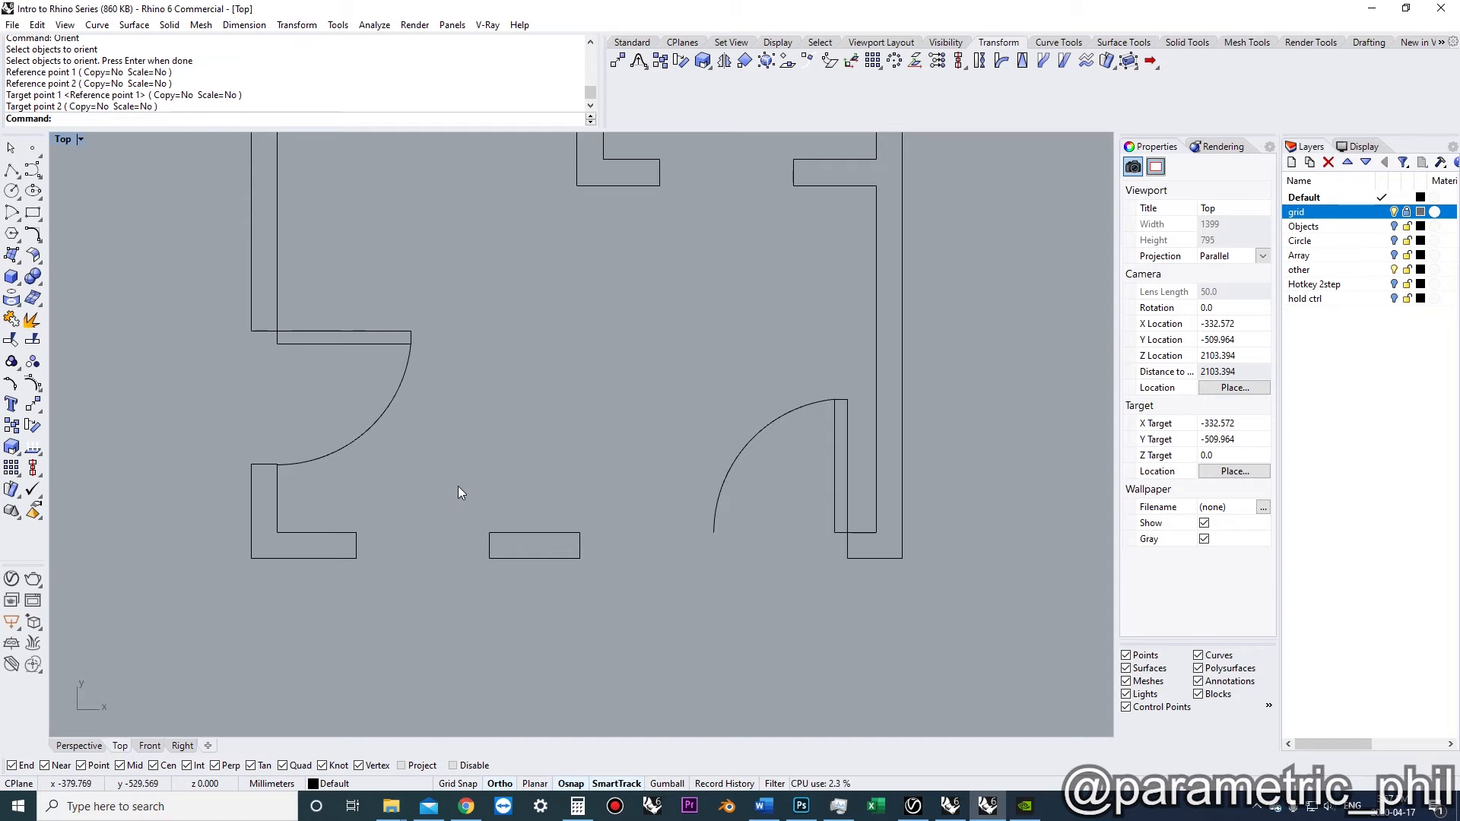
key(Ctrl+z)
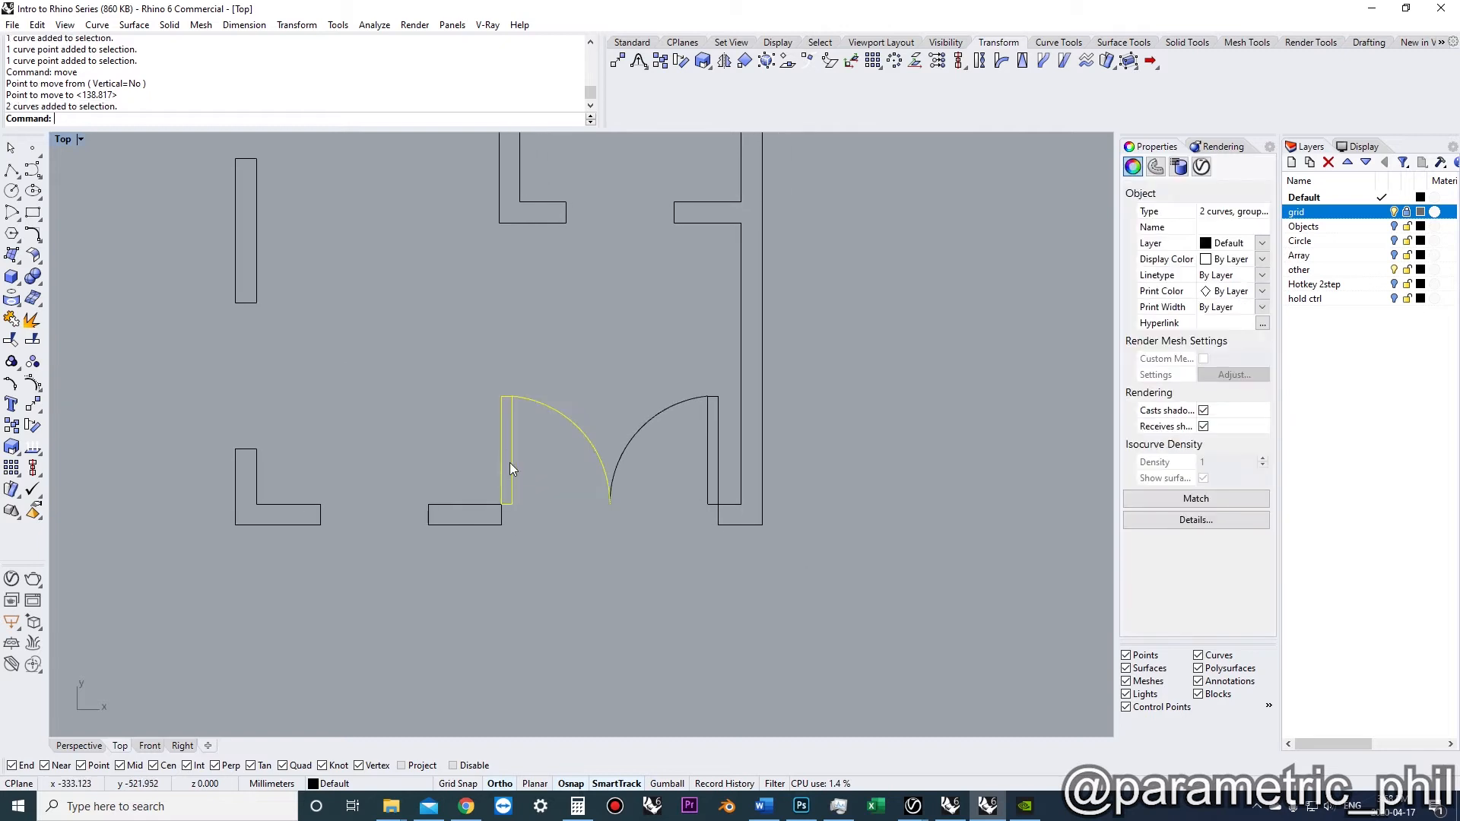
text(O)
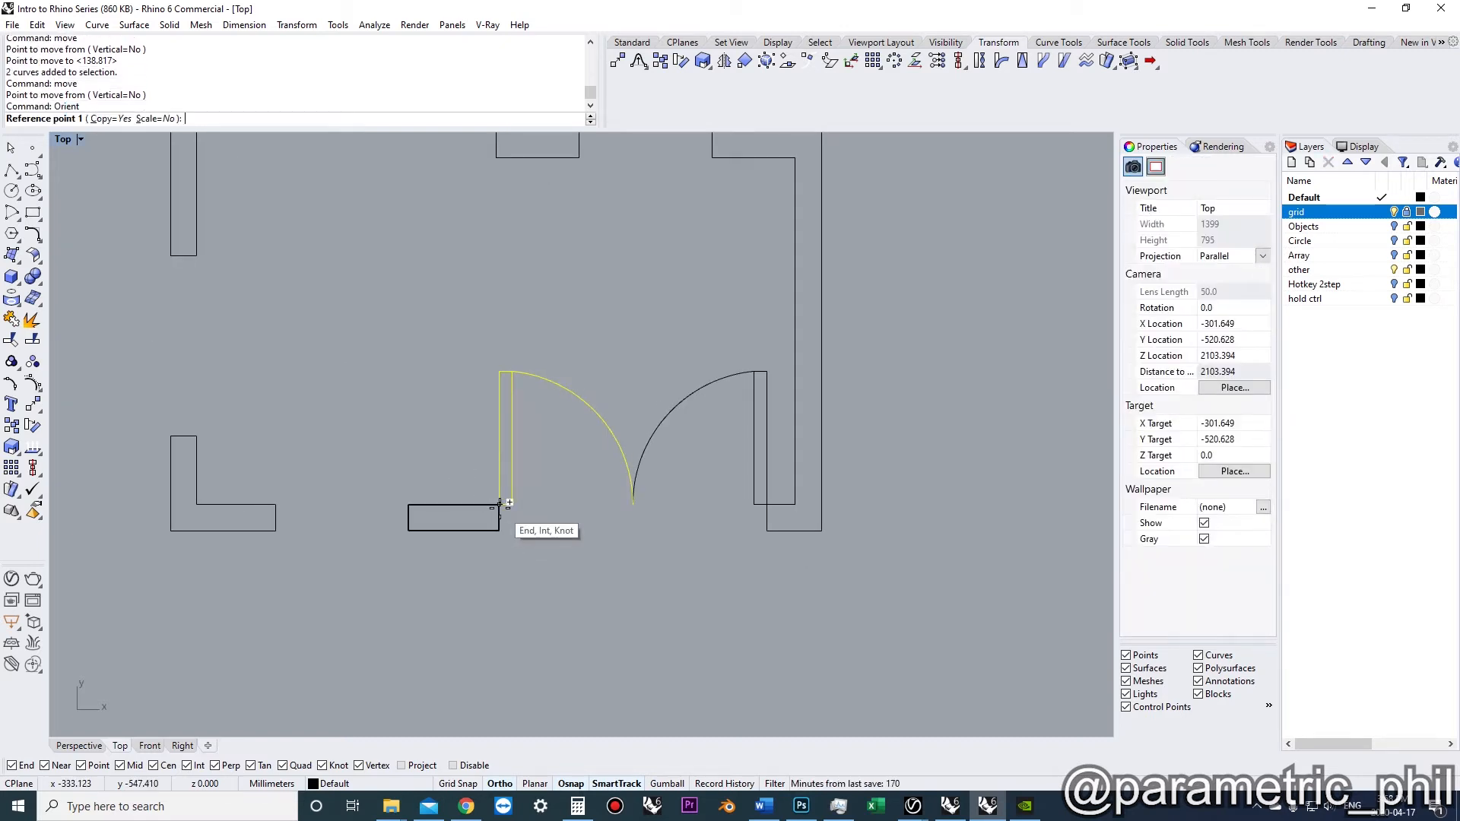
click(632, 504)
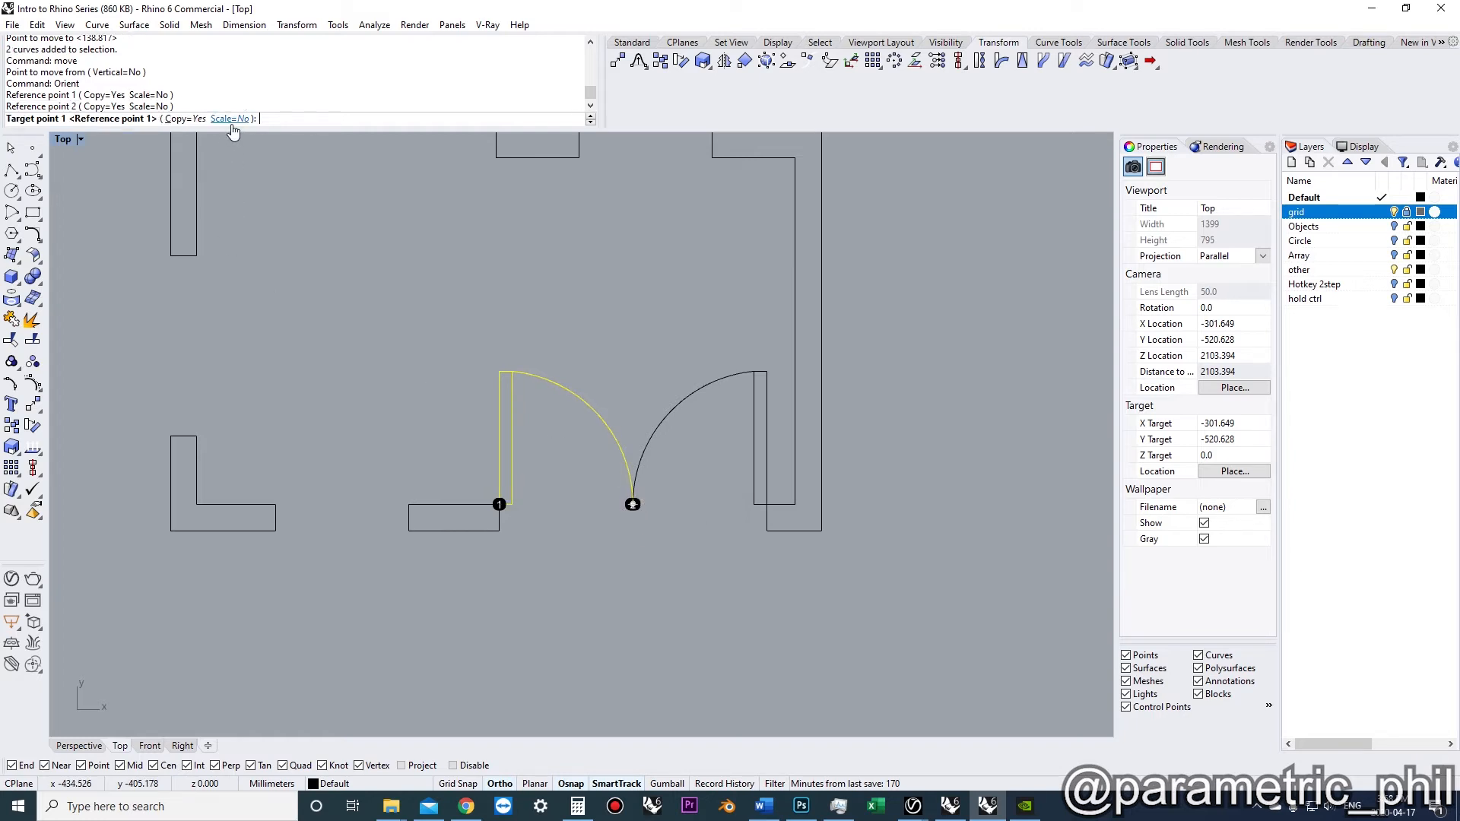
click(229, 119)
text(3D)
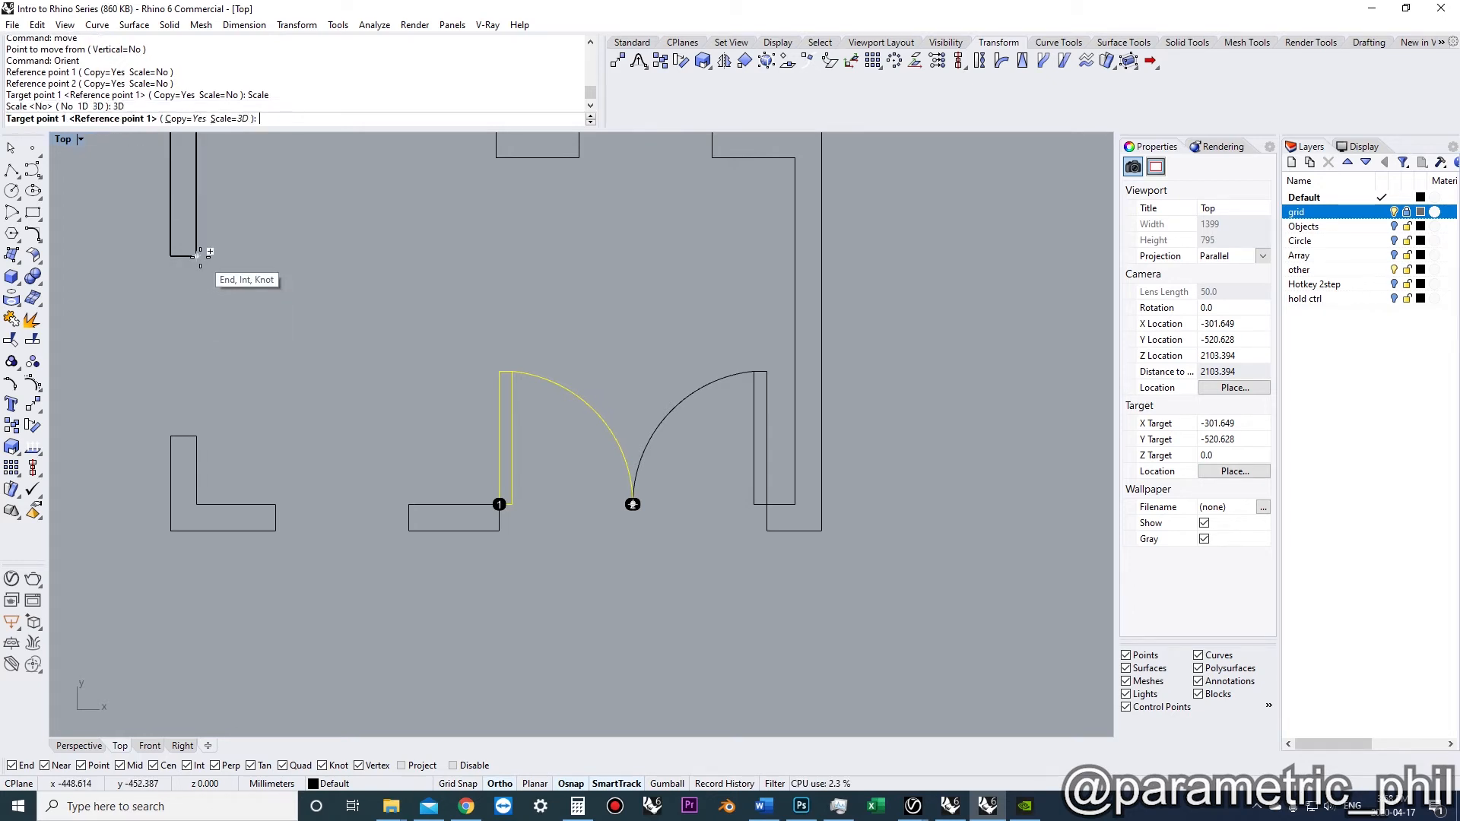
click(198, 434)
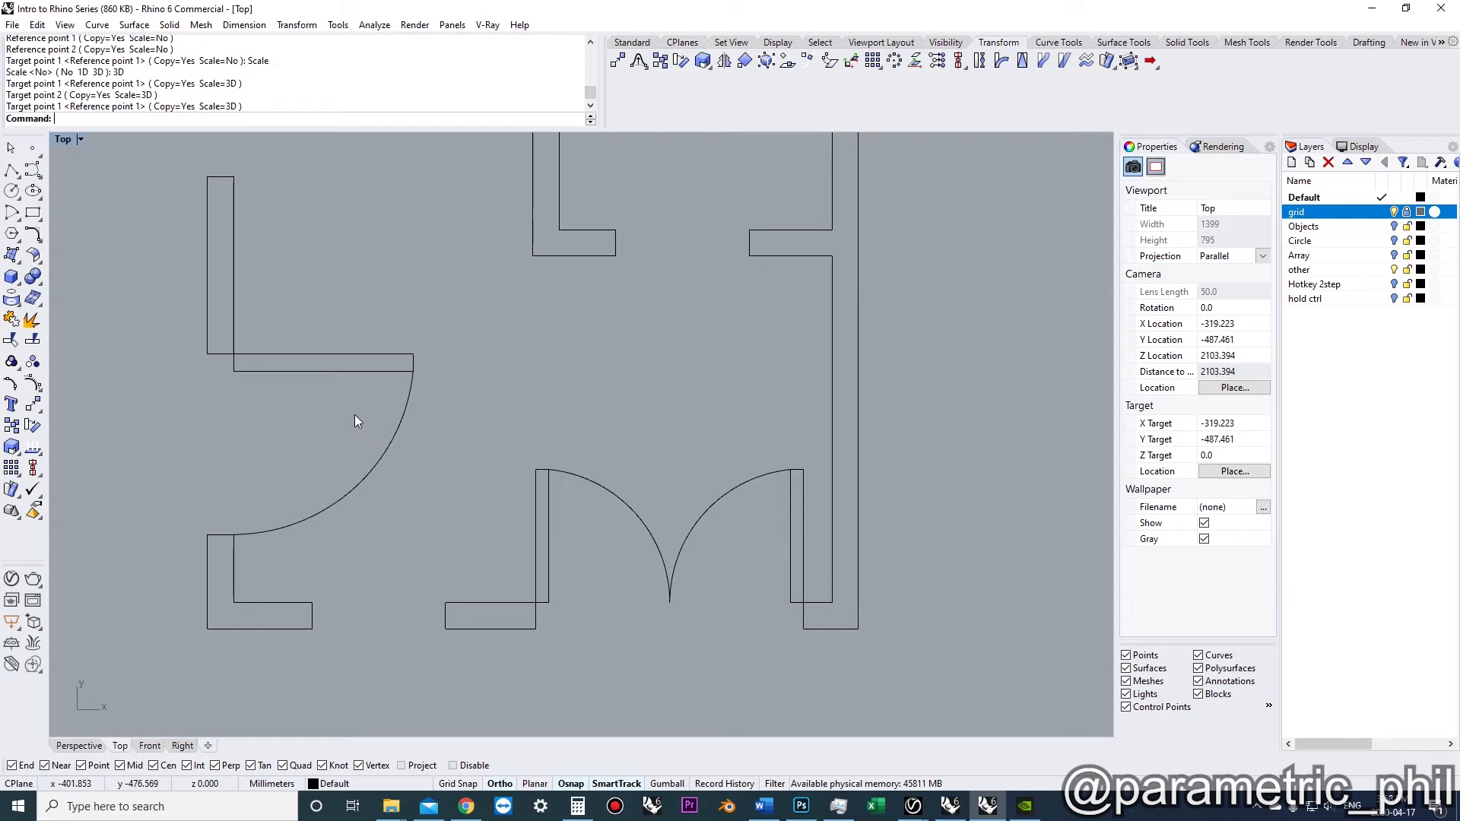
click(355, 423)
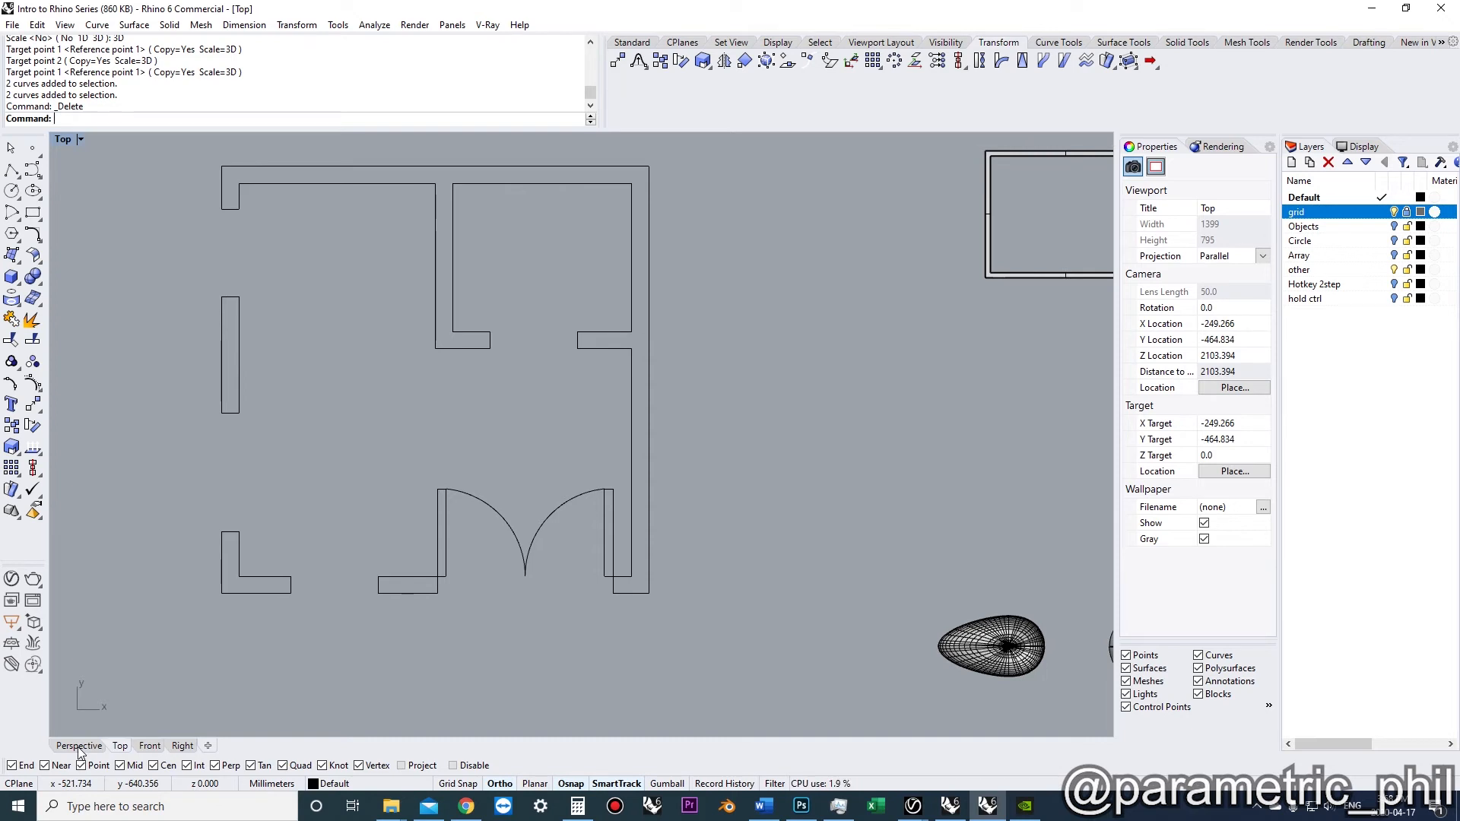
In Perspective, Orient3Pt the wedge block, placing its reference corner at the large solid's base.
click(79, 745)
text(pointsoff)
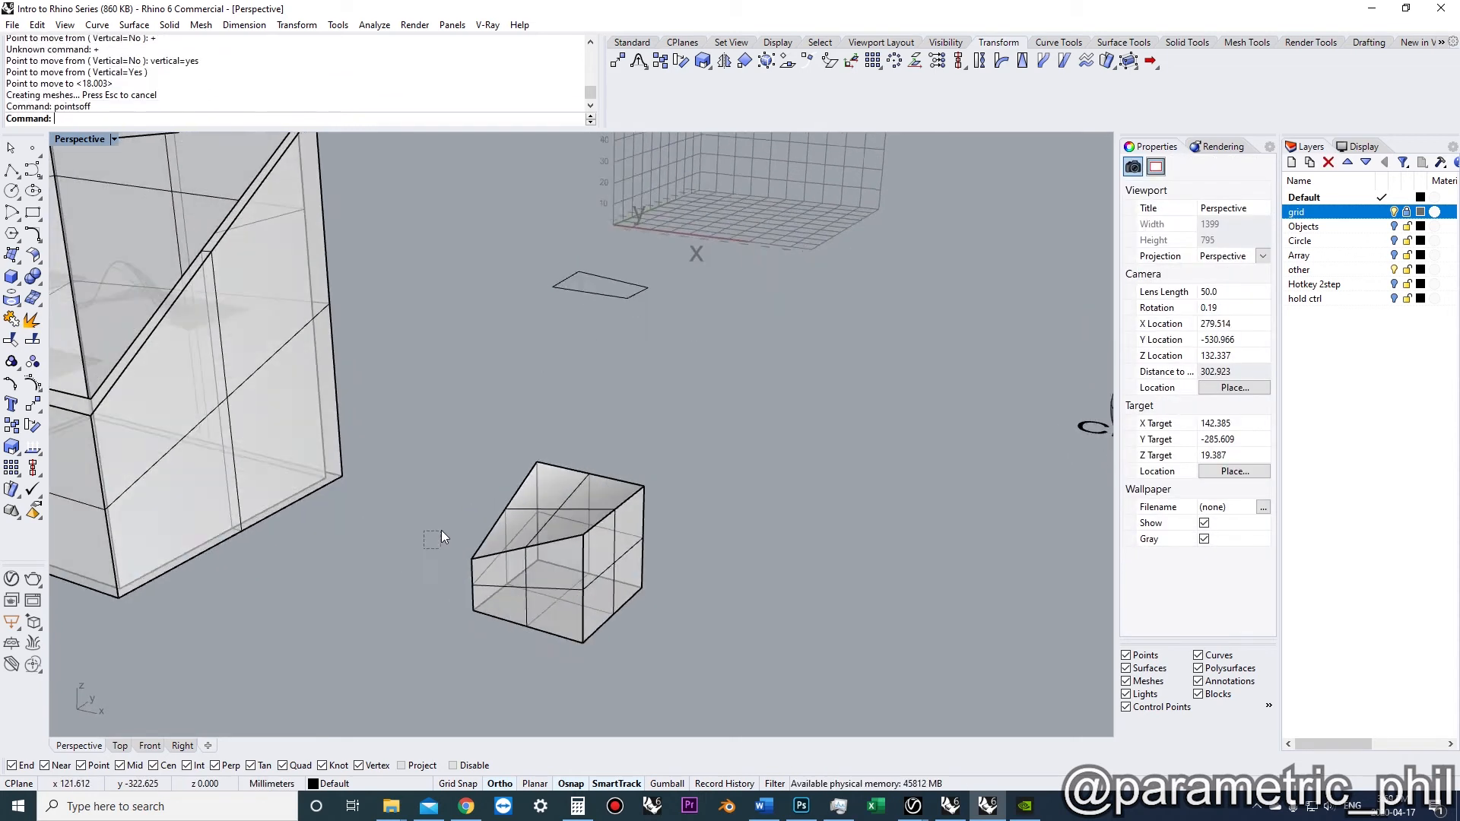
text(Orient)
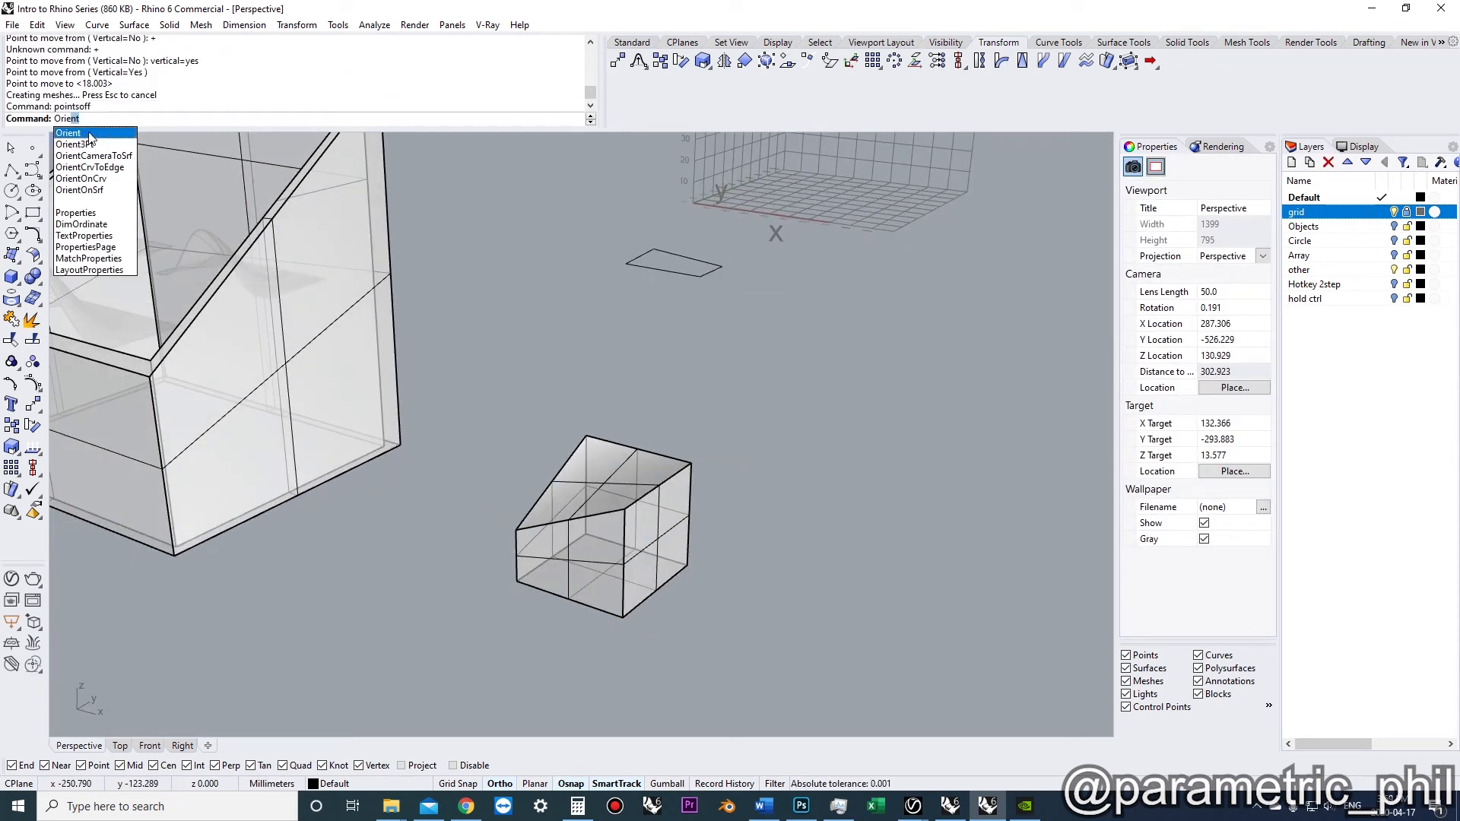
click(72, 146)
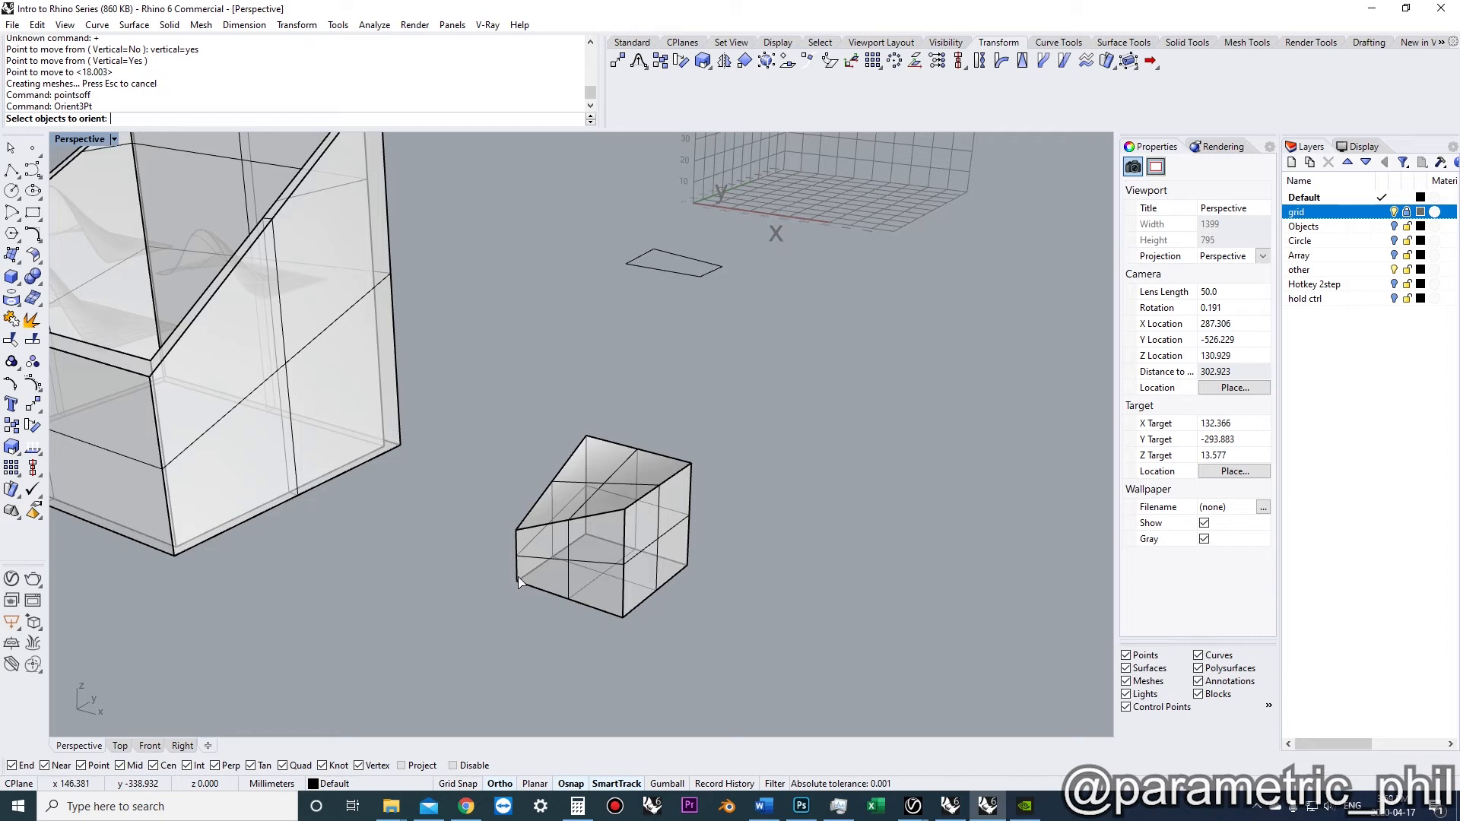
click(597, 558)
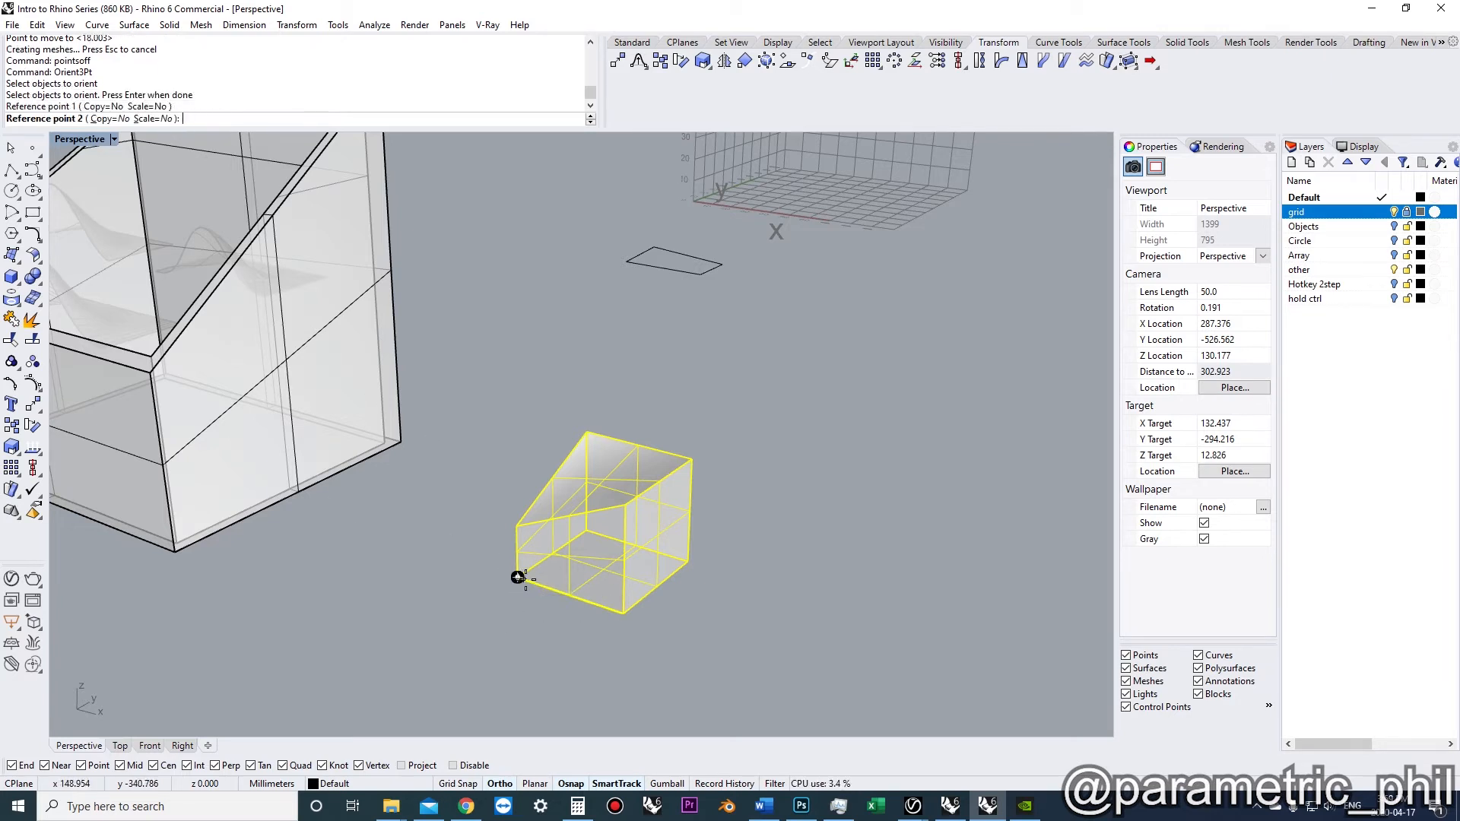
click(622, 614)
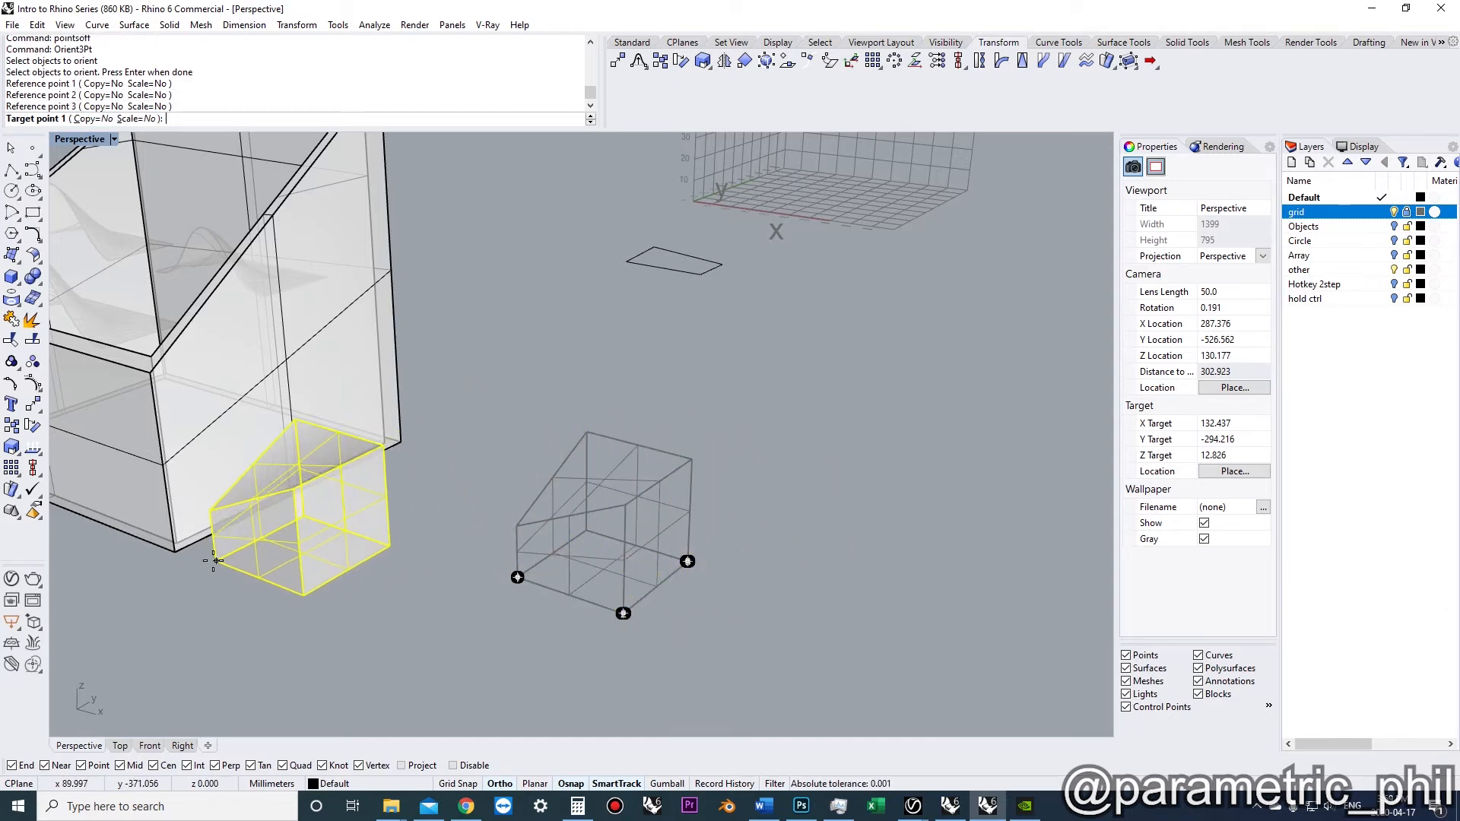
click(215, 561)
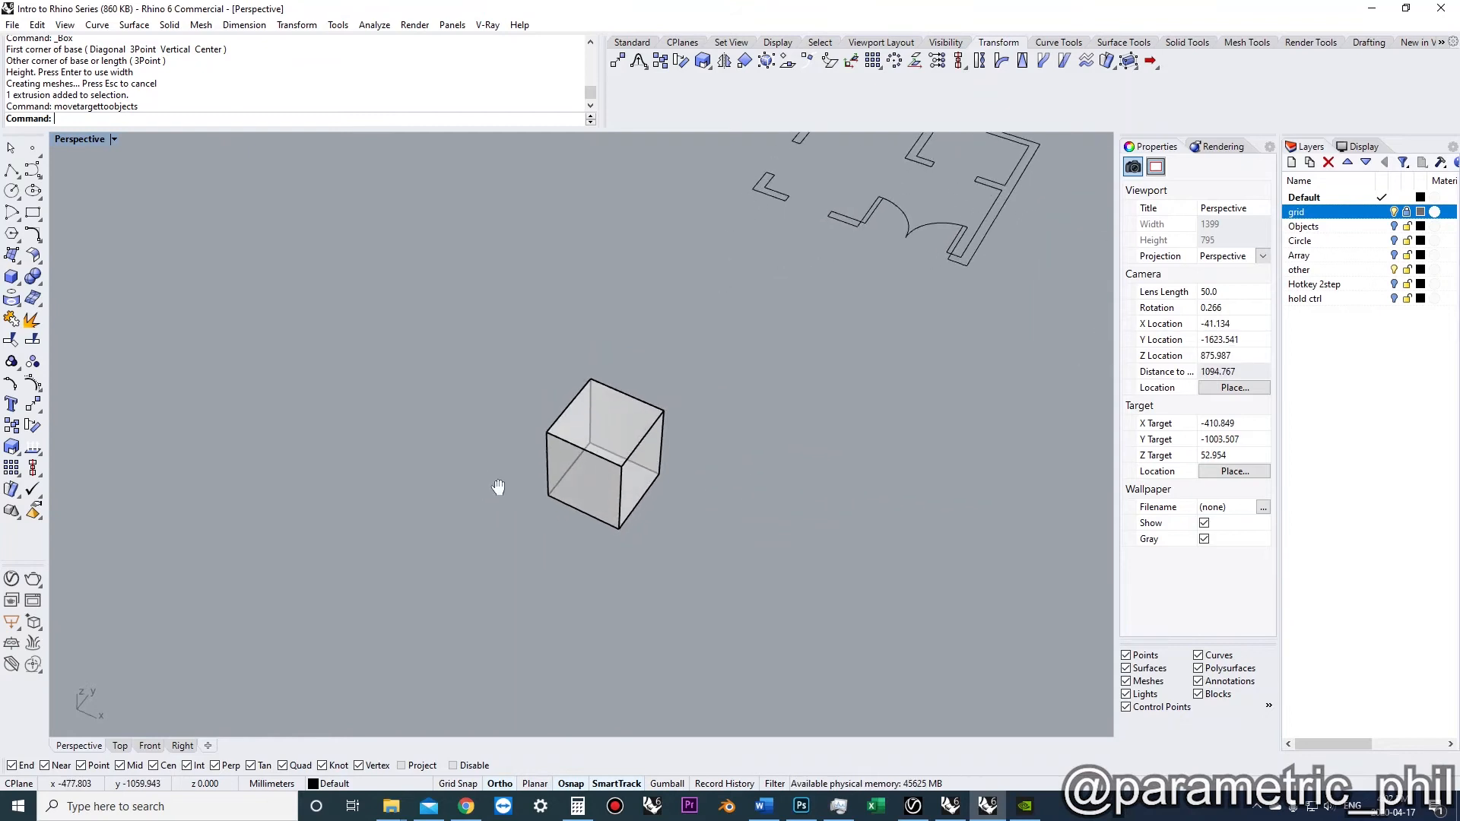
Linearly array the cube into a row of 10 evenly spaced copies.
click(658, 486)
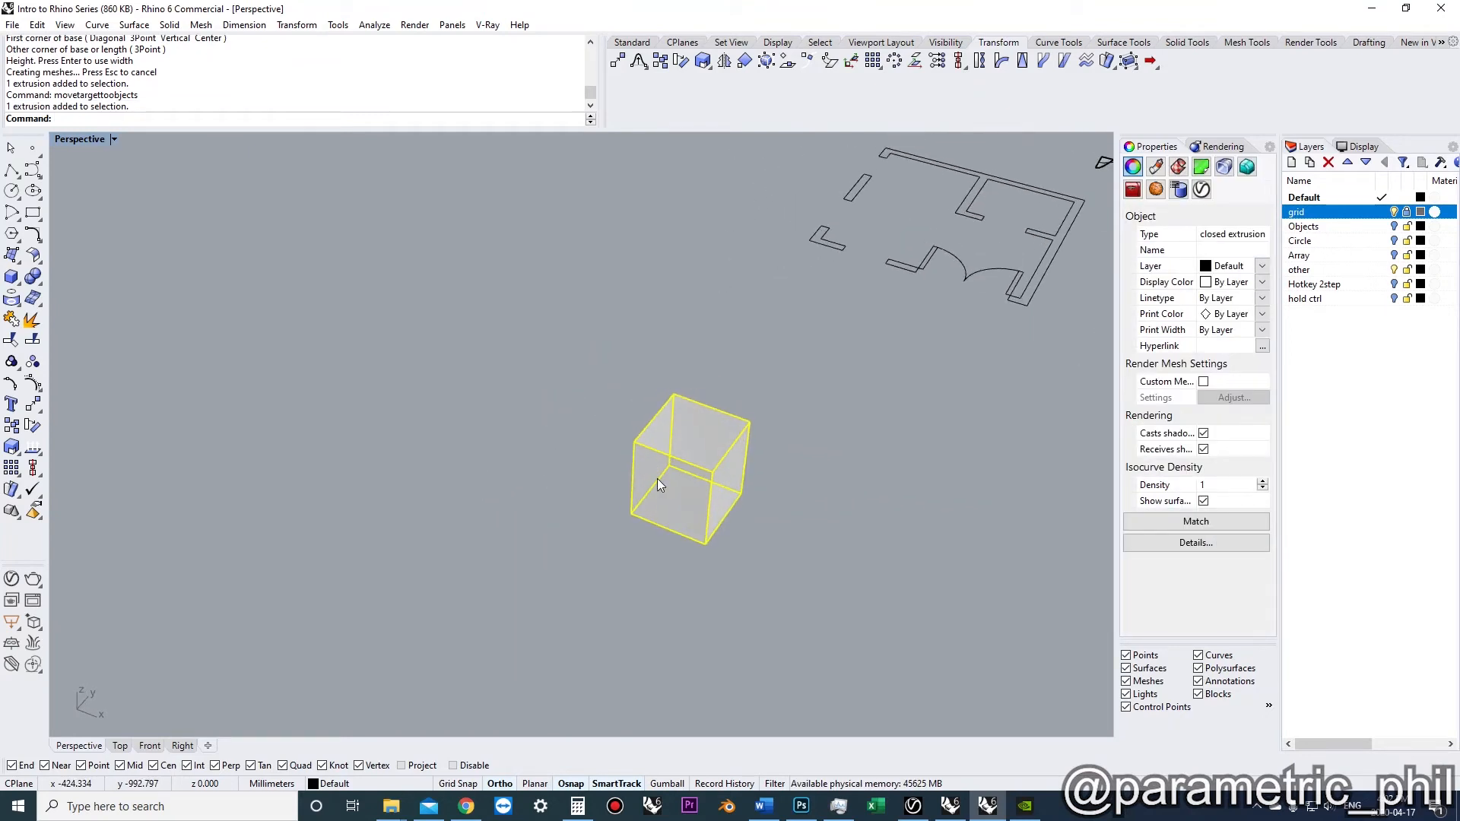
text(Array)
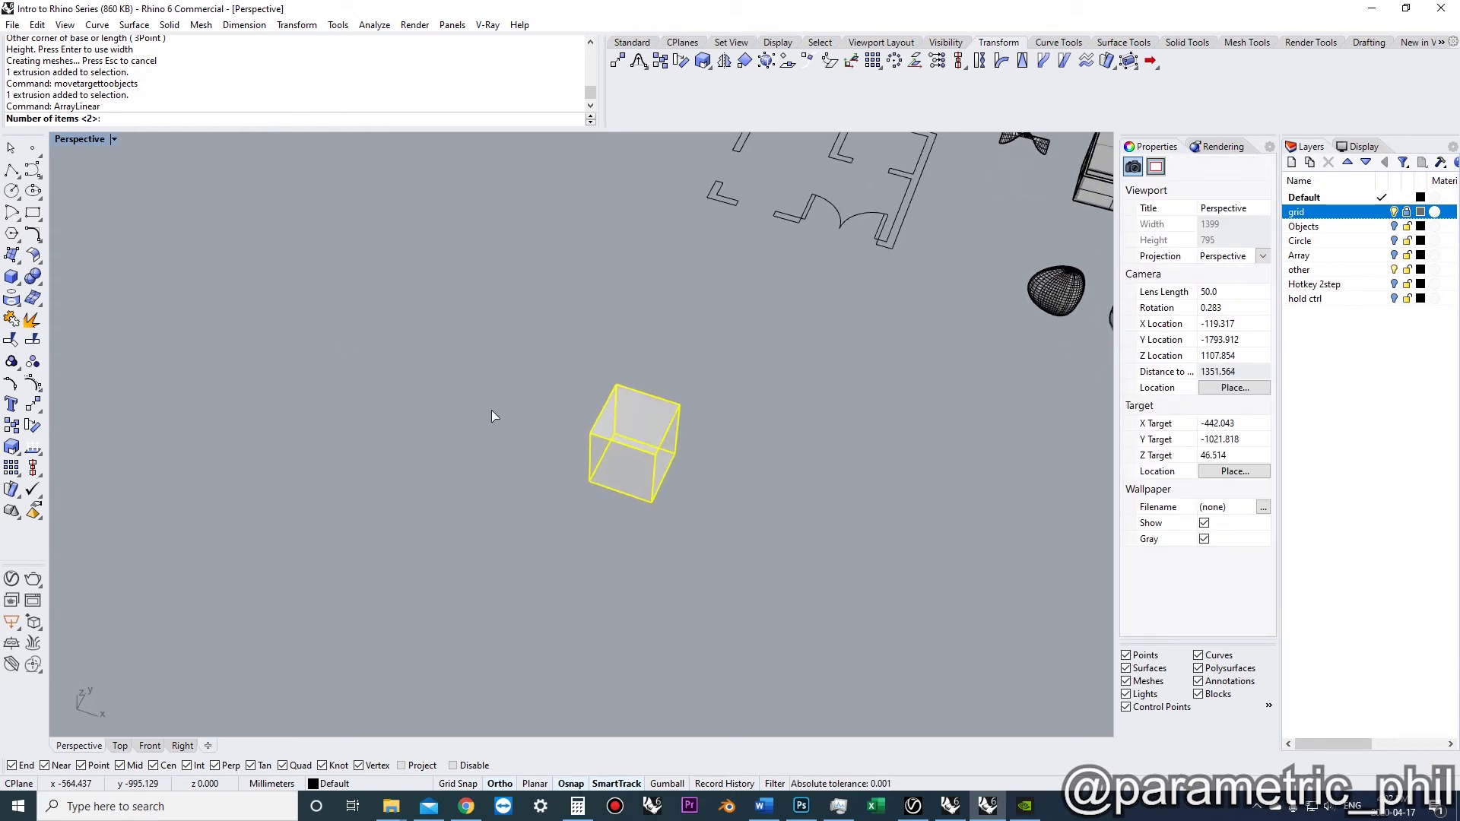
text(10)
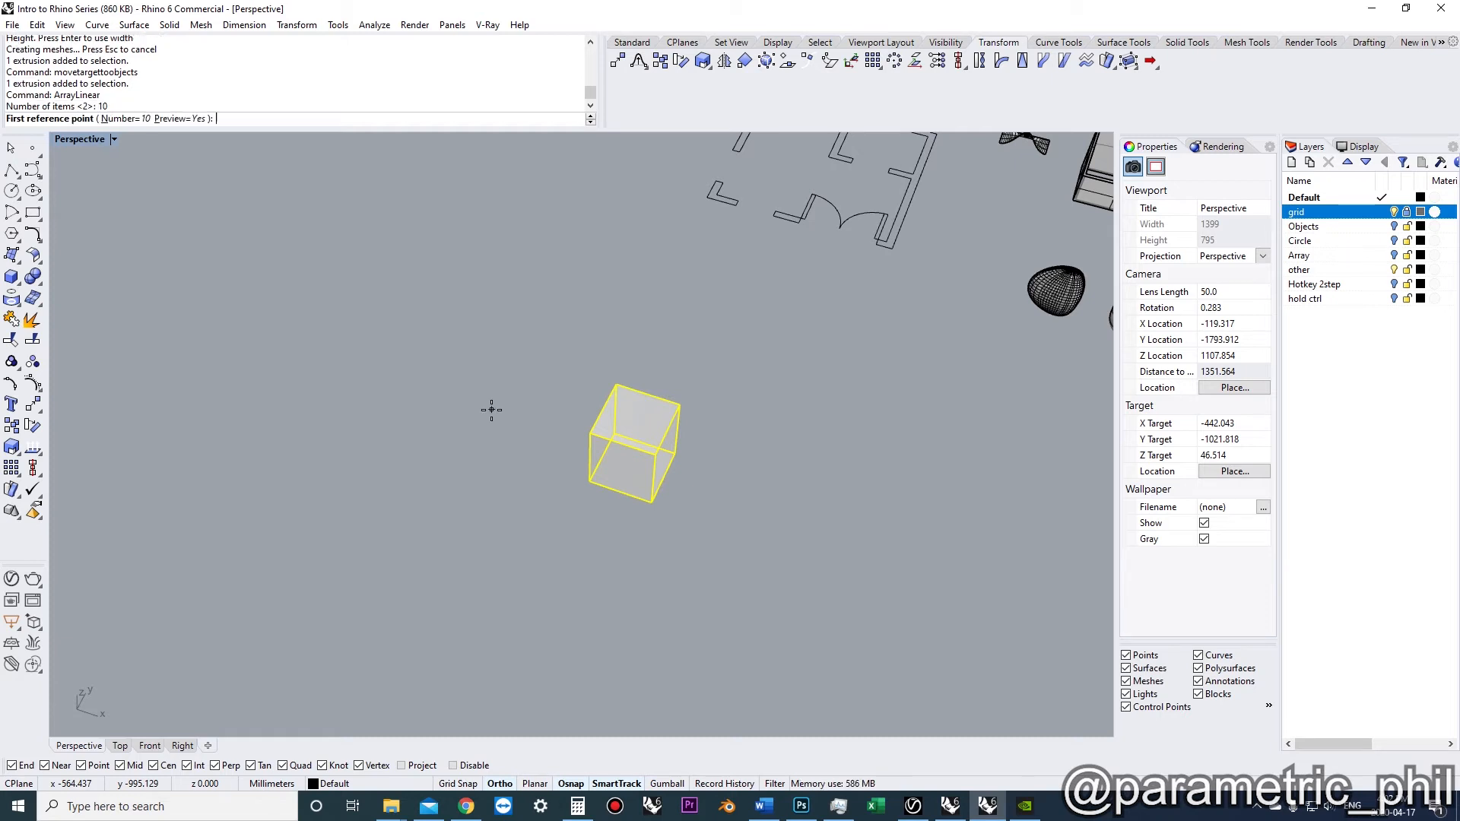
mouse_move(654, 510)
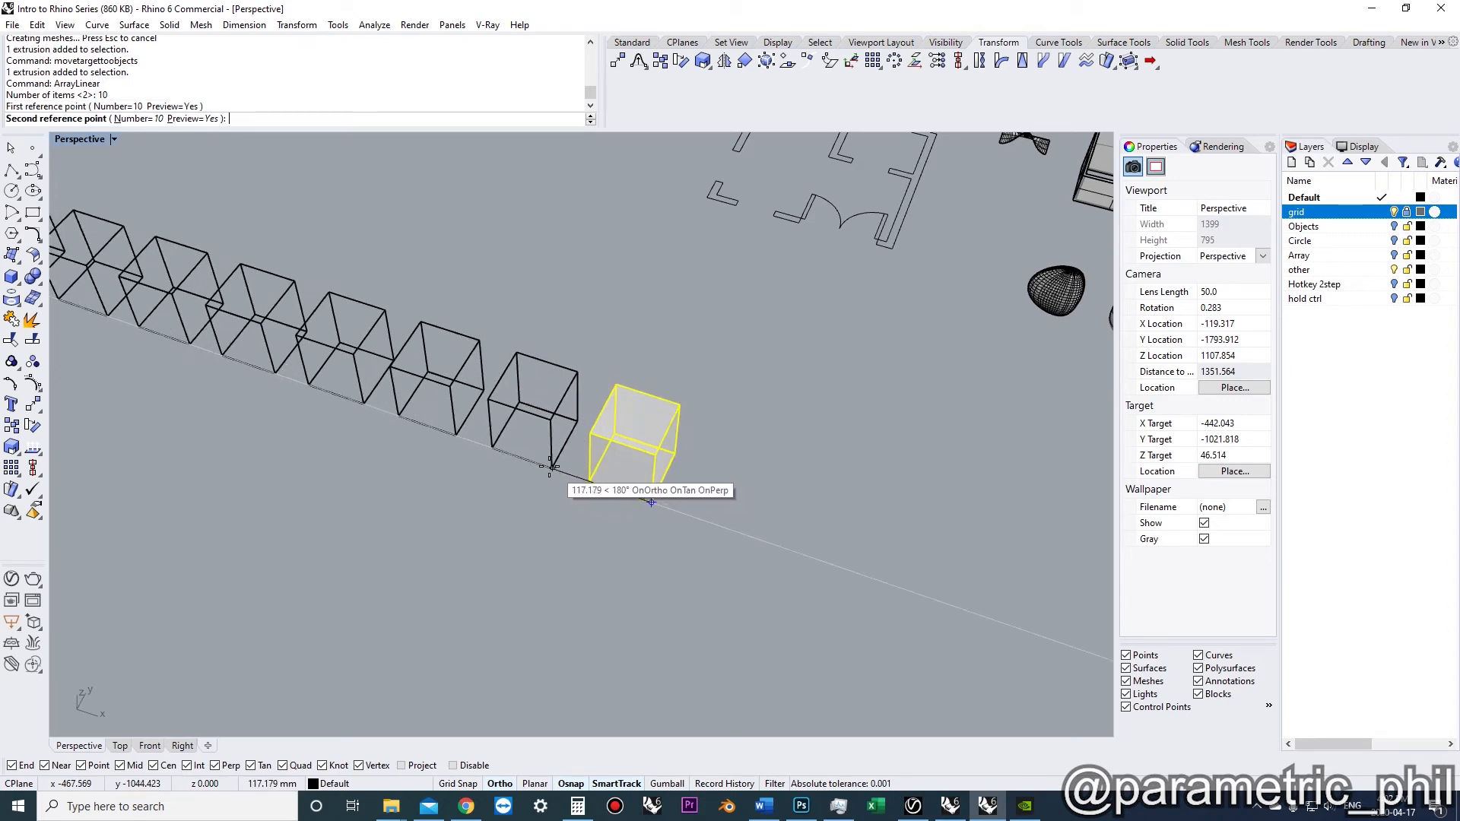
click(651, 503)
text(polyline)
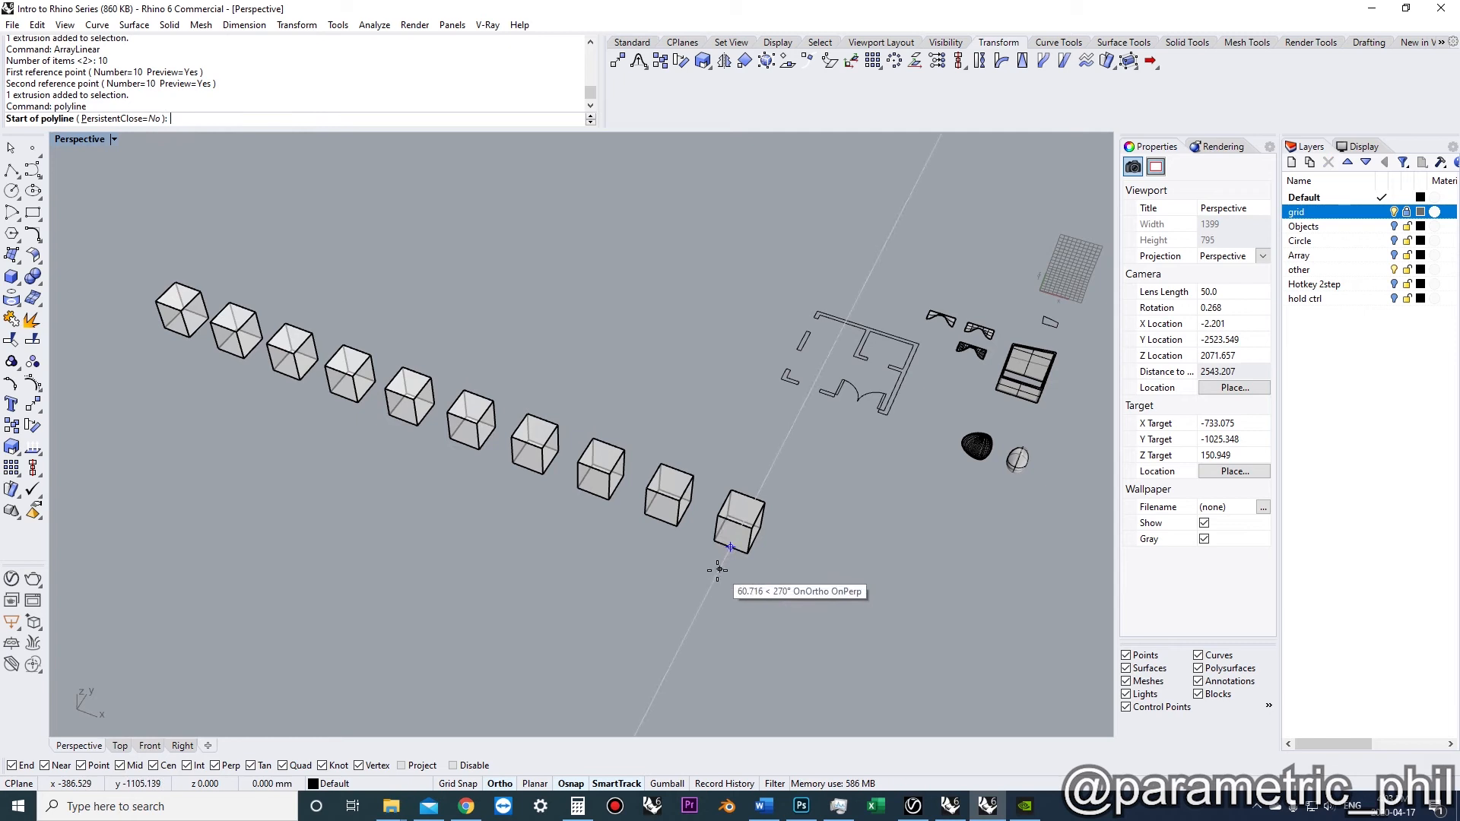
Draw a line, array 6 cubes ending at its endpoint, then delete the row.
click(718, 573)
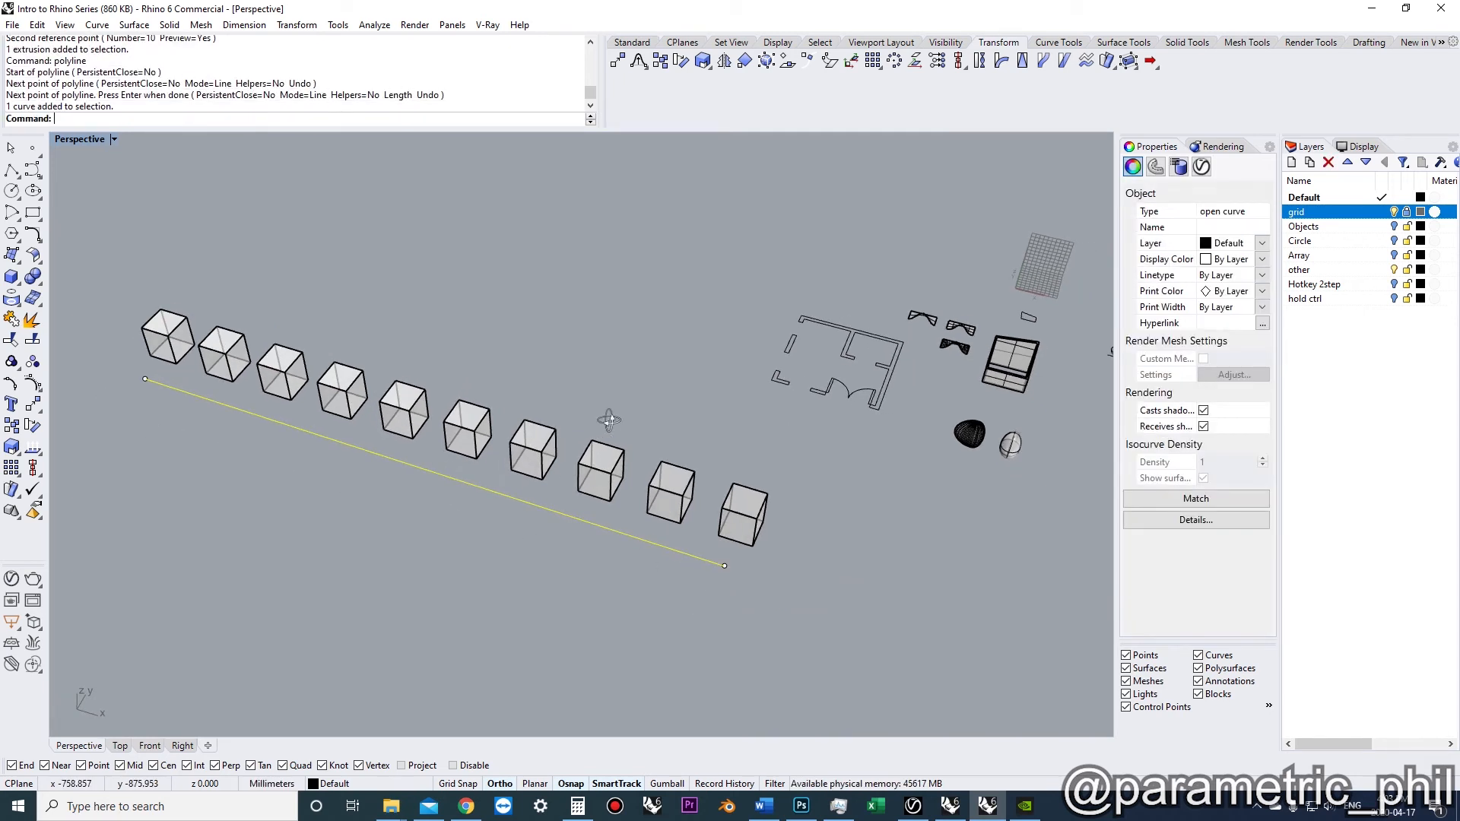
text(6)
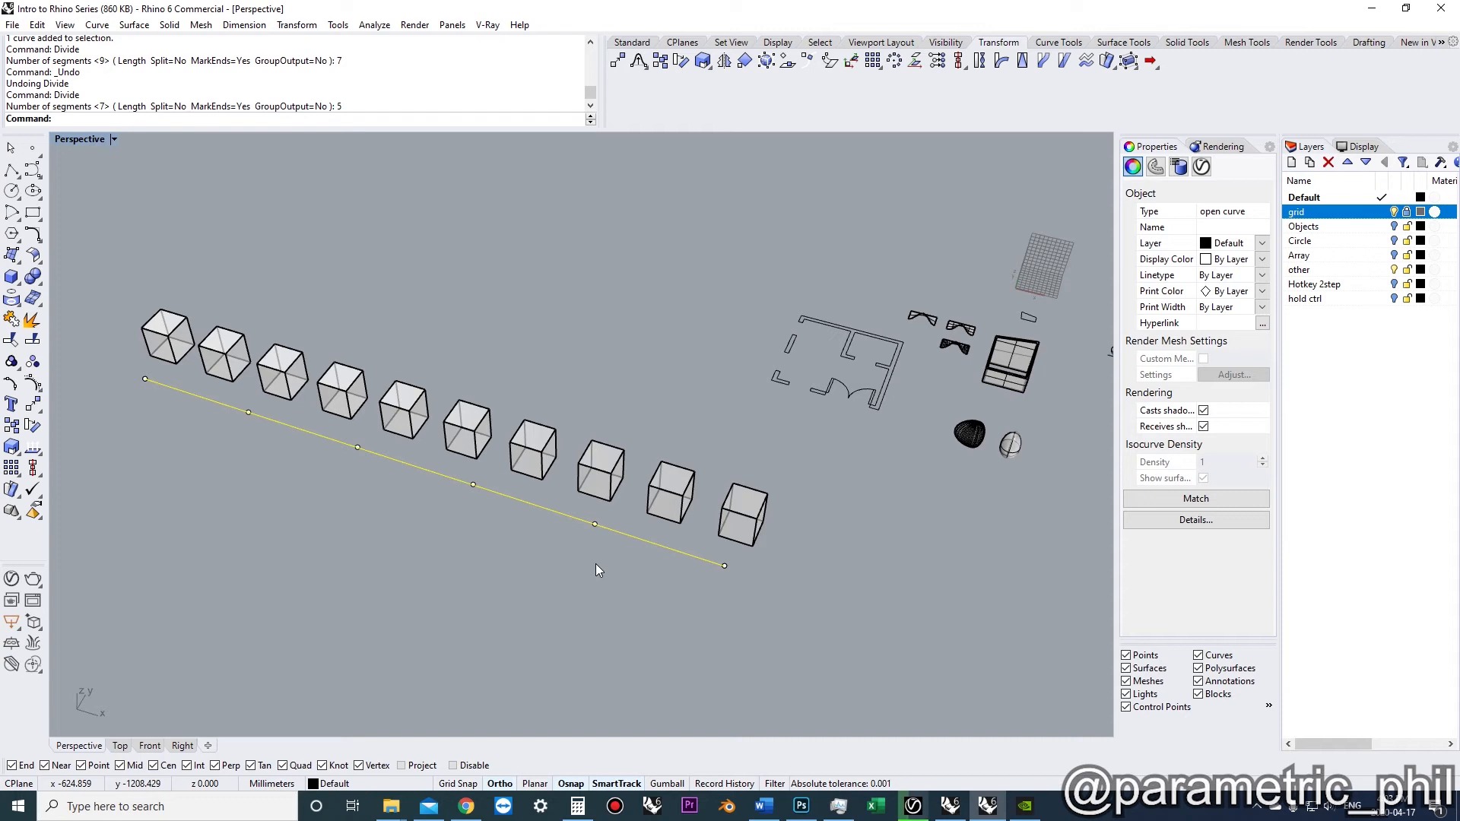
mouse_move(364, 481)
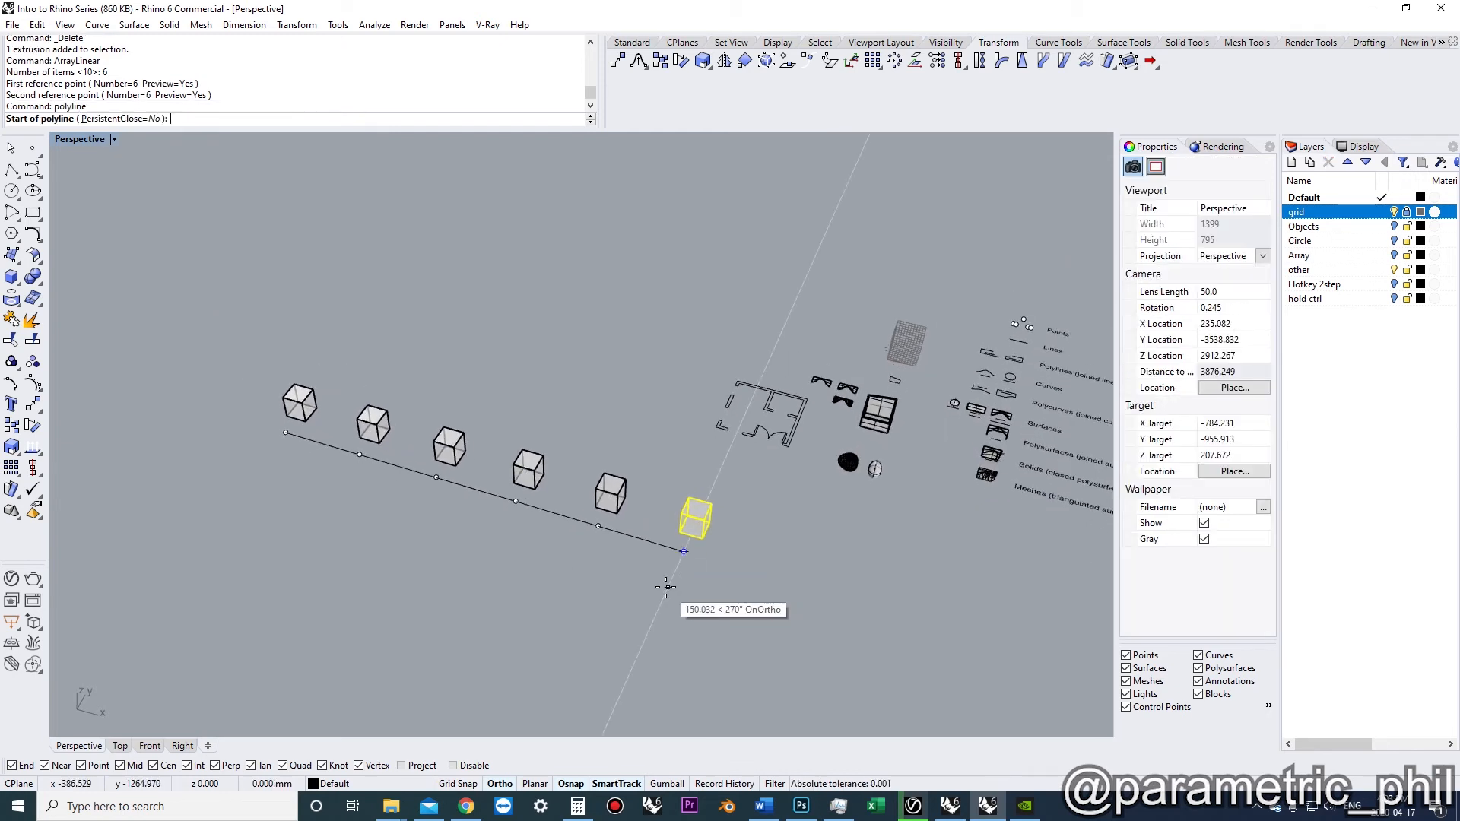
click(683, 551)
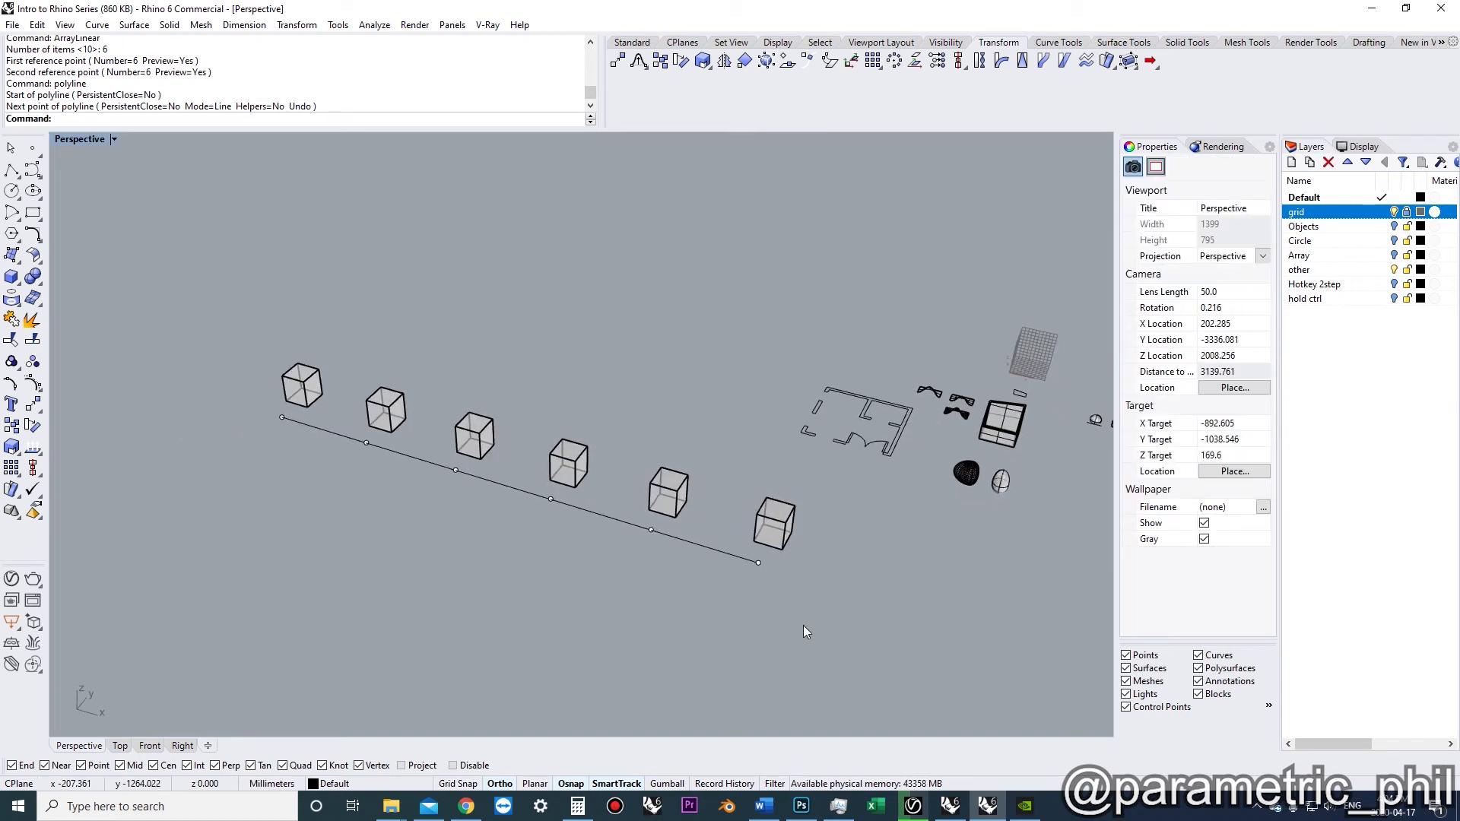
key(Delete)
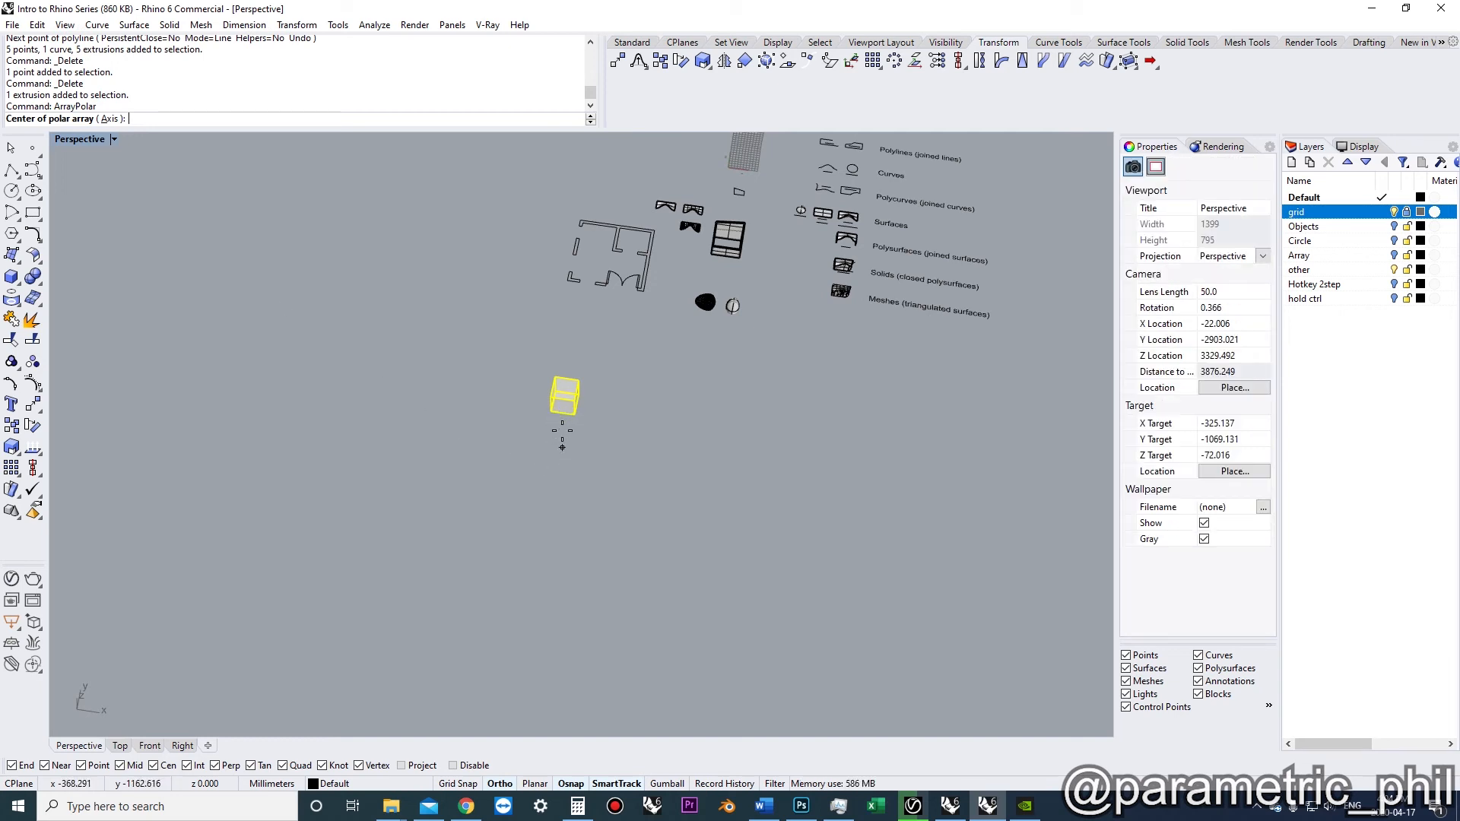
Polar-array 5 cubes over 360°, undo, then redo the array over a 90° fill angle.
click(562, 413)
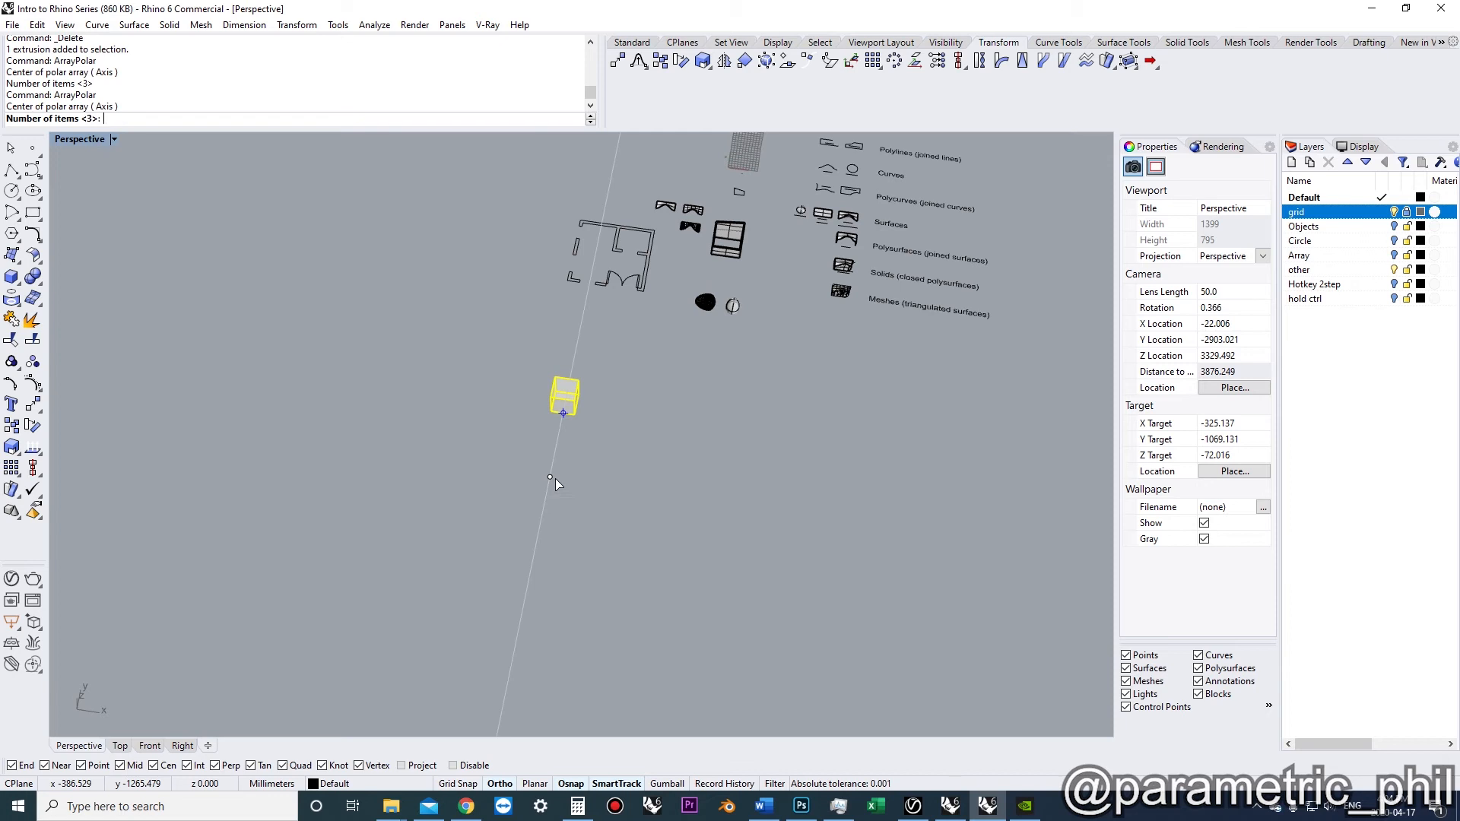
text(5)
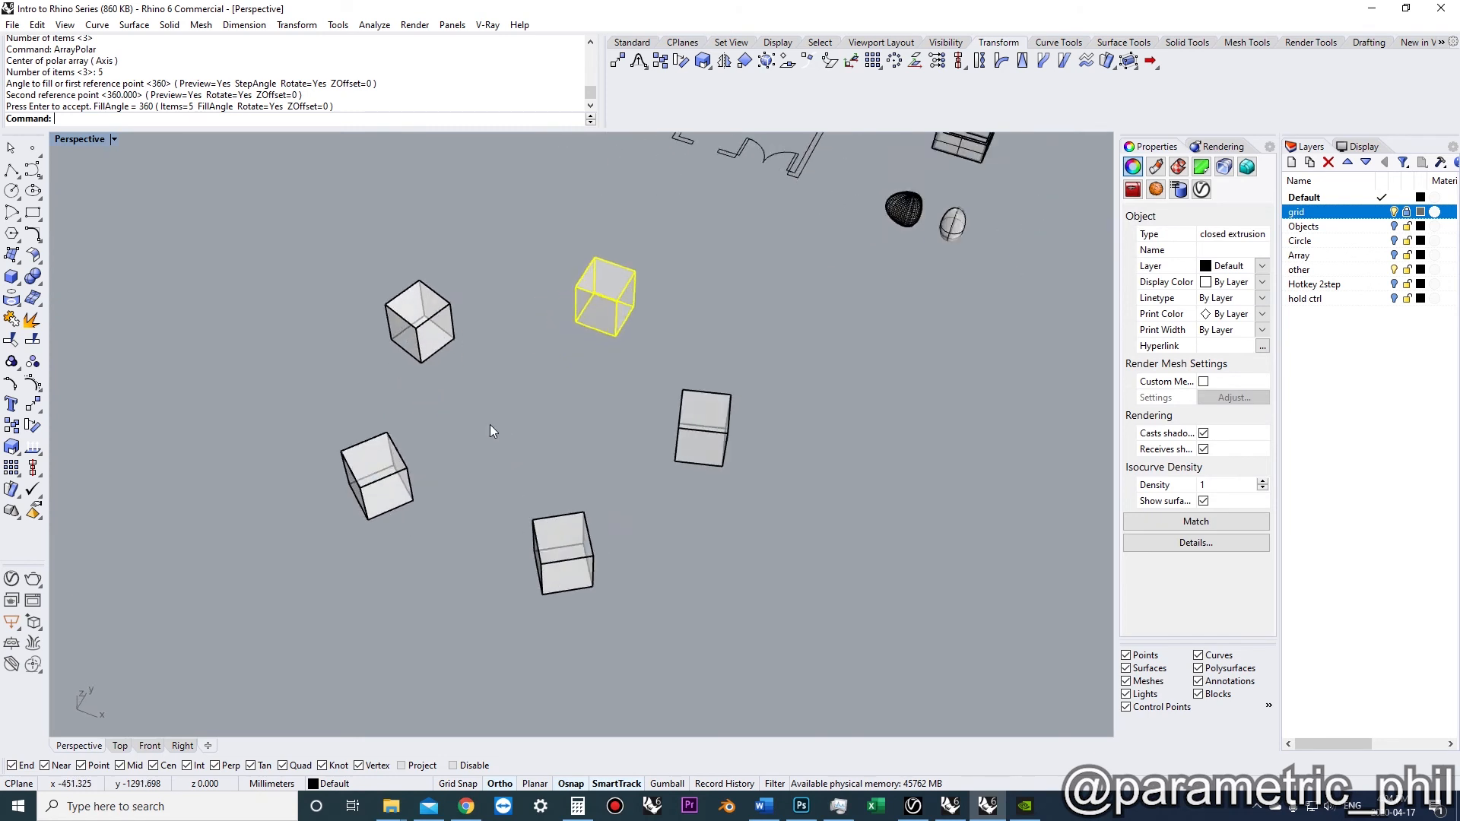
key(Ctrl+z)
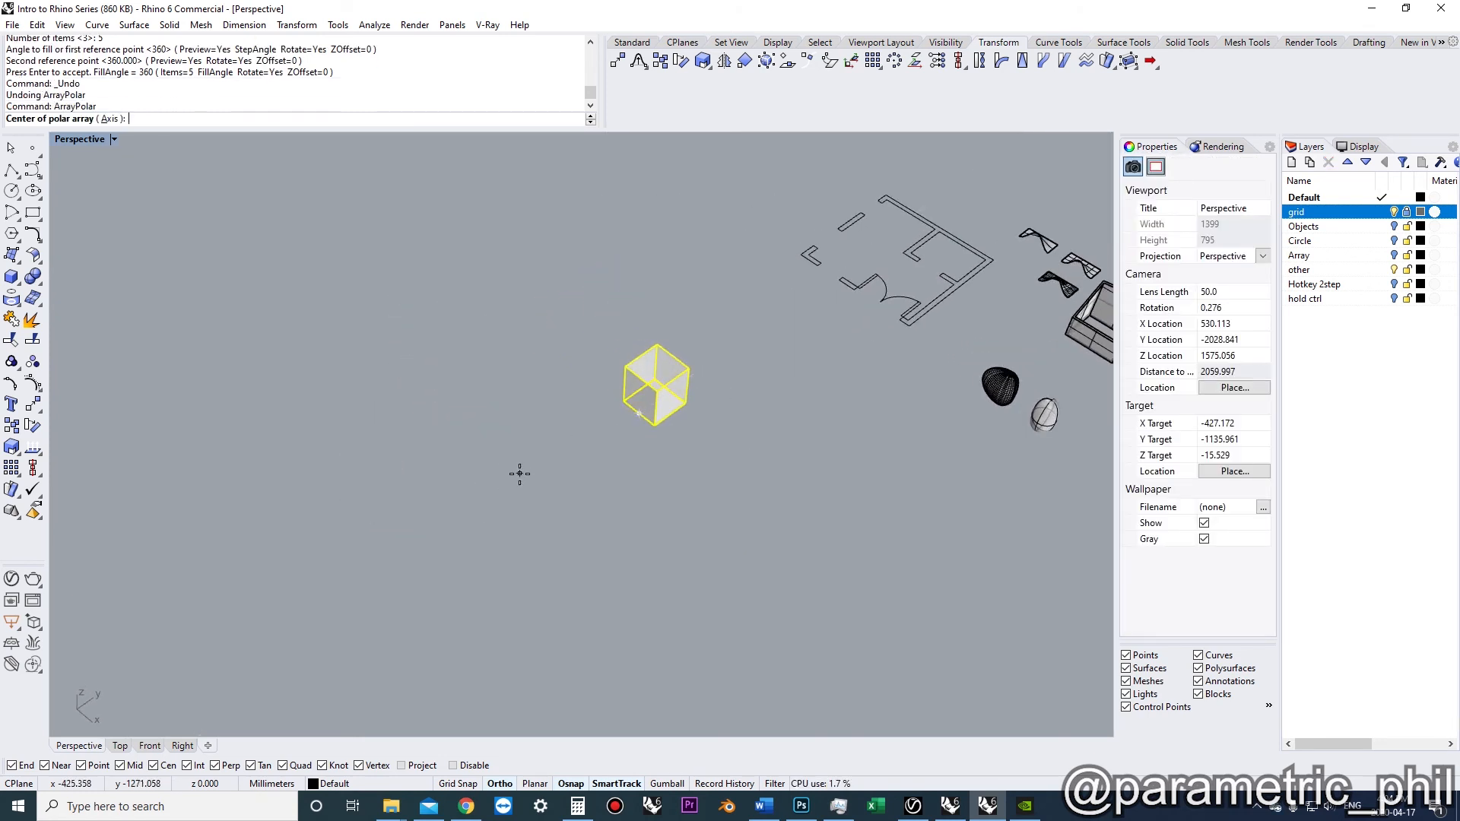
click(638, 413)
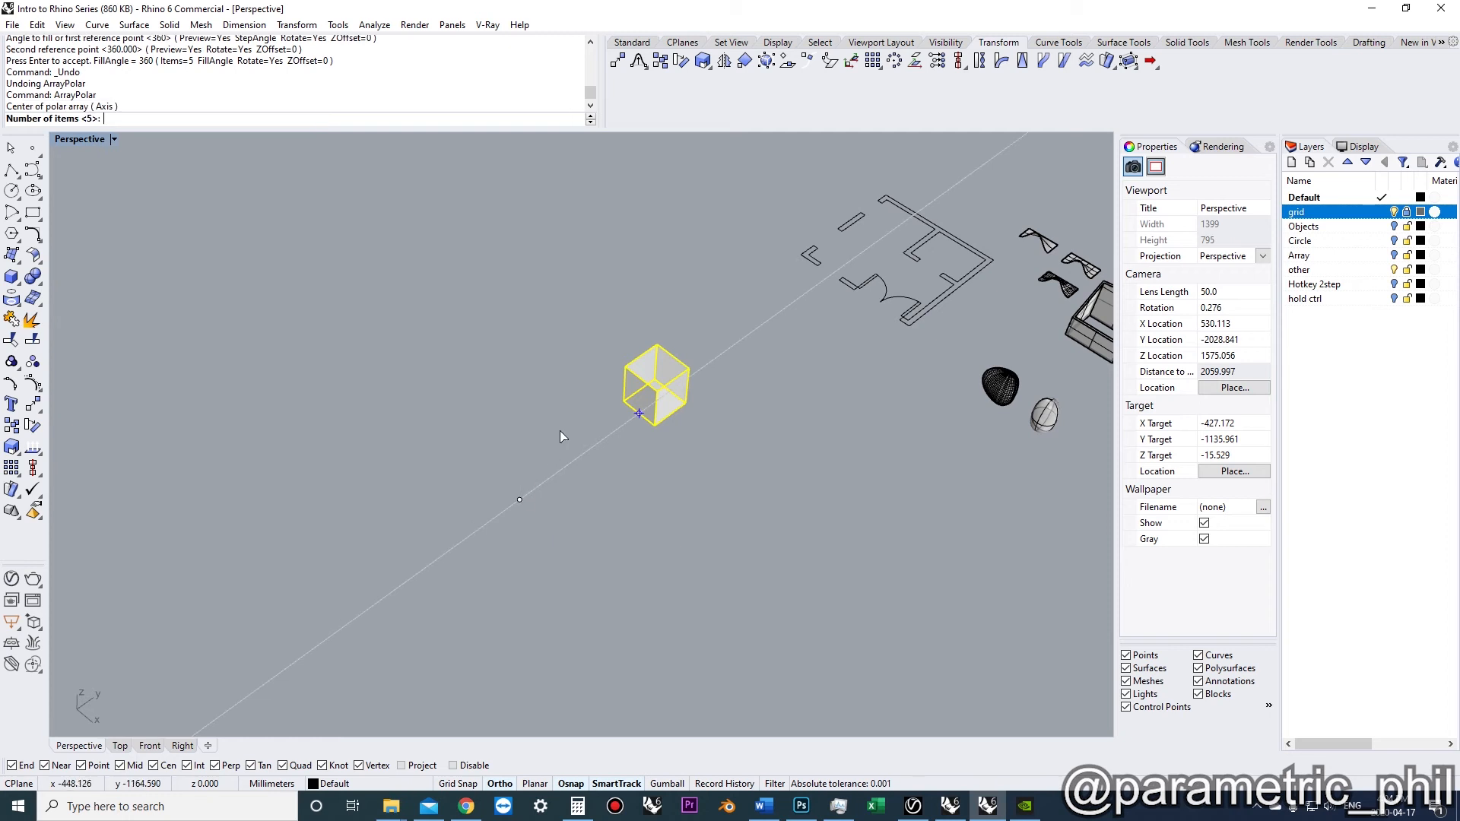
mouse_move(571, 433)
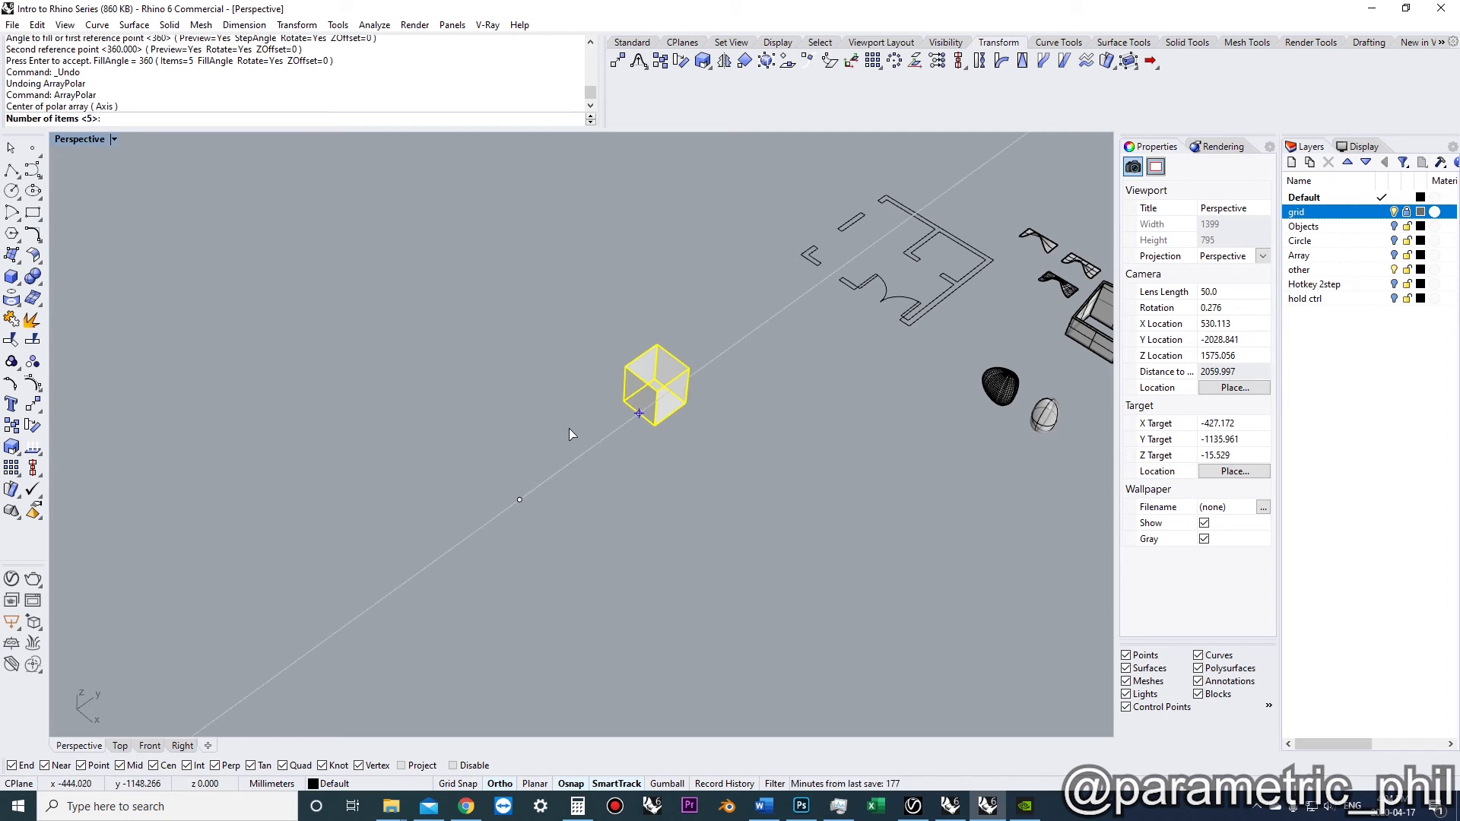
mouse_move(569, 437)
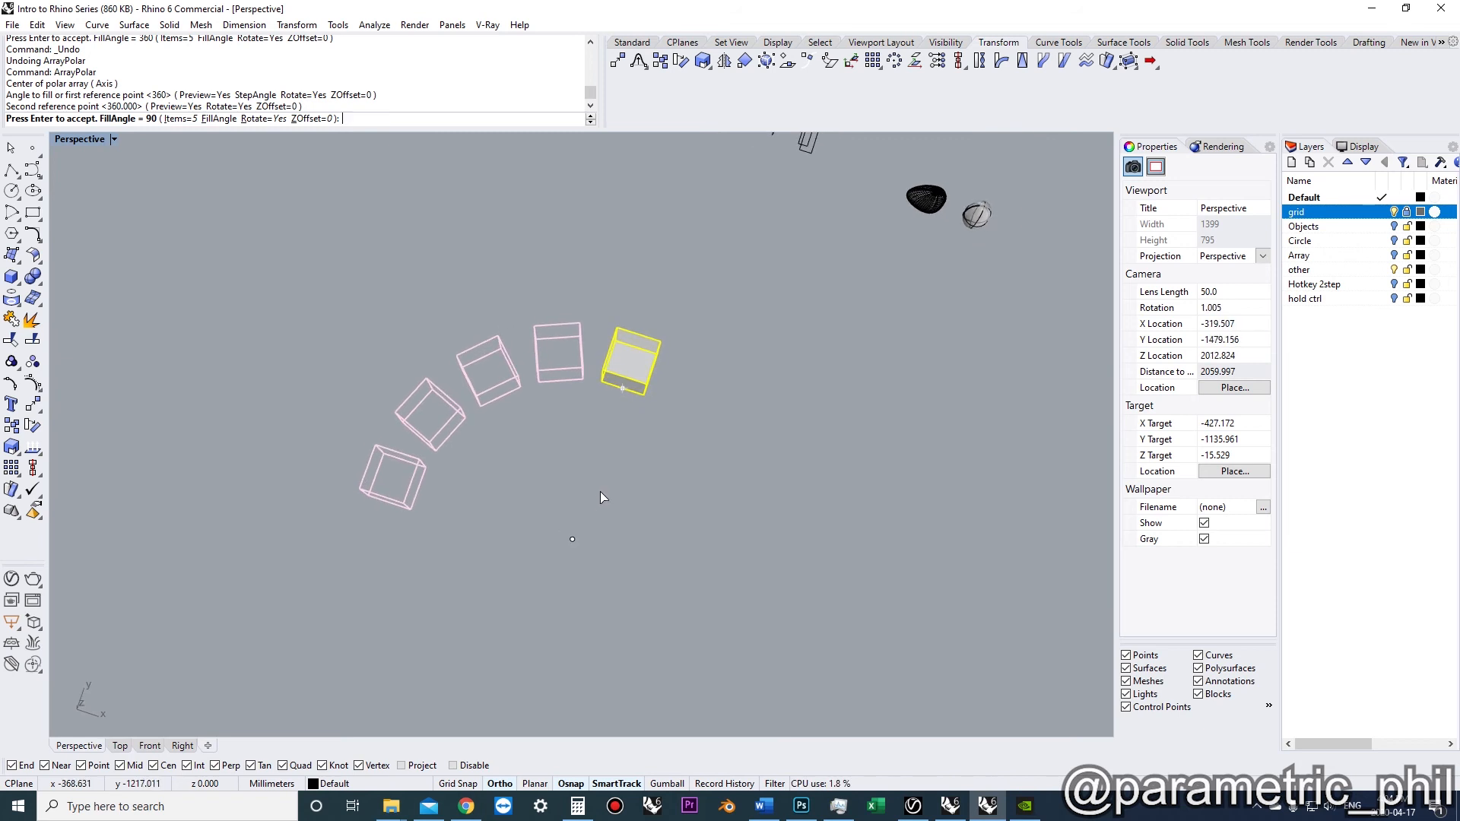
key(Enter)
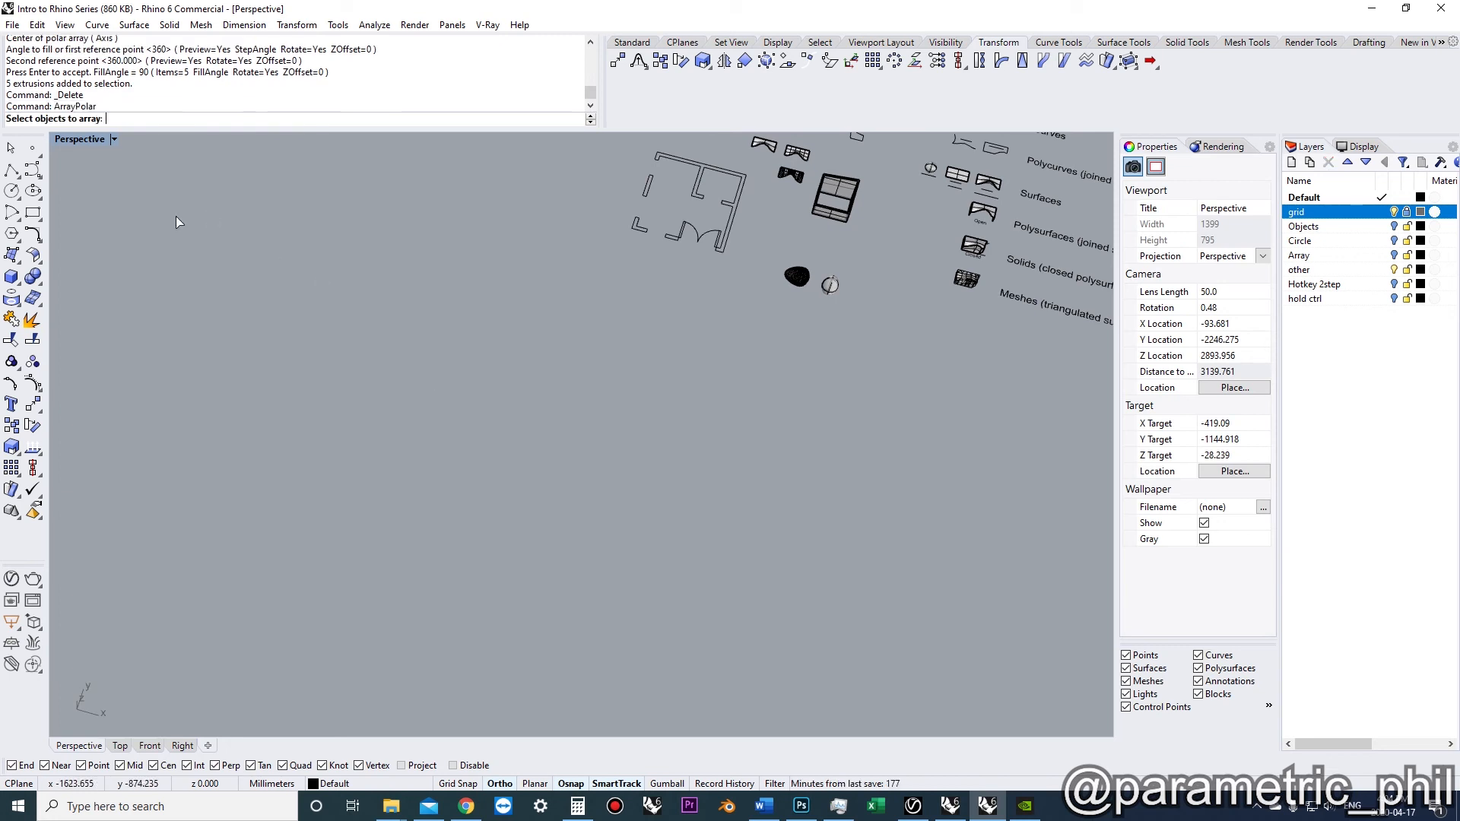
Start a box array of the cube with 4 along X, 3 along Y and 10 along Z.
text(ArrayLinear)
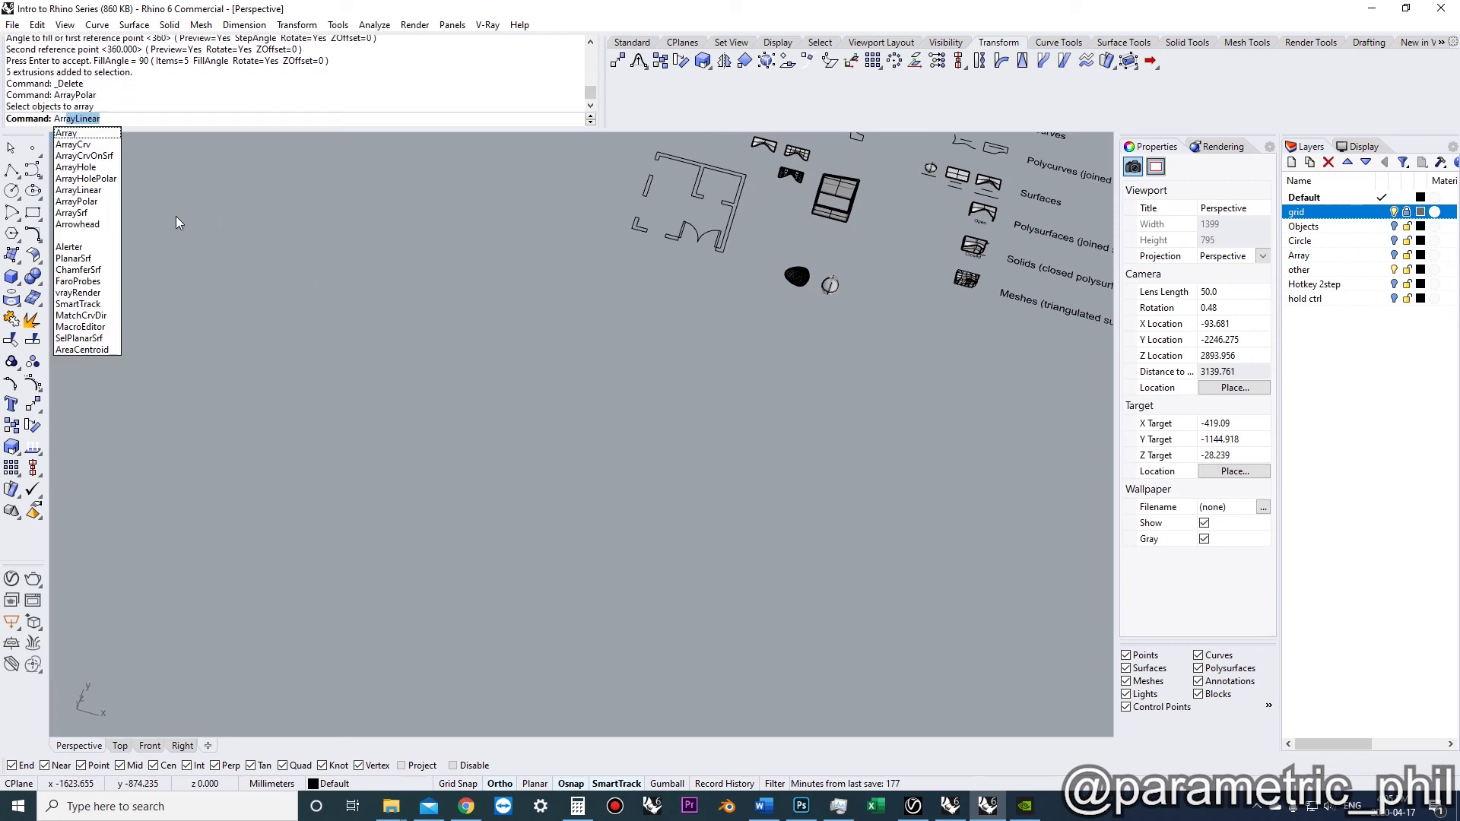
mouse_move(76, 167)
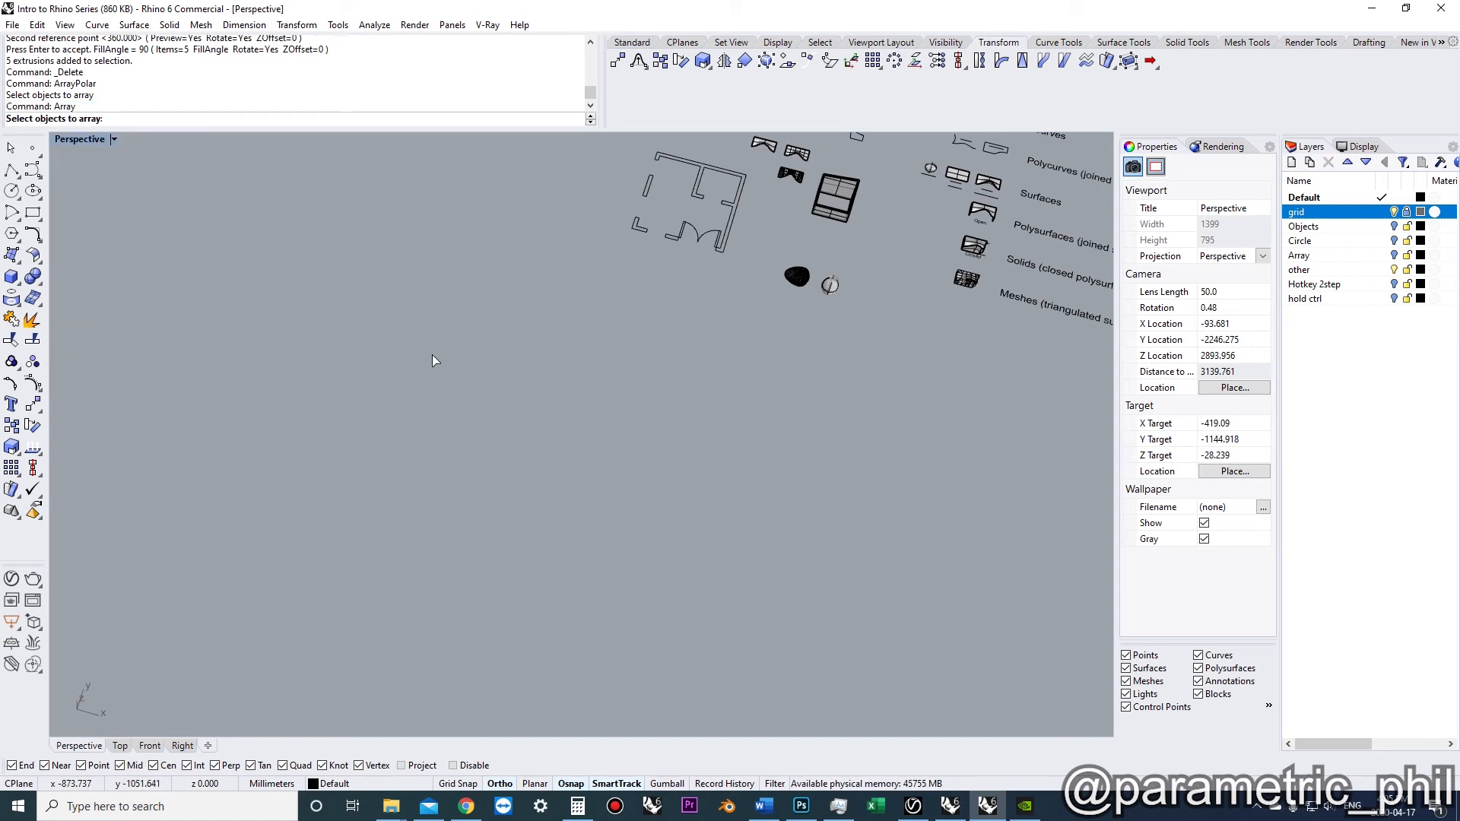
key(ctrl+z)
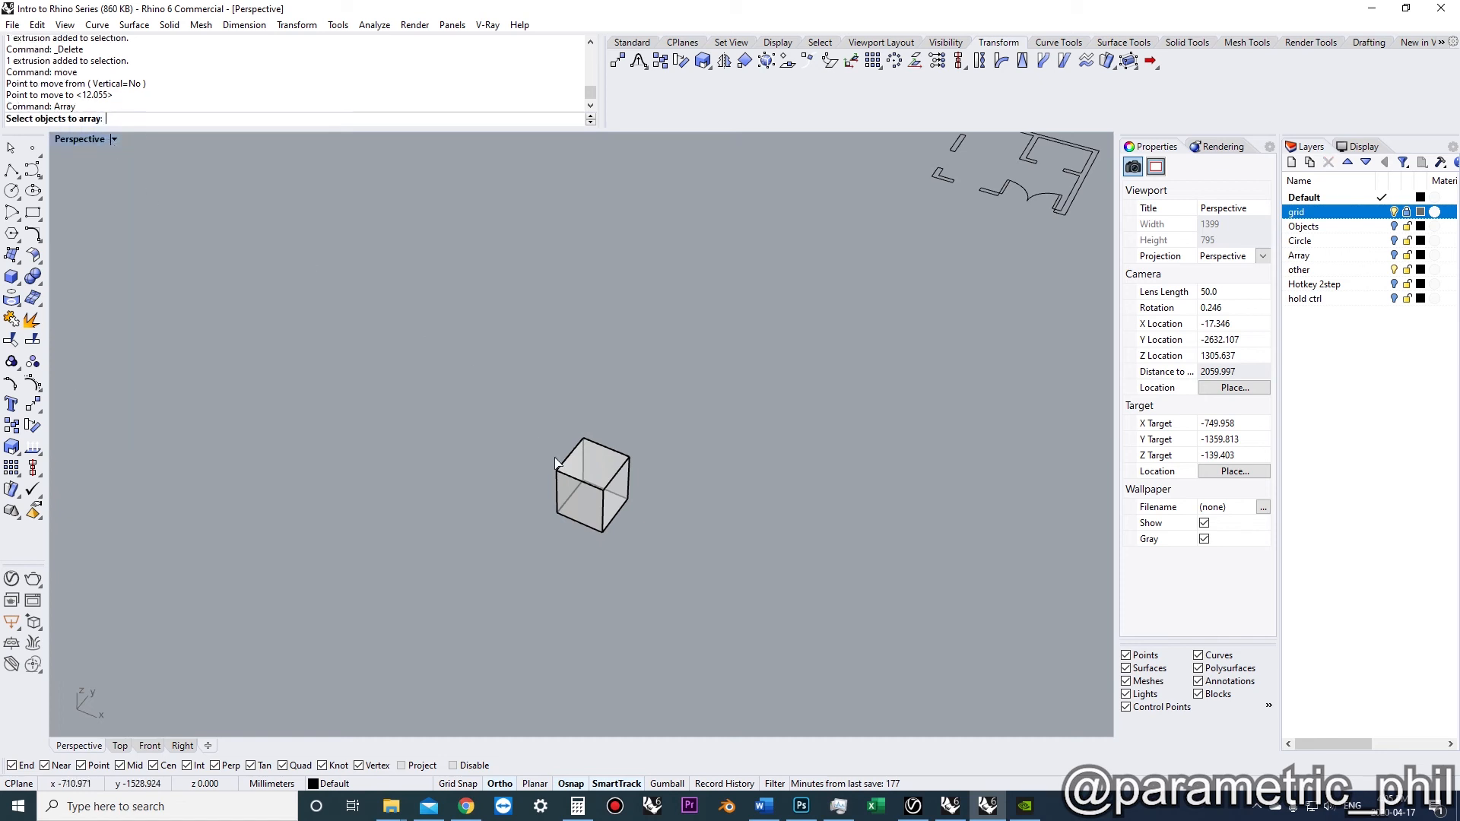
click(557, 465)
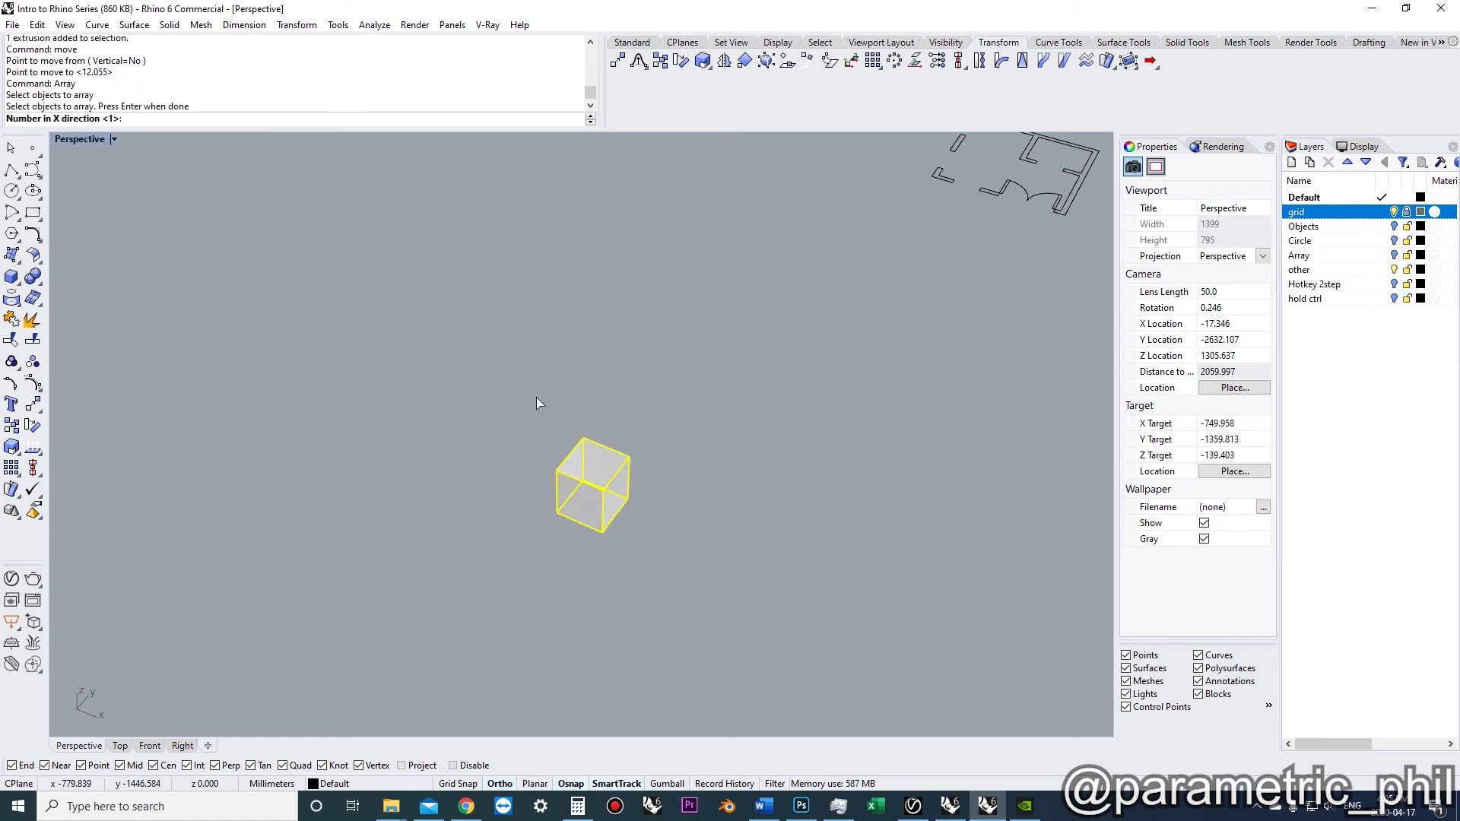
text(4)
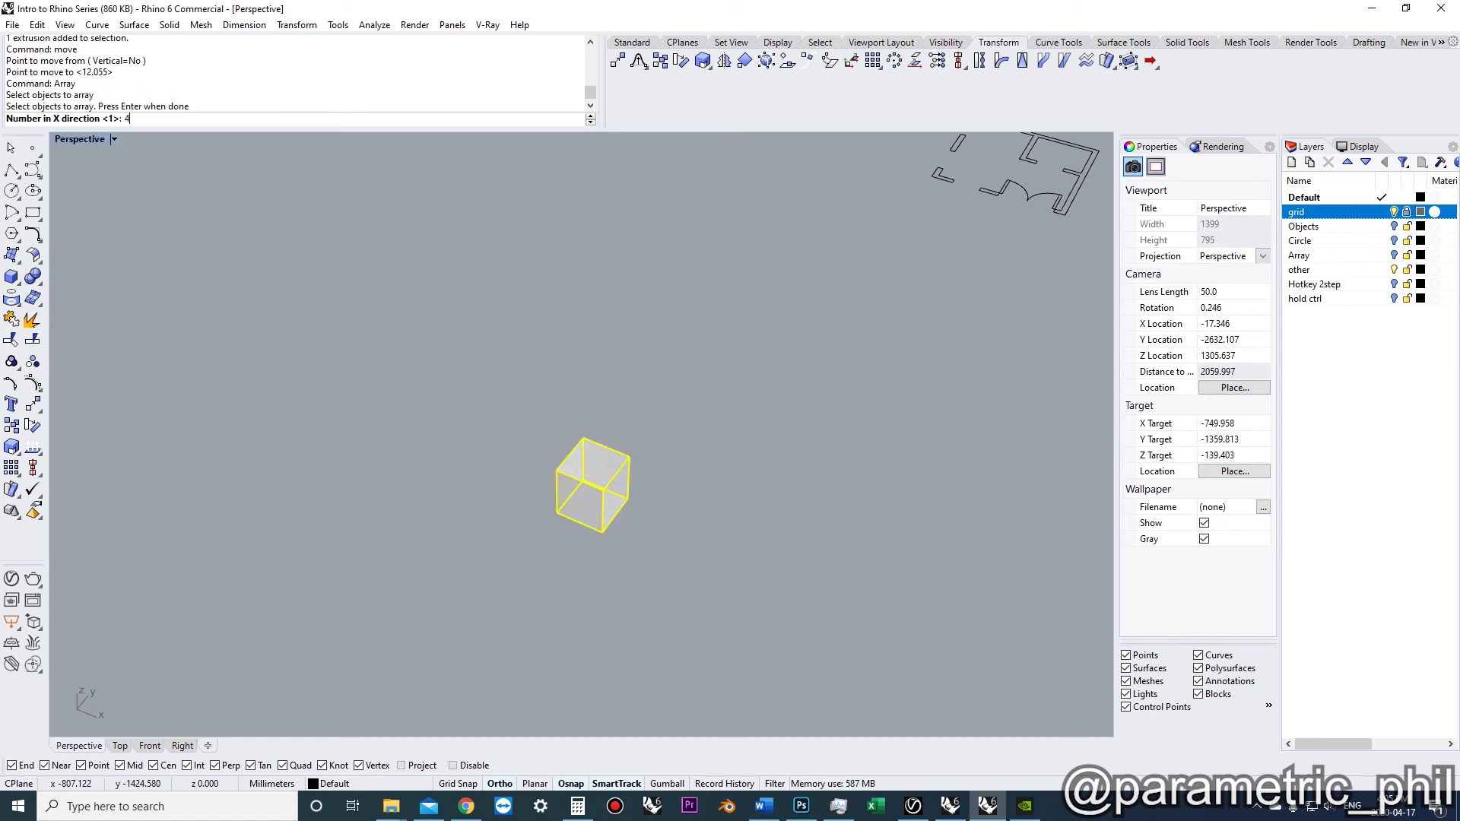
key(Enter)
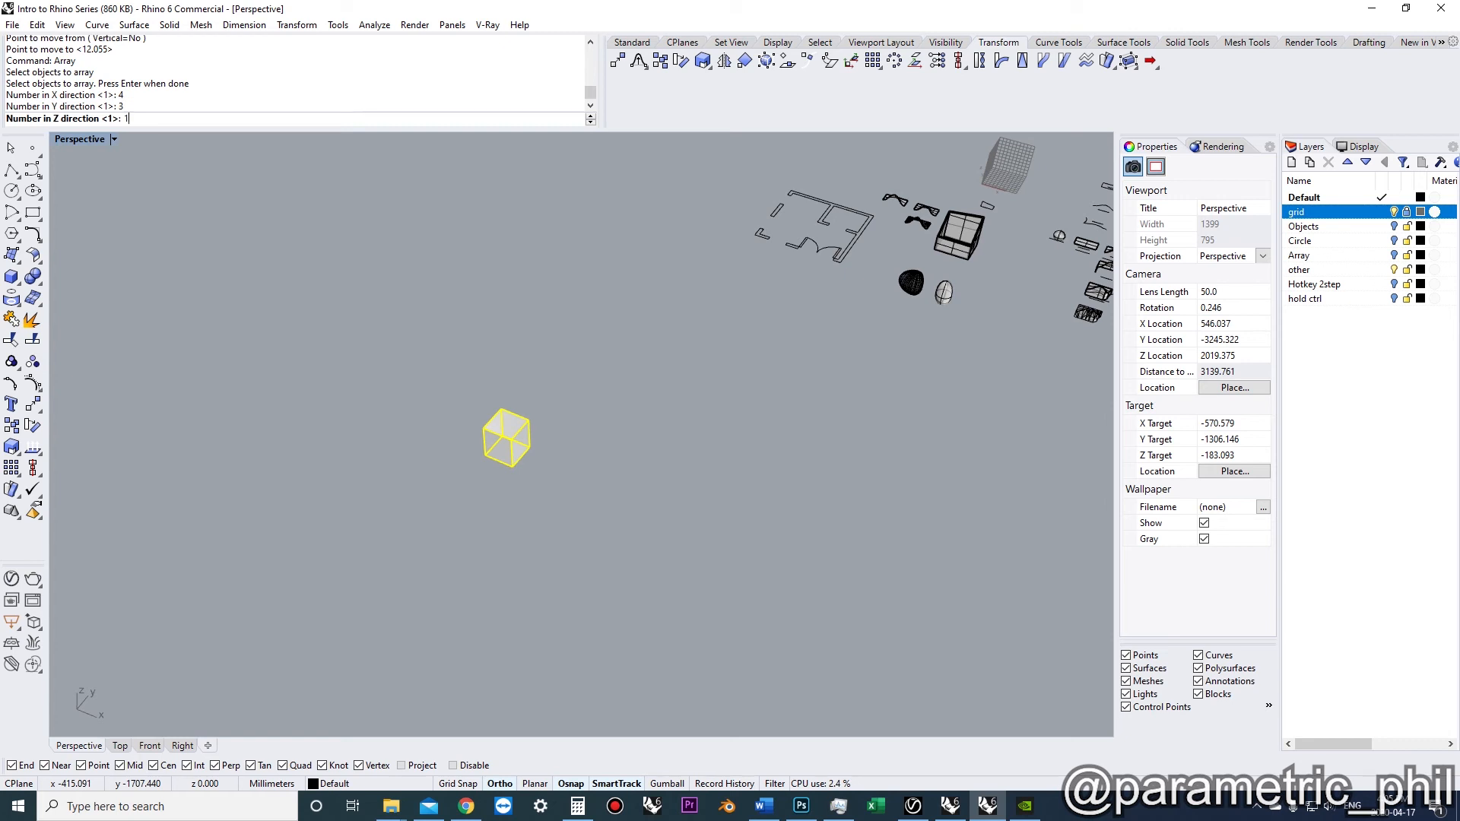
text(10)
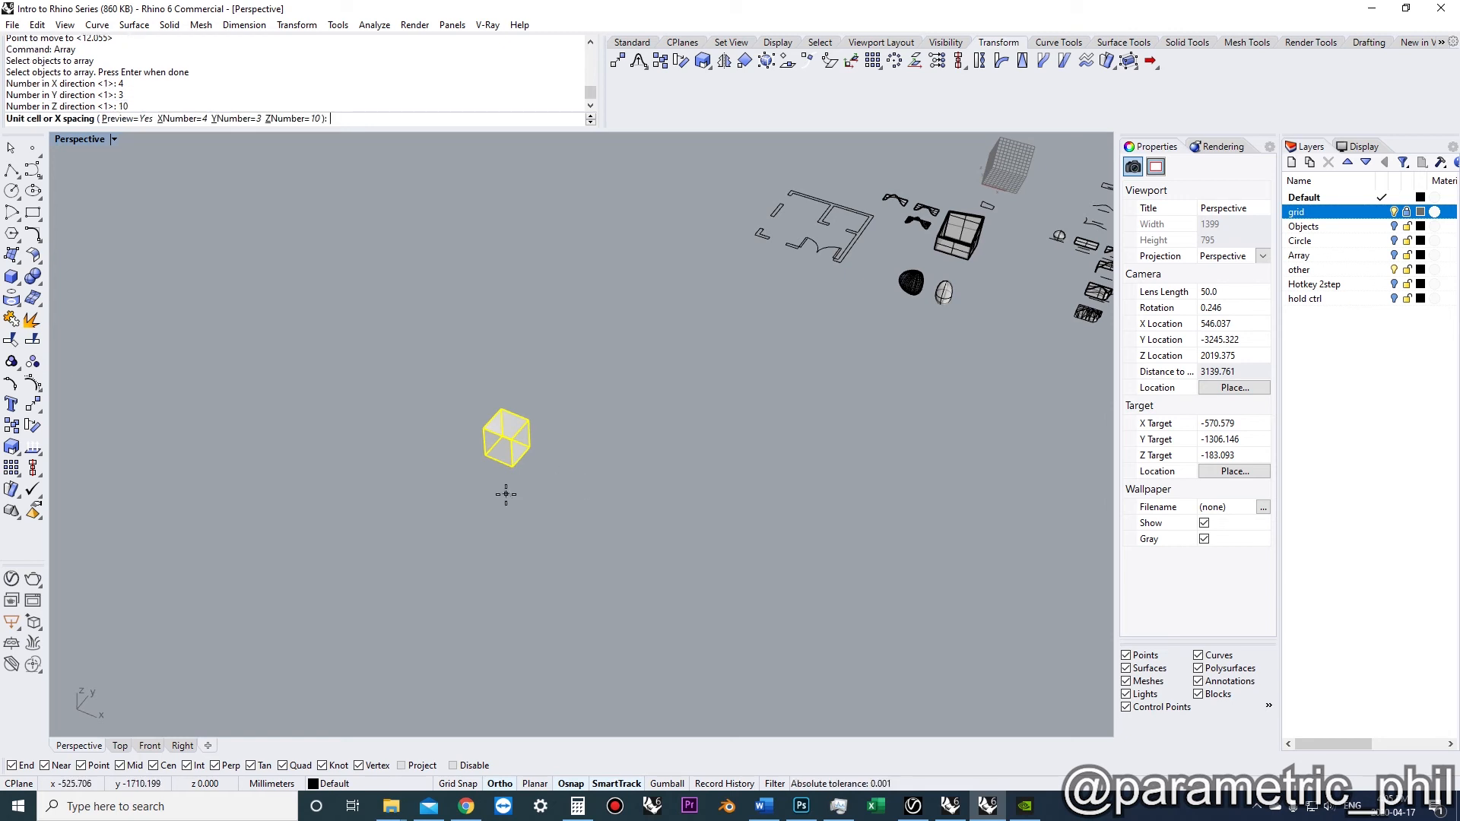